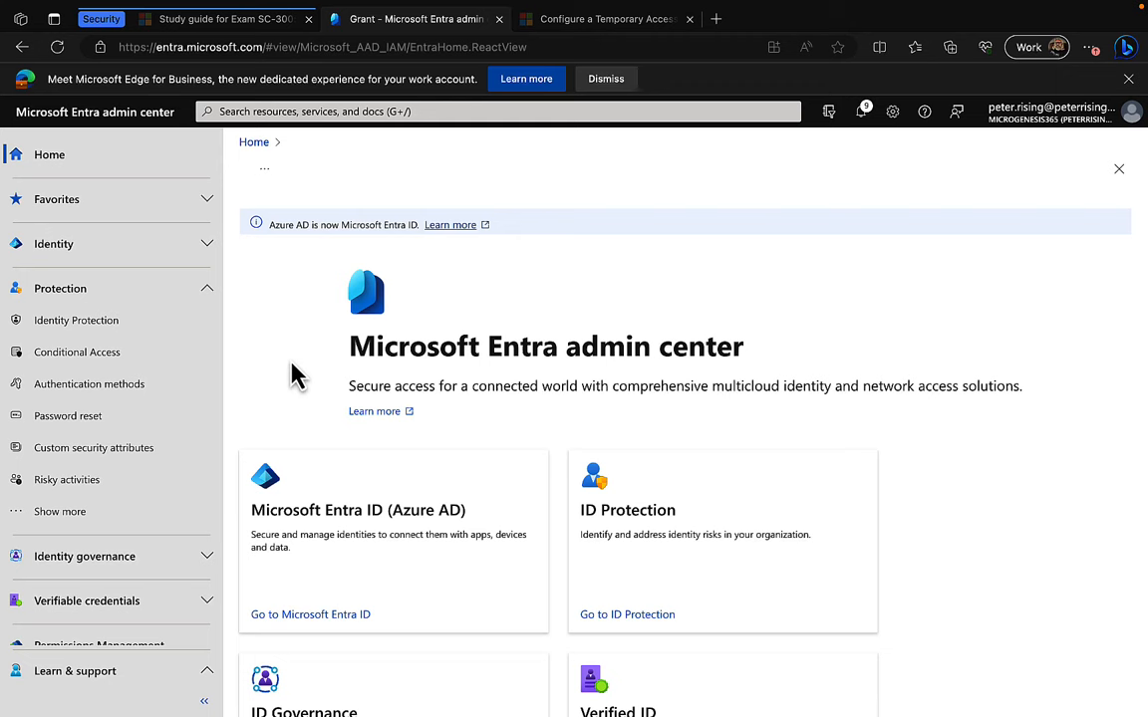
mouse_move(309, 382)
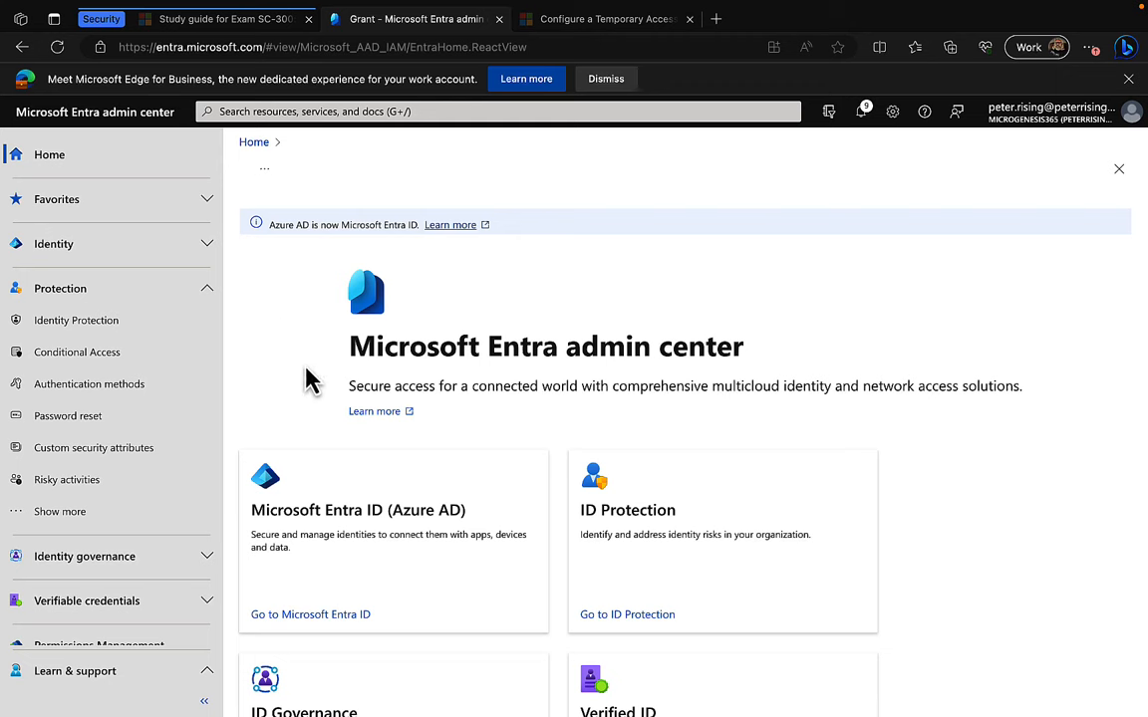
mouse_move(343, 399)
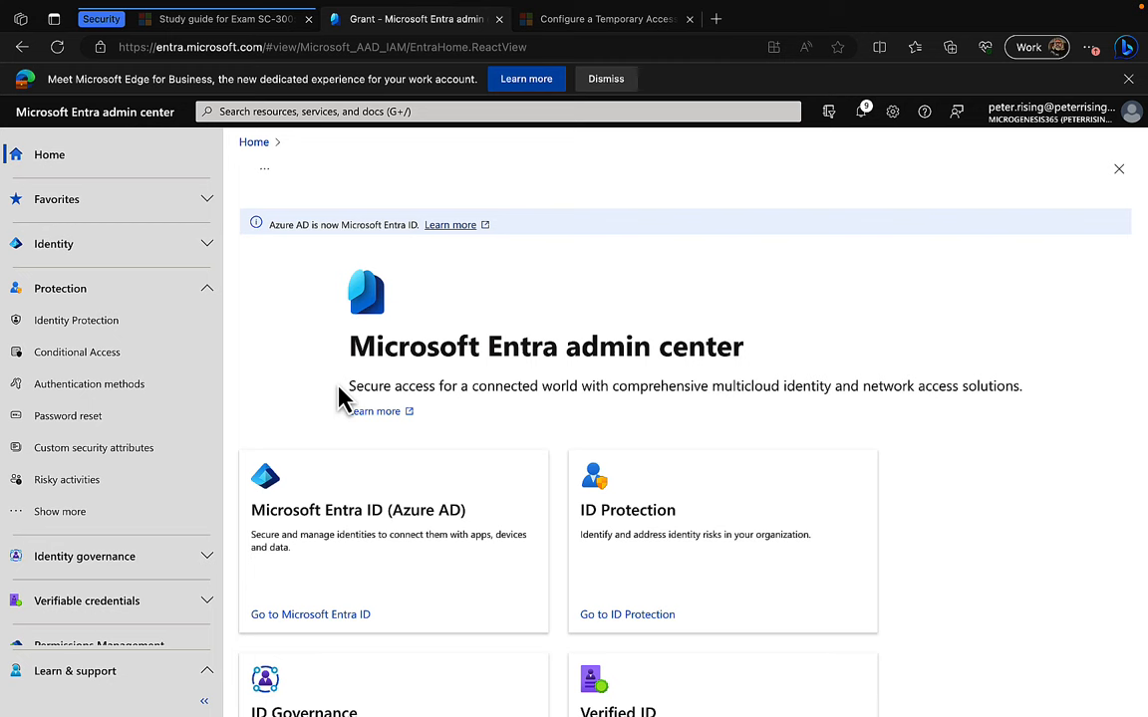
mouse_move(394, 403)
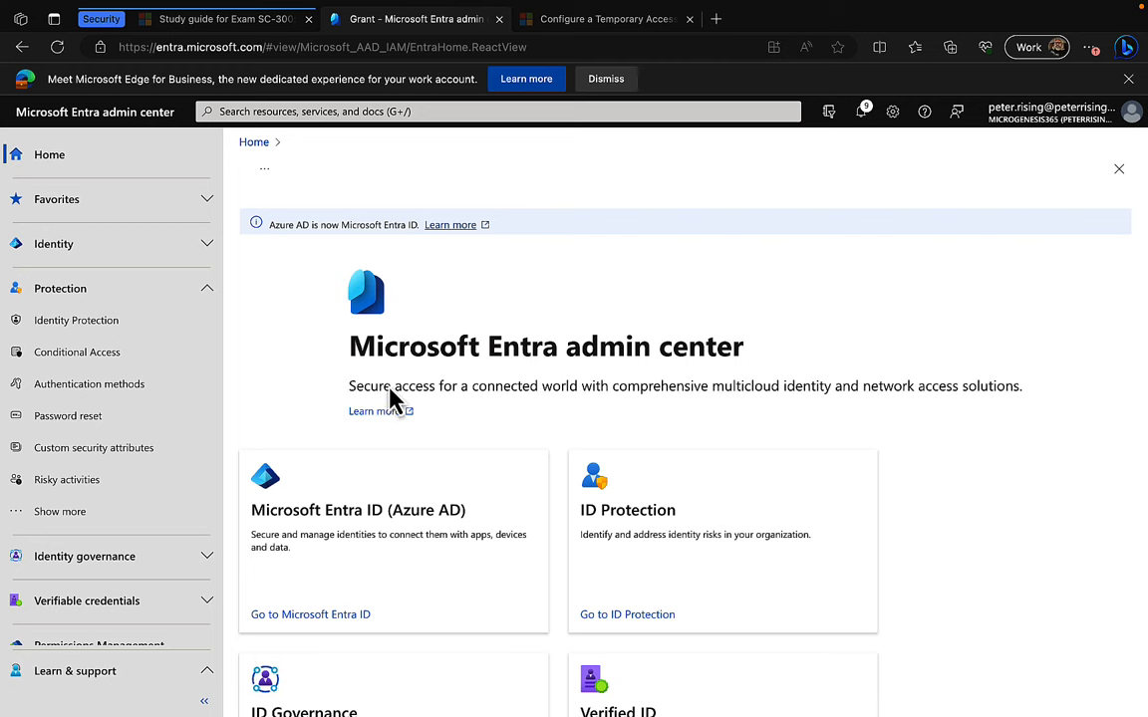
mouse_move(104, 294)
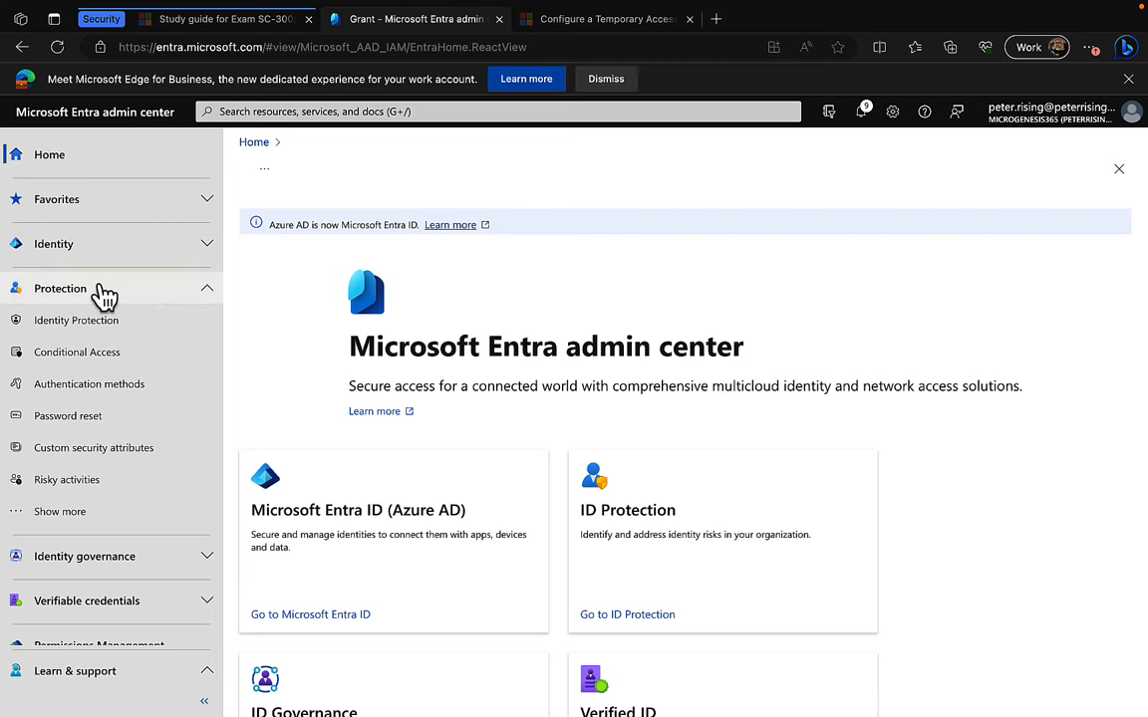
mouse_move(120, 299)
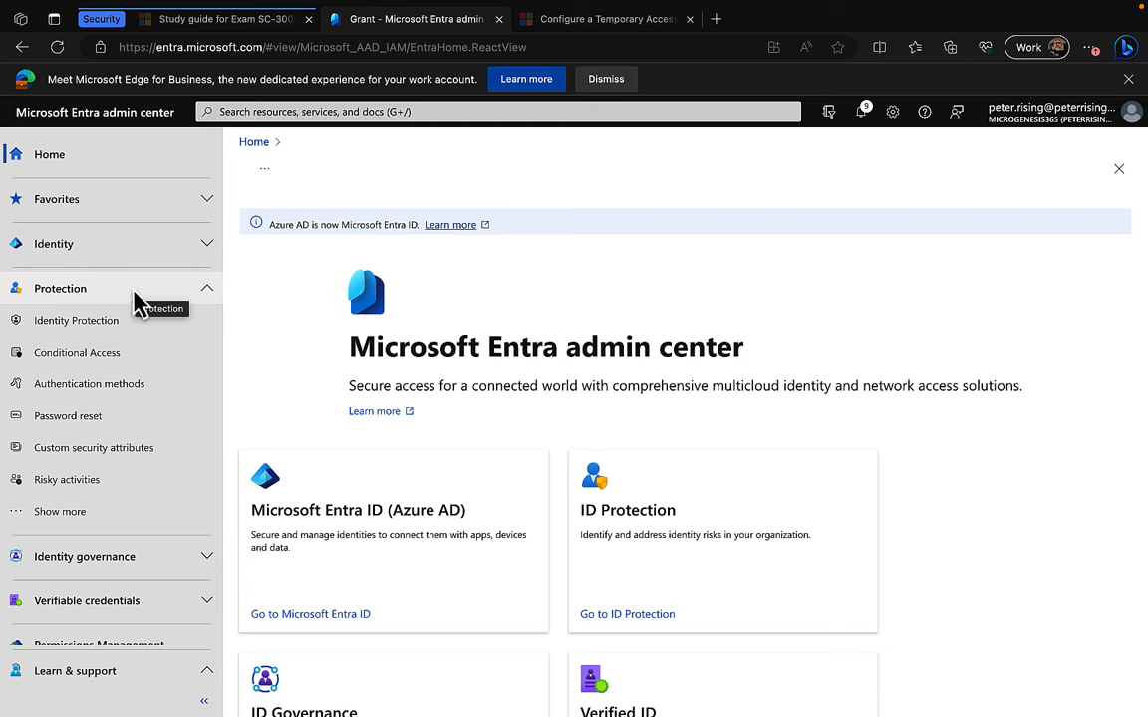
Step: Show the Authentication methods Policies page listing each method's target and status
left_click(87, 383)
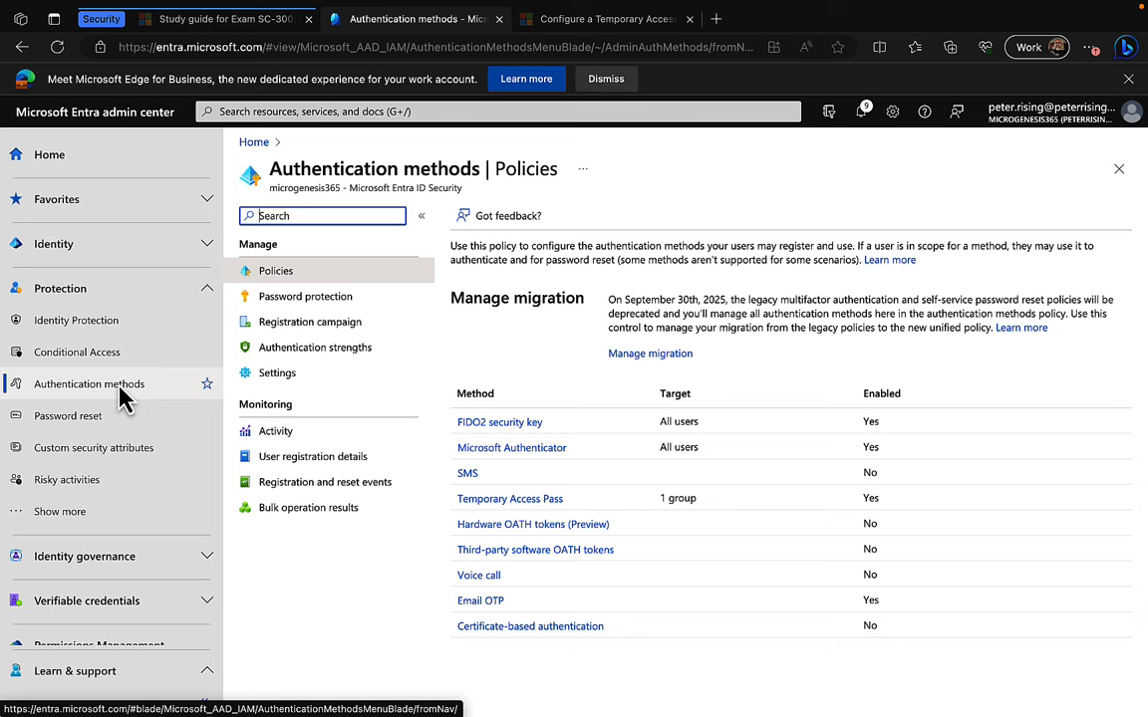
mouse_move(129, 399)
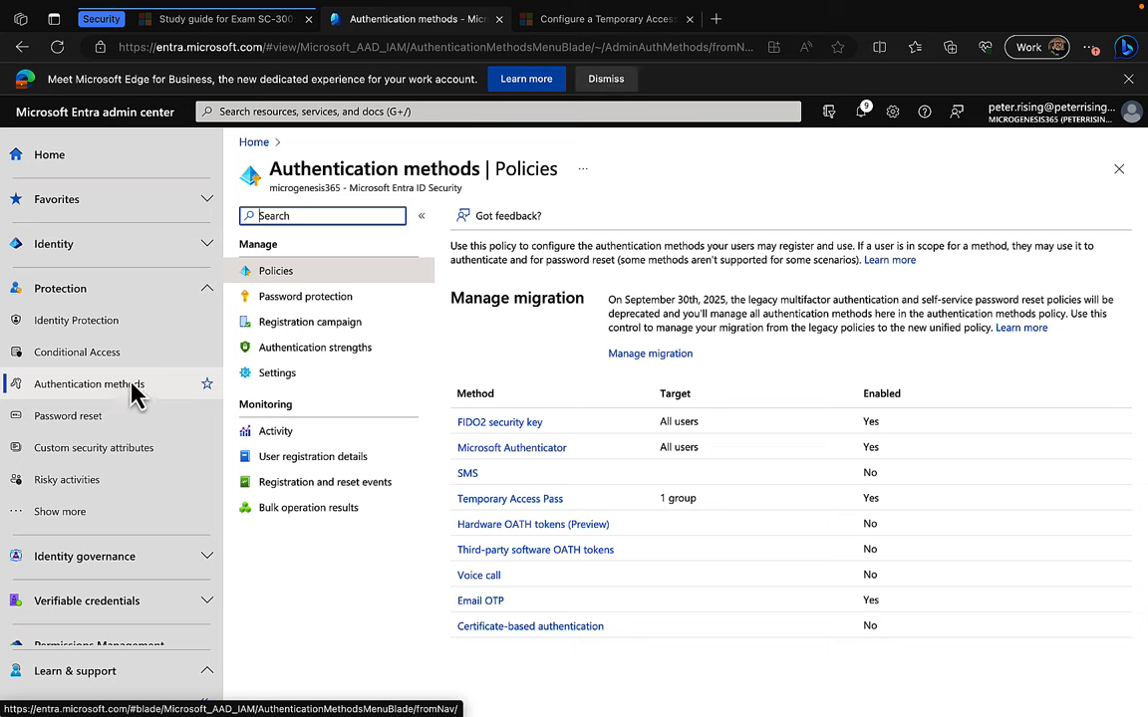
mouse_move(647, 454)
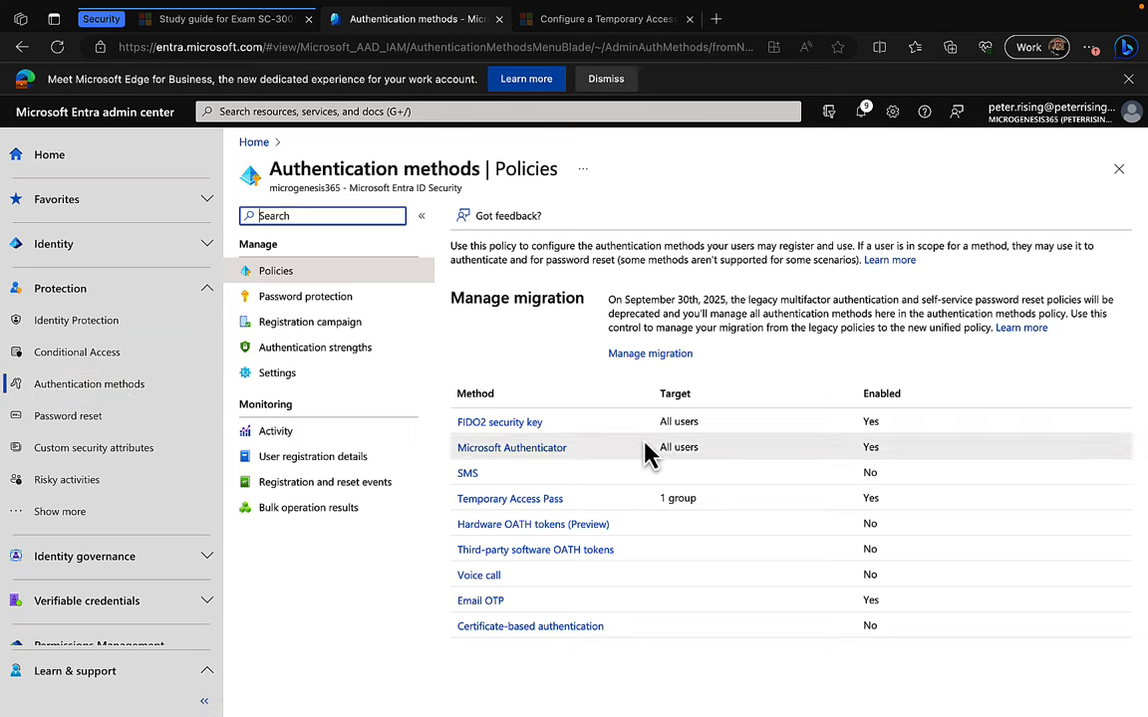
mouse_move(797, 472)
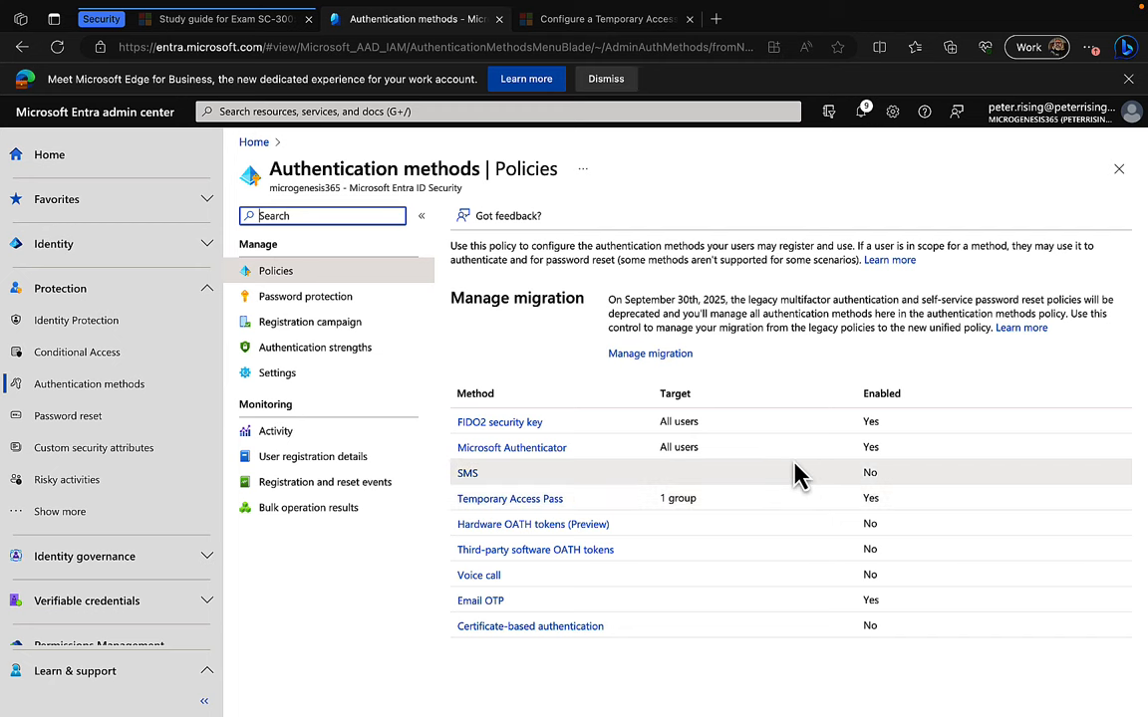
mouse_move(767, 462)
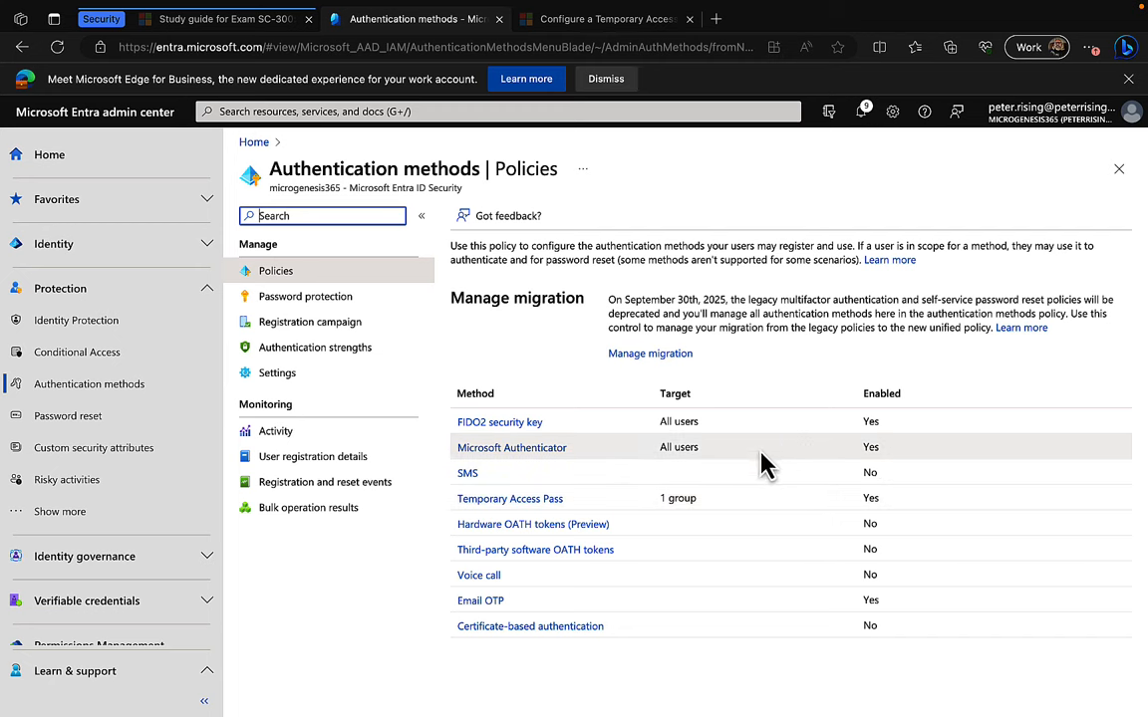
mouse_move(789, 474)
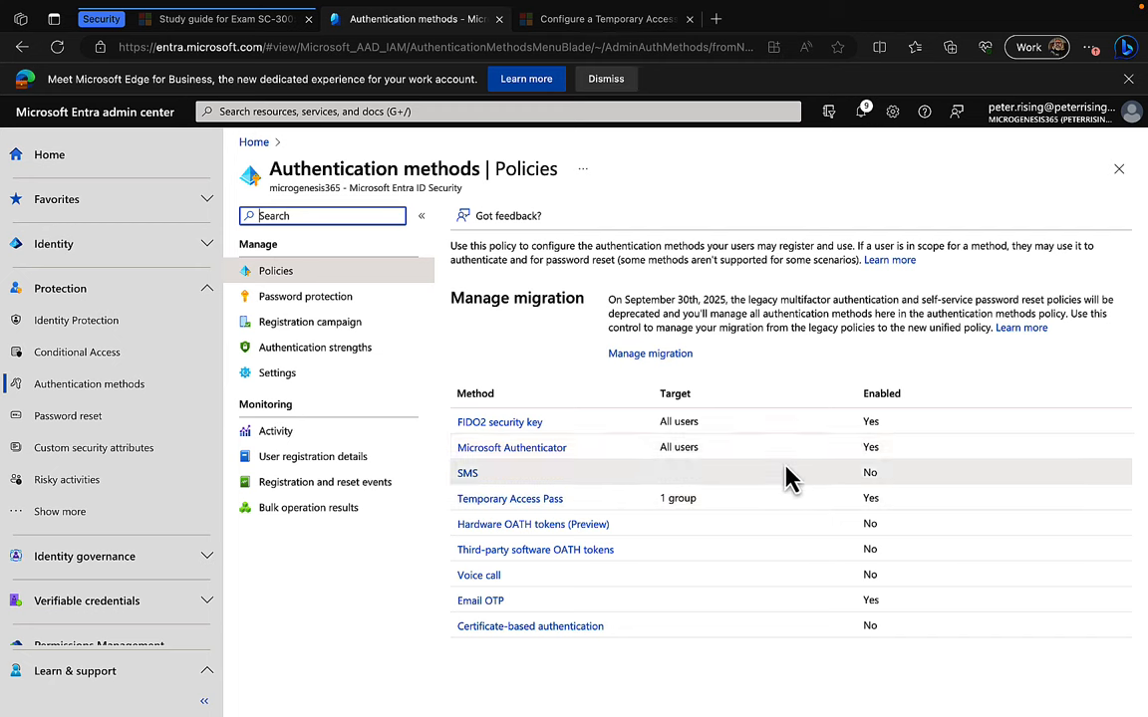
mouse_move(581, 508)
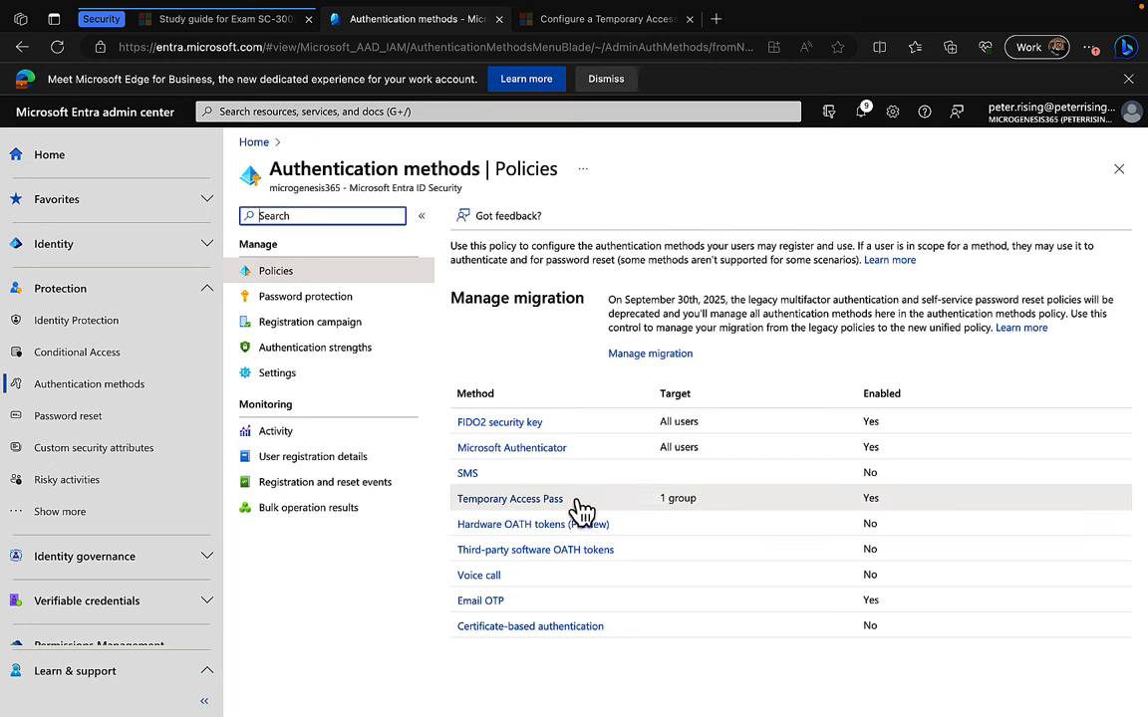
mouse_move(867, 498)
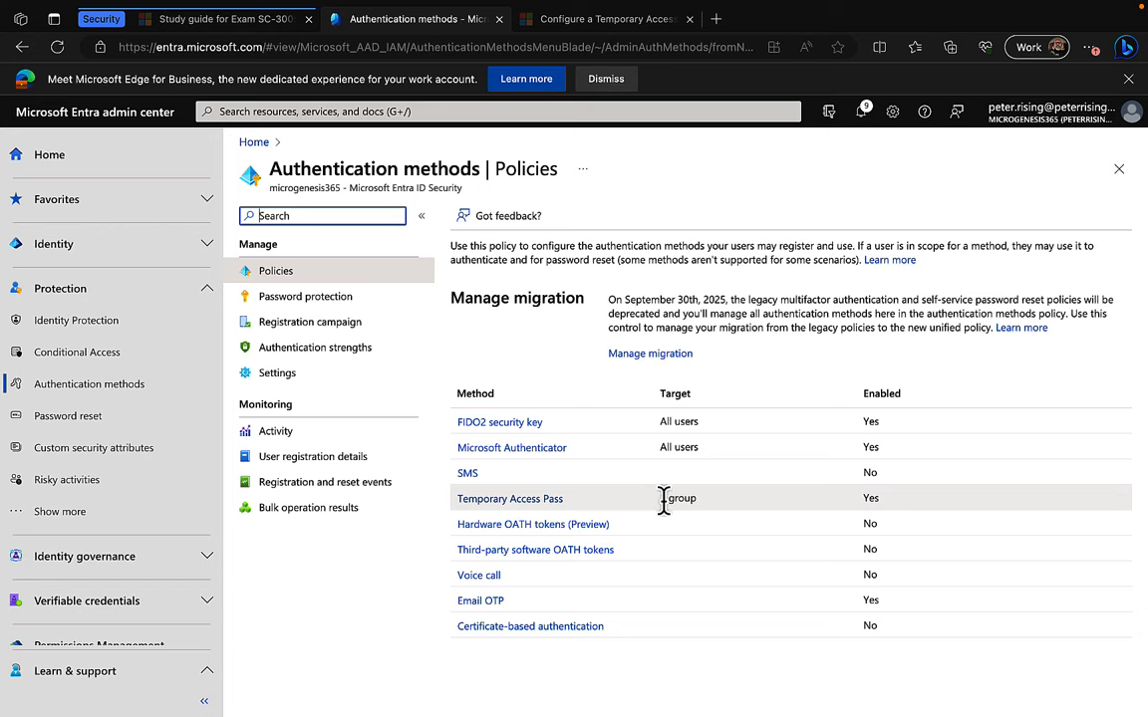
Step: Bring up the Temporary Access Pass method's Enable and Target settings
left_click(510, 498)
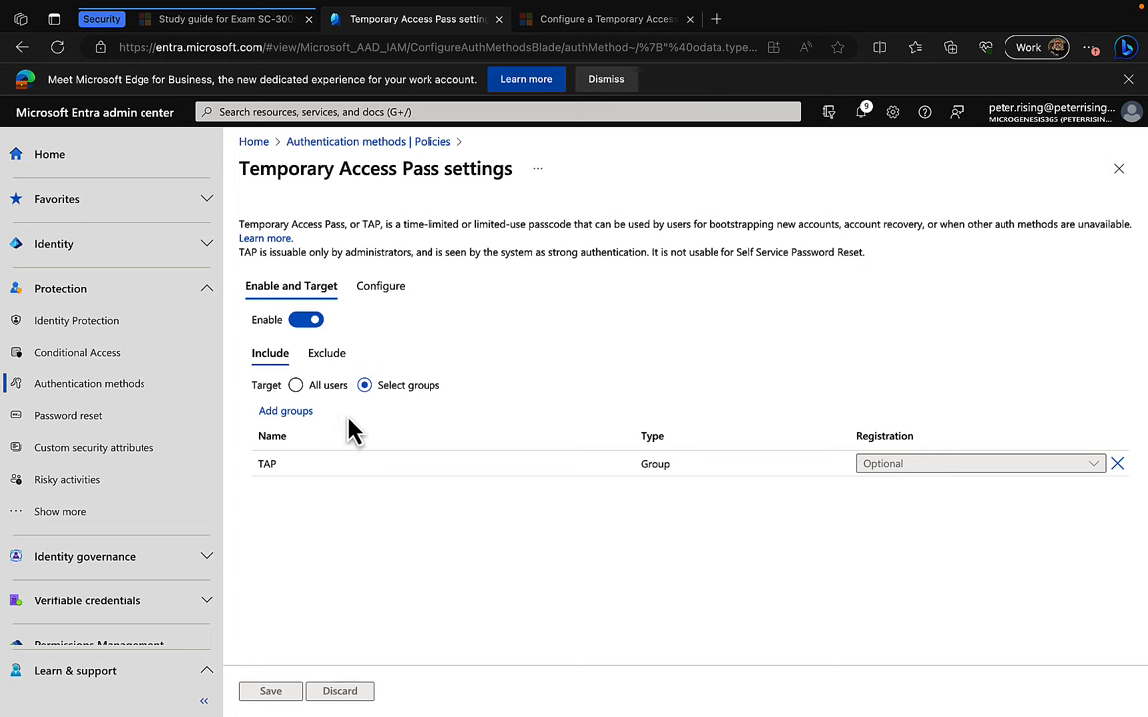
mouse_move(327, 352)
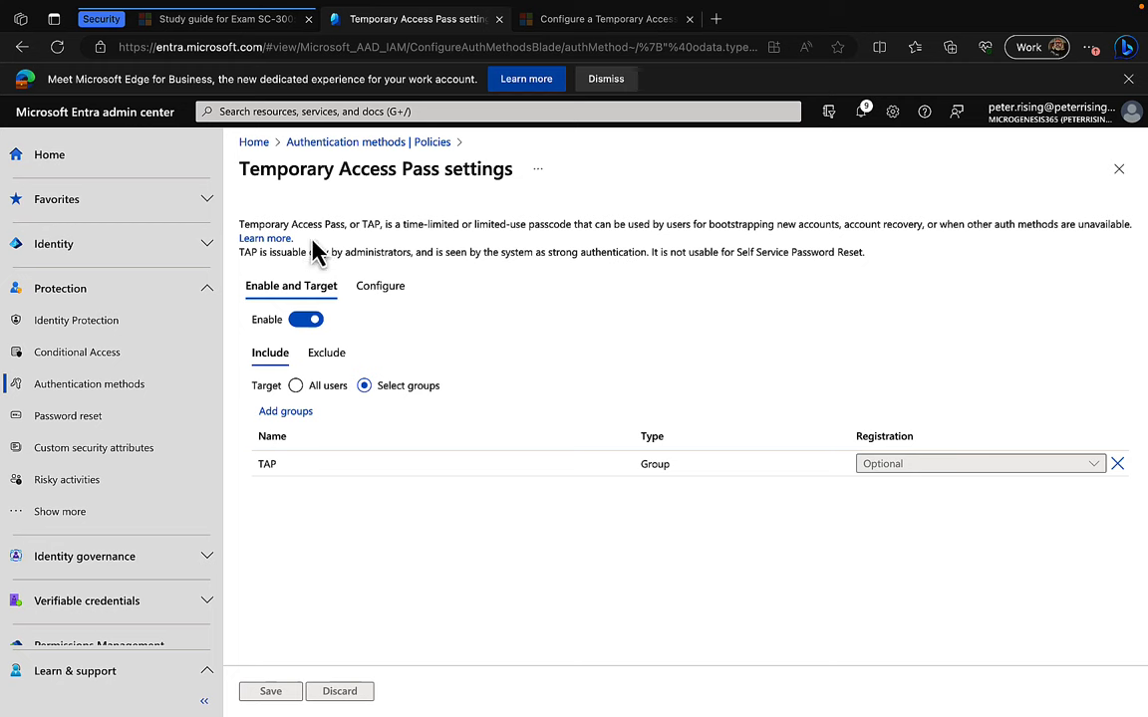
mouse_move(391, 251)
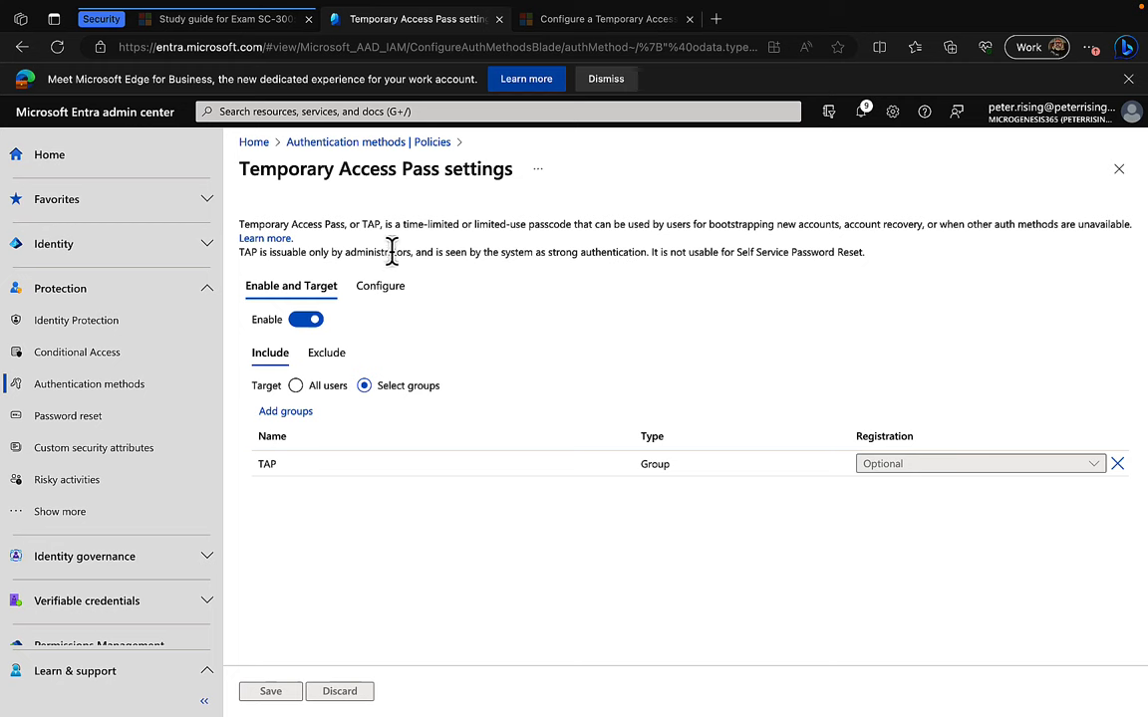
mouse_move(486, 315)
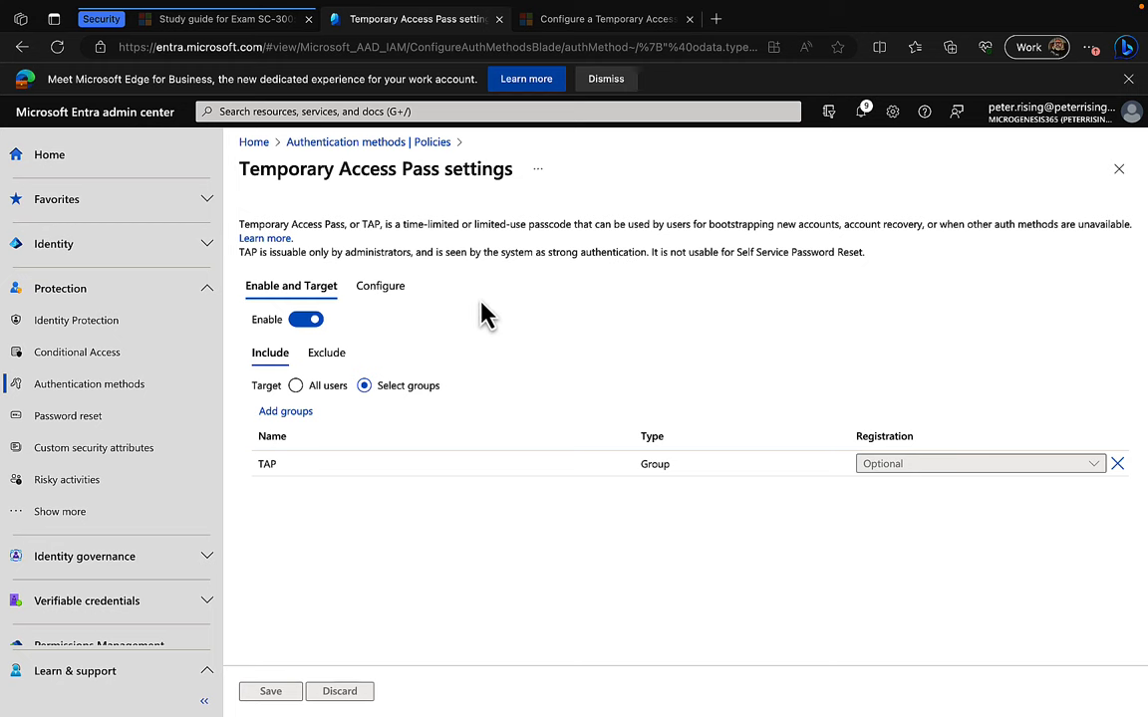
mouse_move(556, 291)
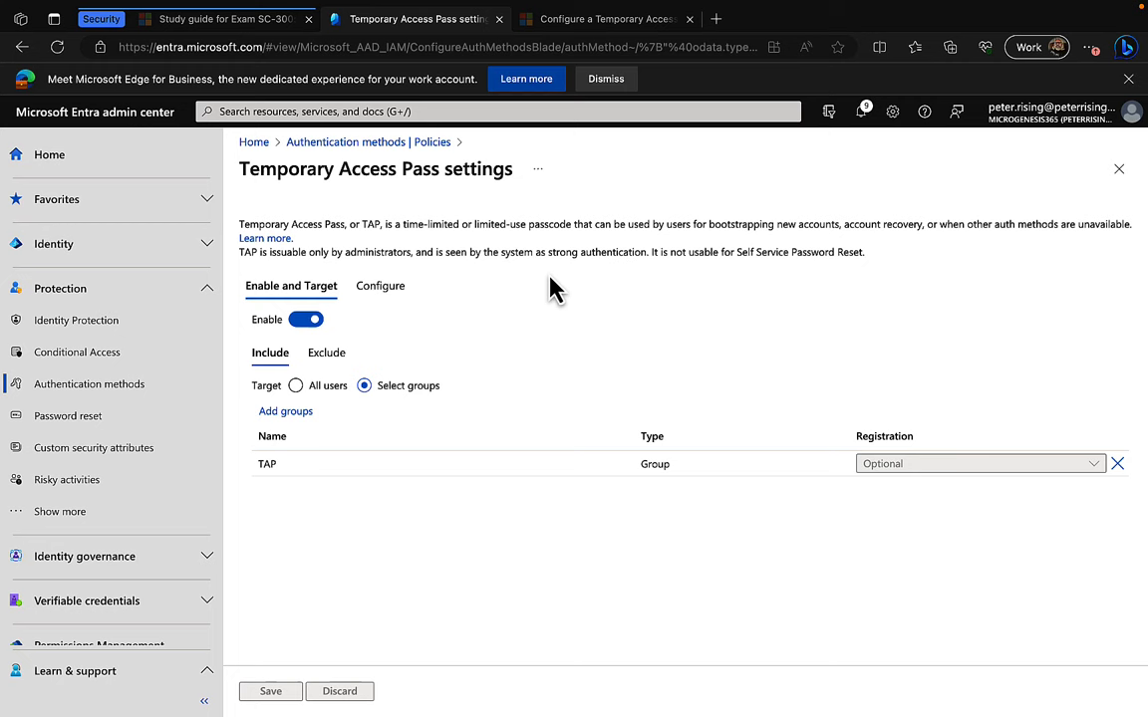
mouse_move(761, 343)
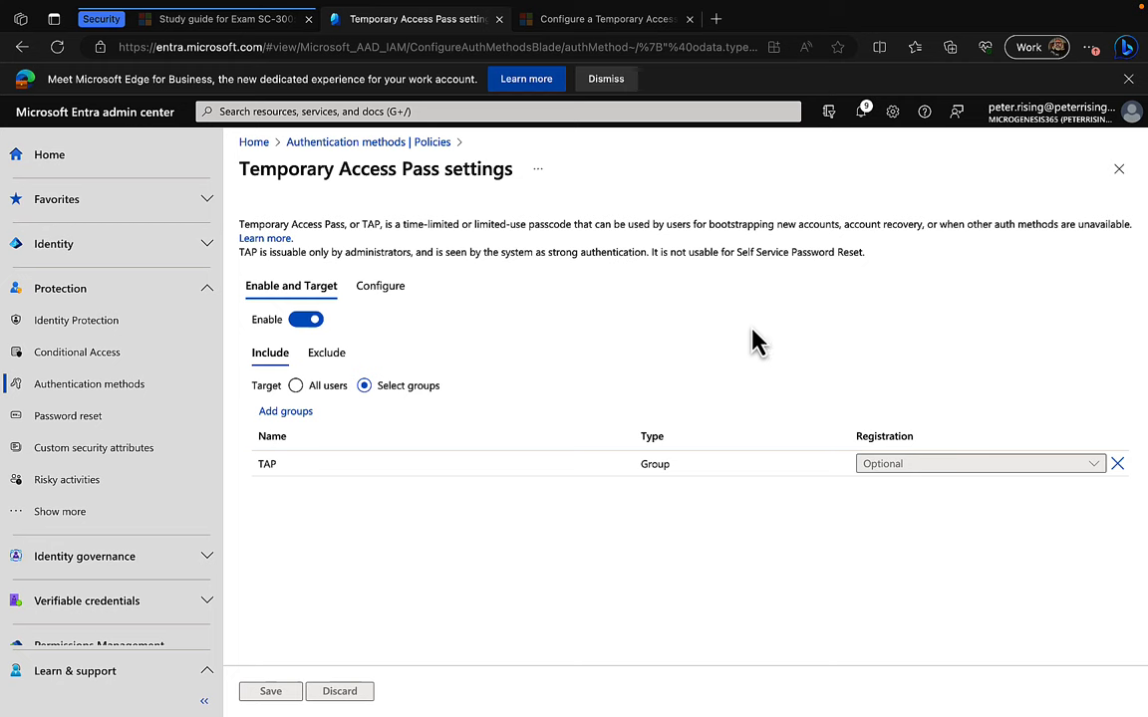
mouse_move(755, 323)
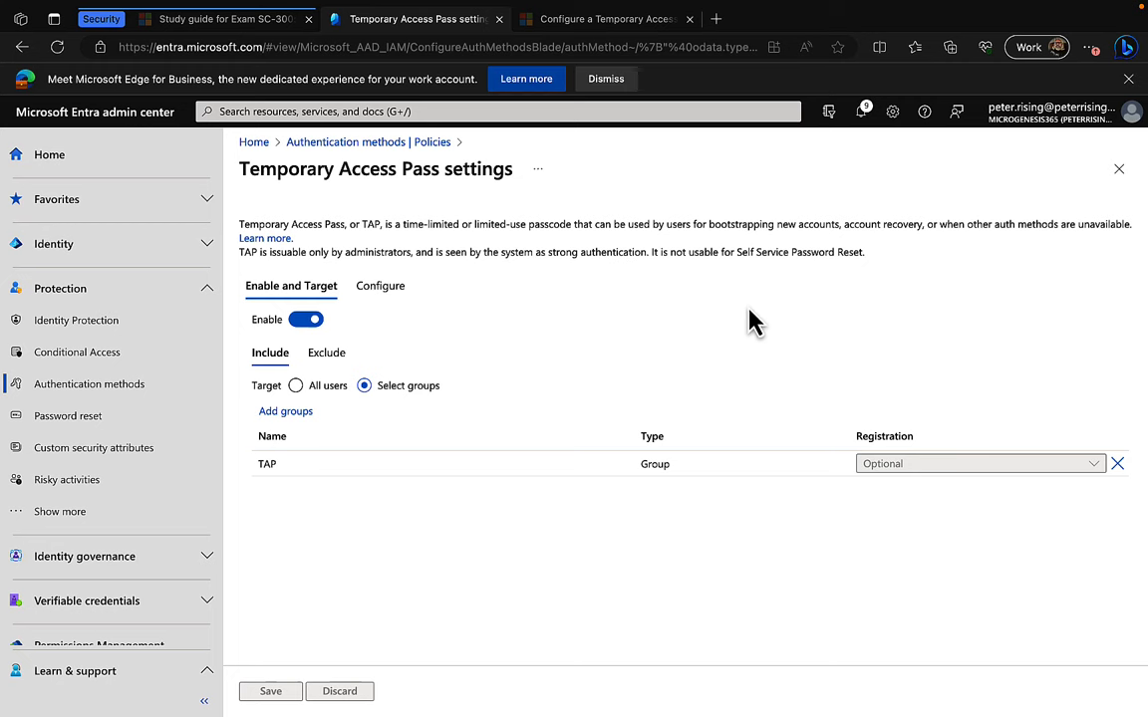
mouse_move(777, 335)
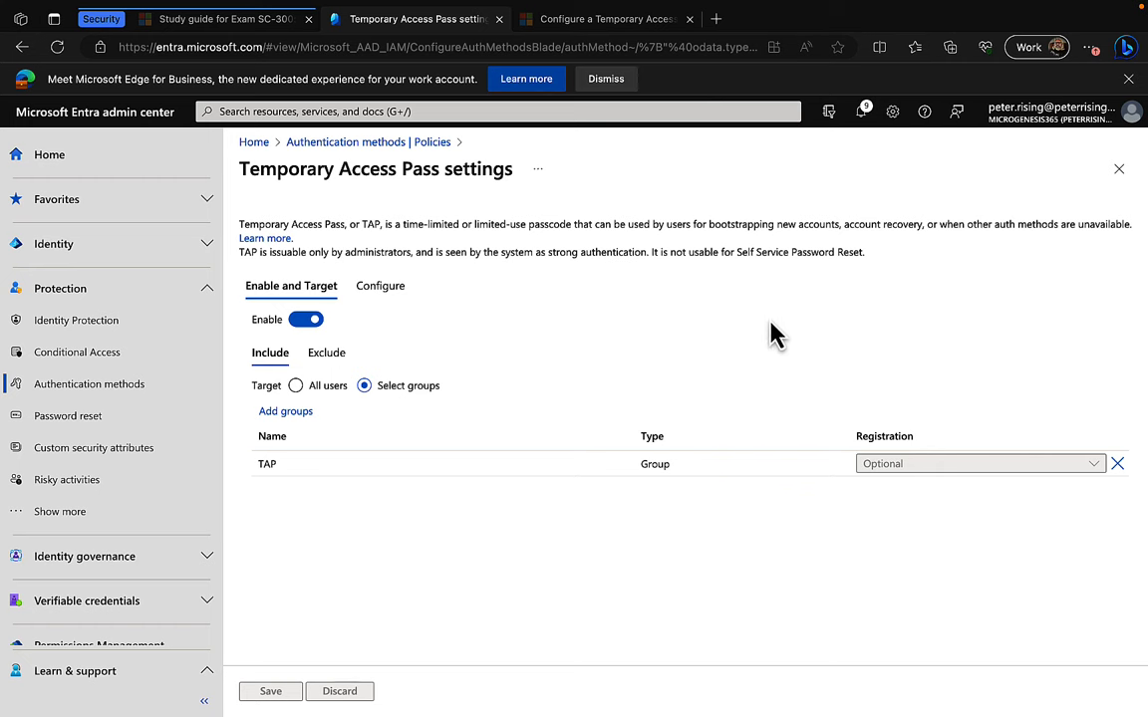
mouse_move(894, 223)
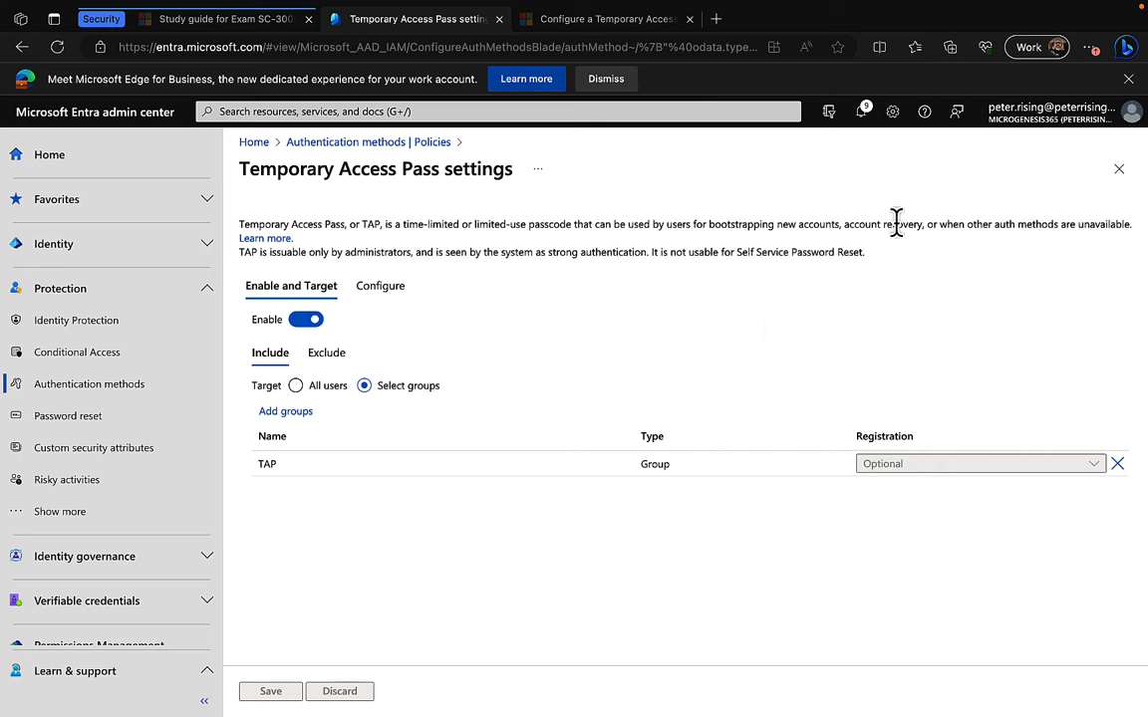
mouse_move(637, 361)
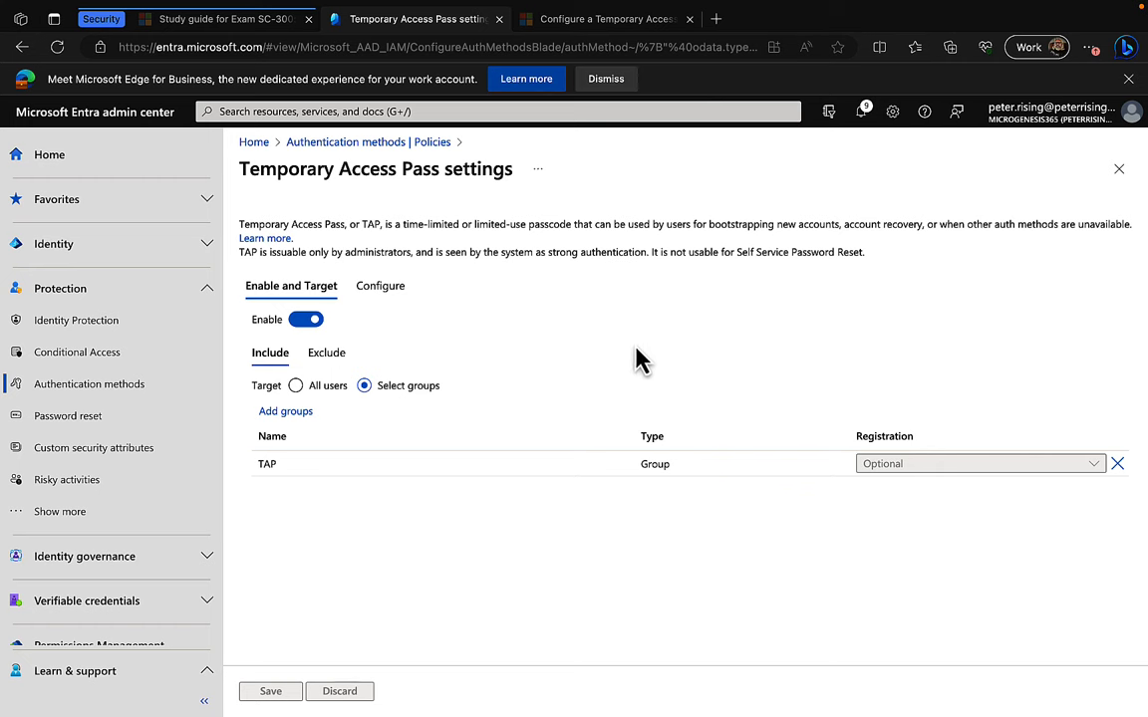
mouse_move(582, 359)
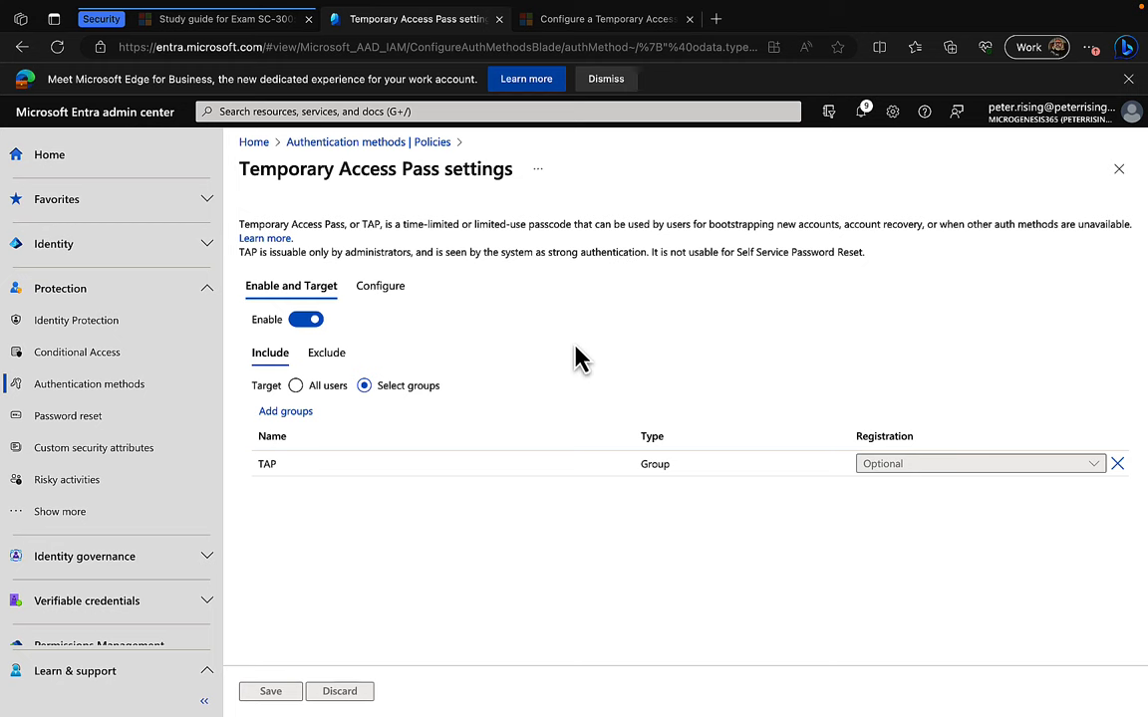
mouse_move(446, 278)
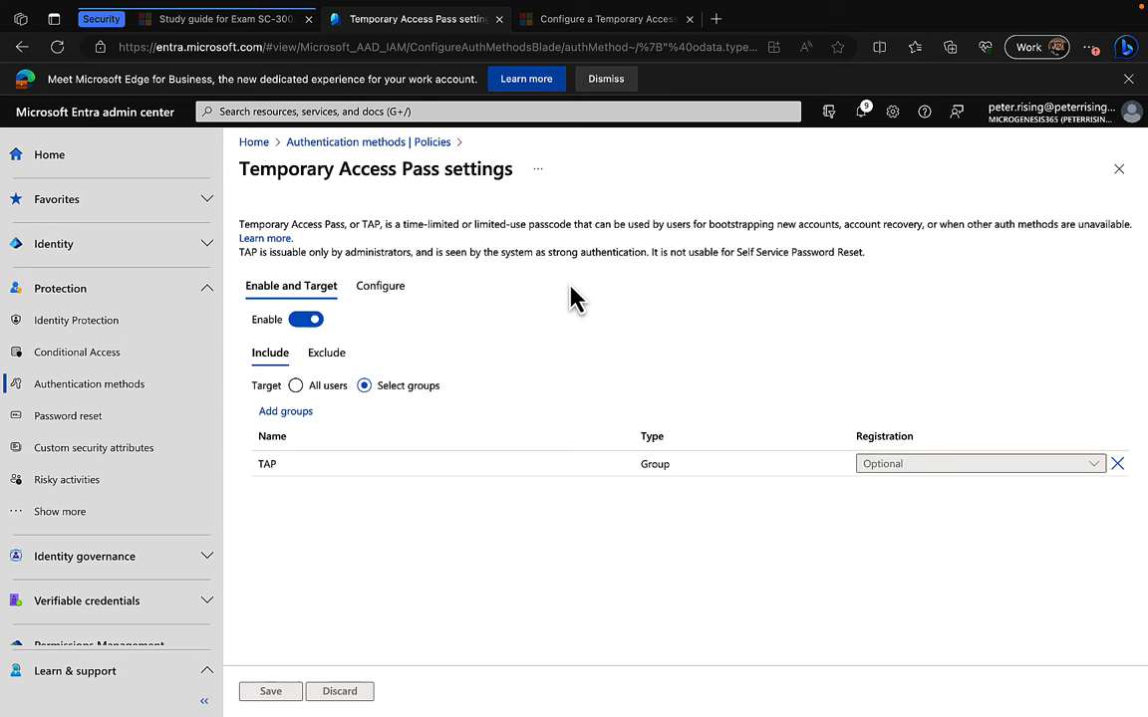
mouse_move(761, 359)
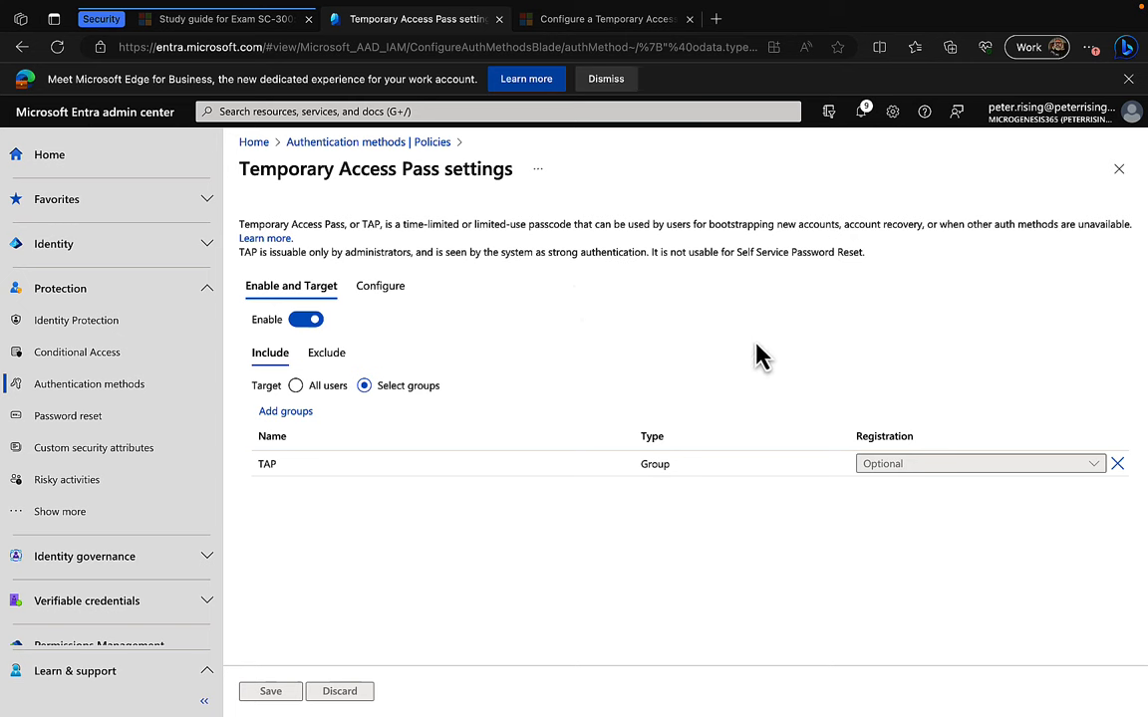
mouse_move(693, 296)
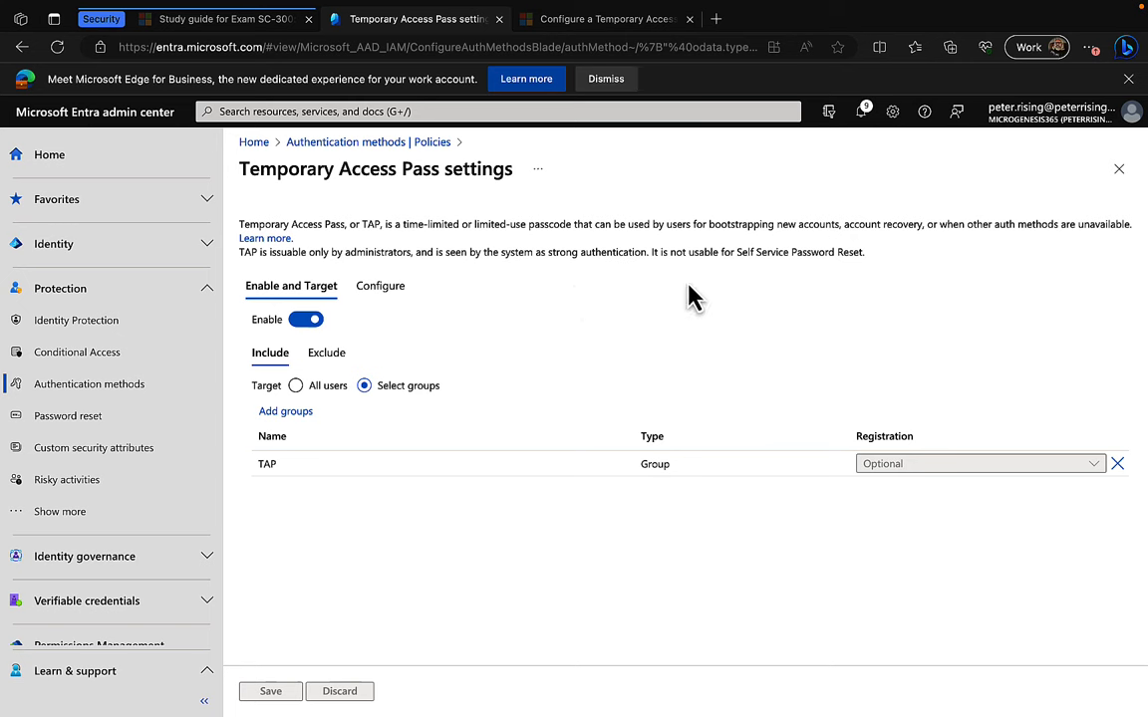
mouse_move(841, 344)
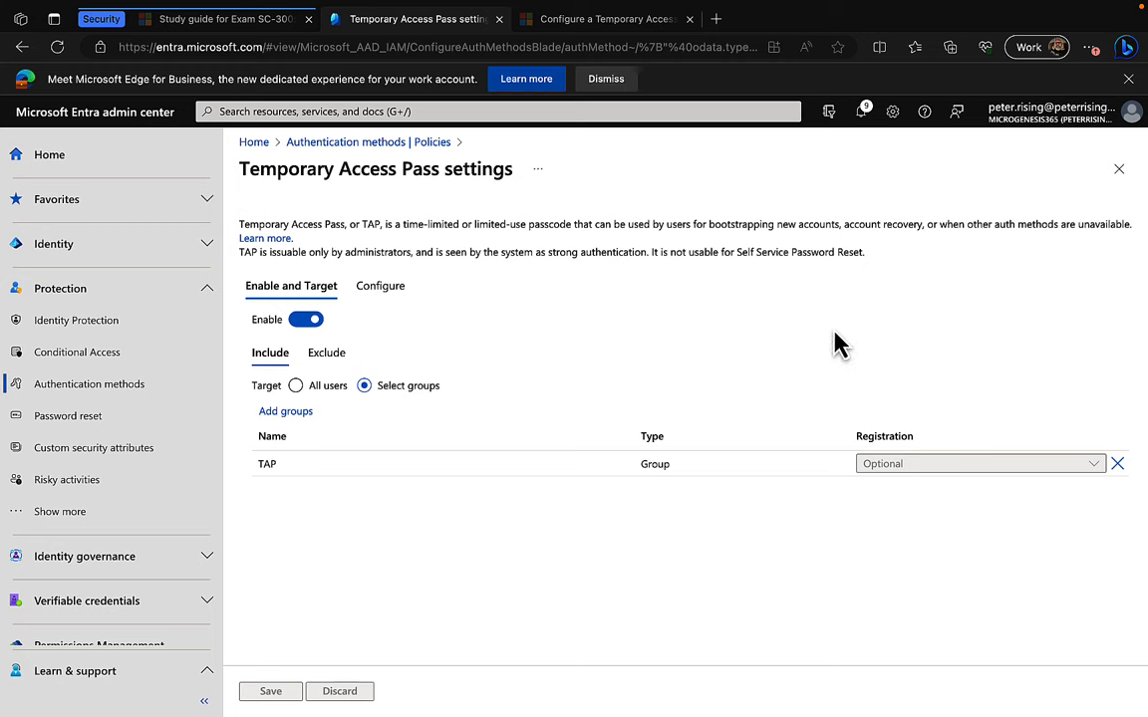
mouse_move(570, 390)
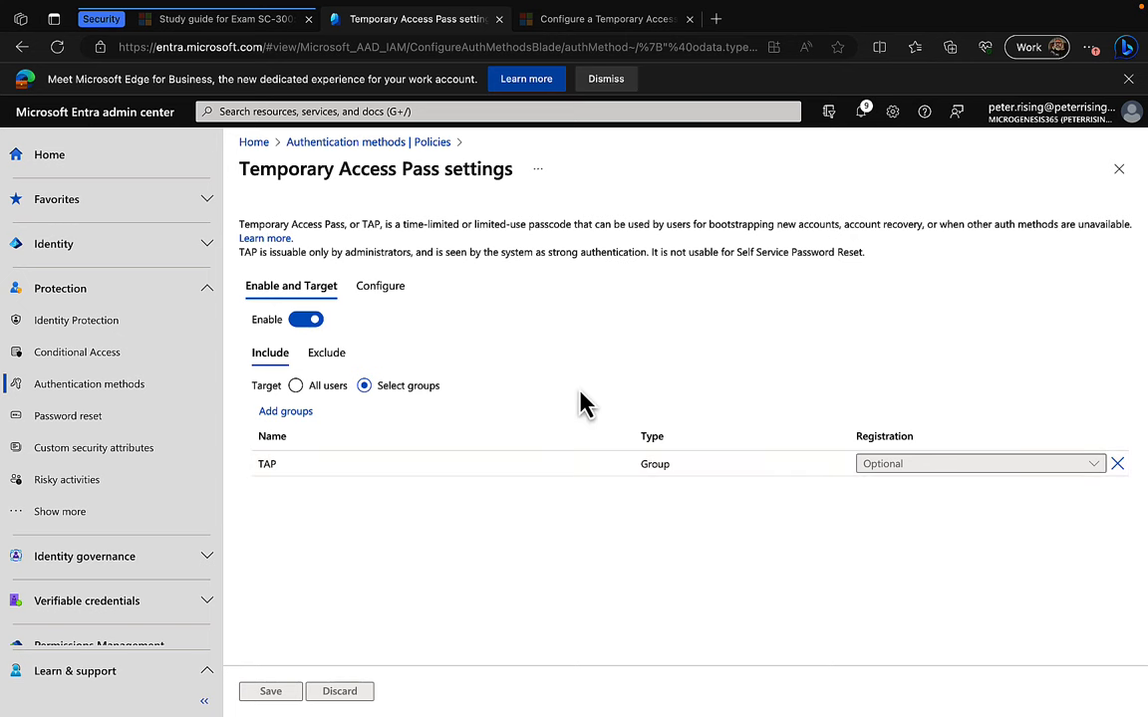
mouse_move(614, 359)
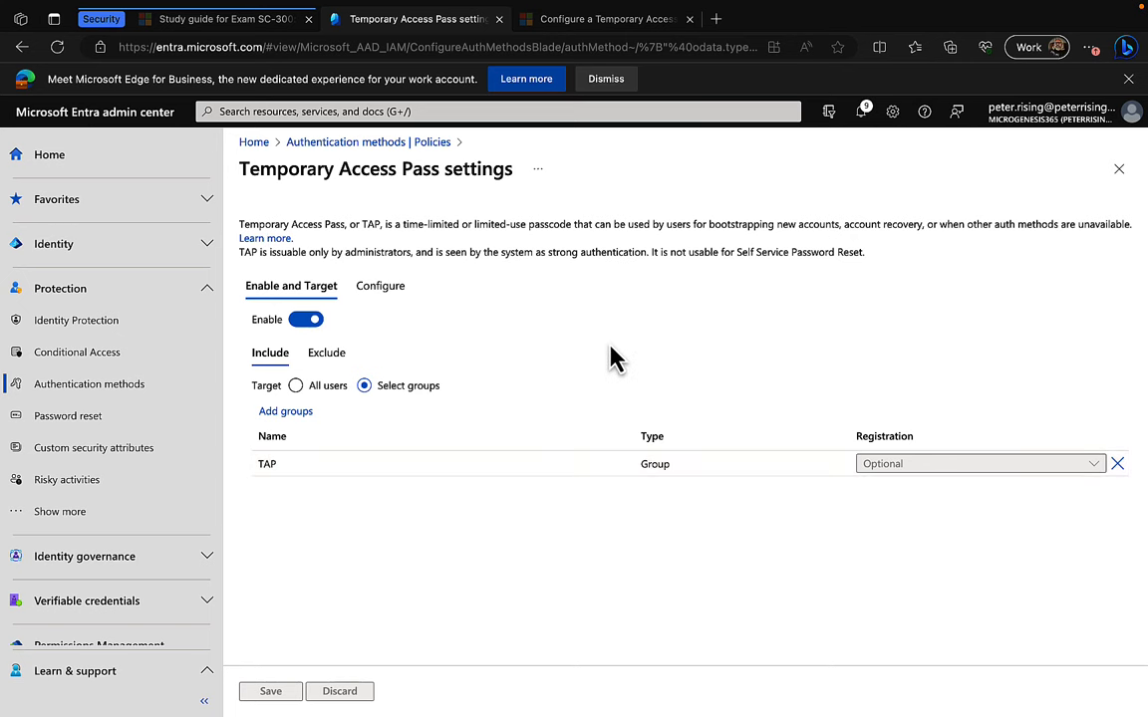
mouse_move(429, 321)
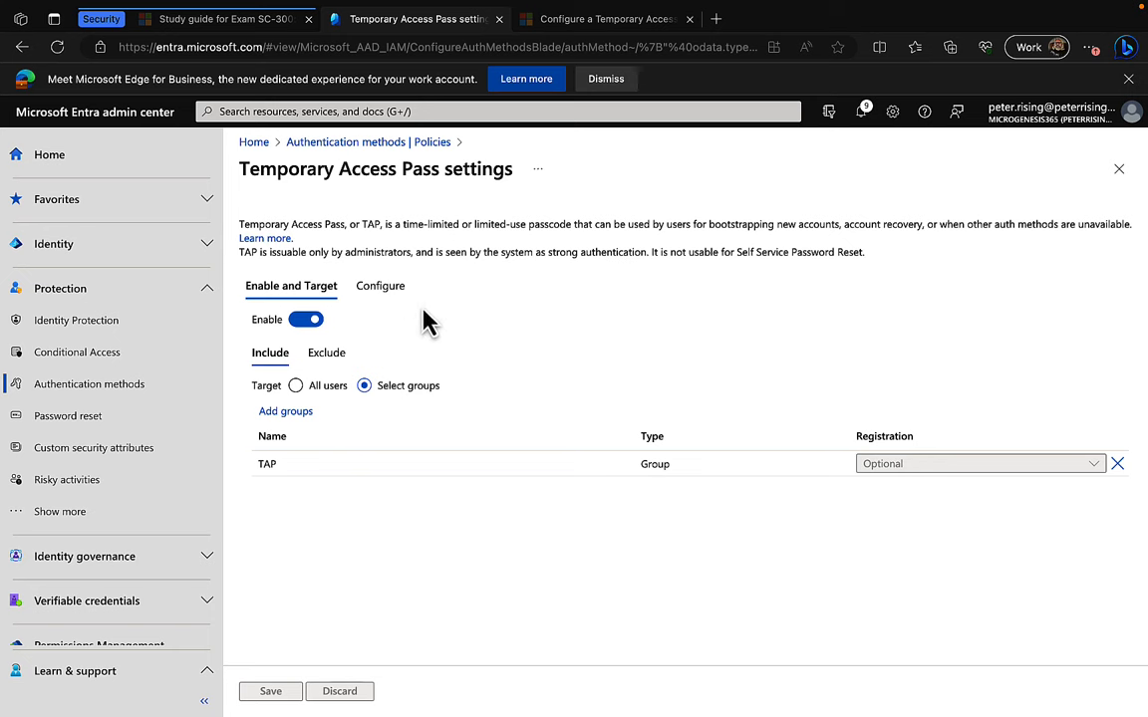
Step: Show the Temporary Access Pass configuration: 1-hour default, 8-hour maximum, 8 characters
left_click(381, 287)
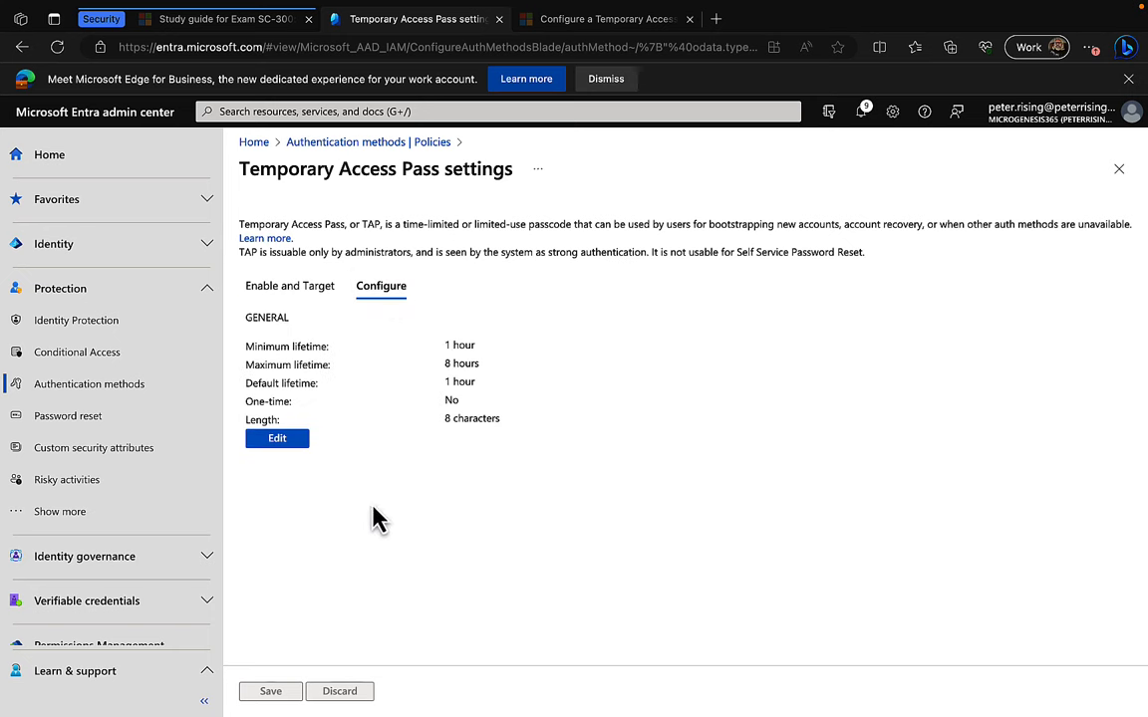
mouse_move(359, 469)
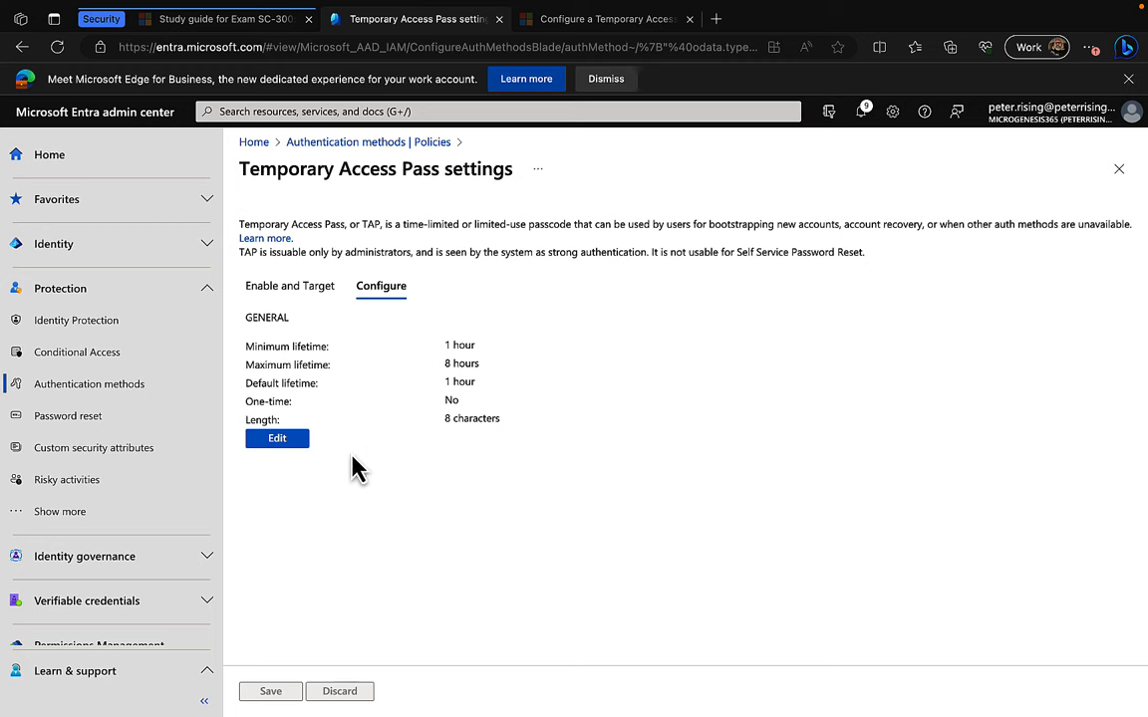
mouse_move(411, 546)
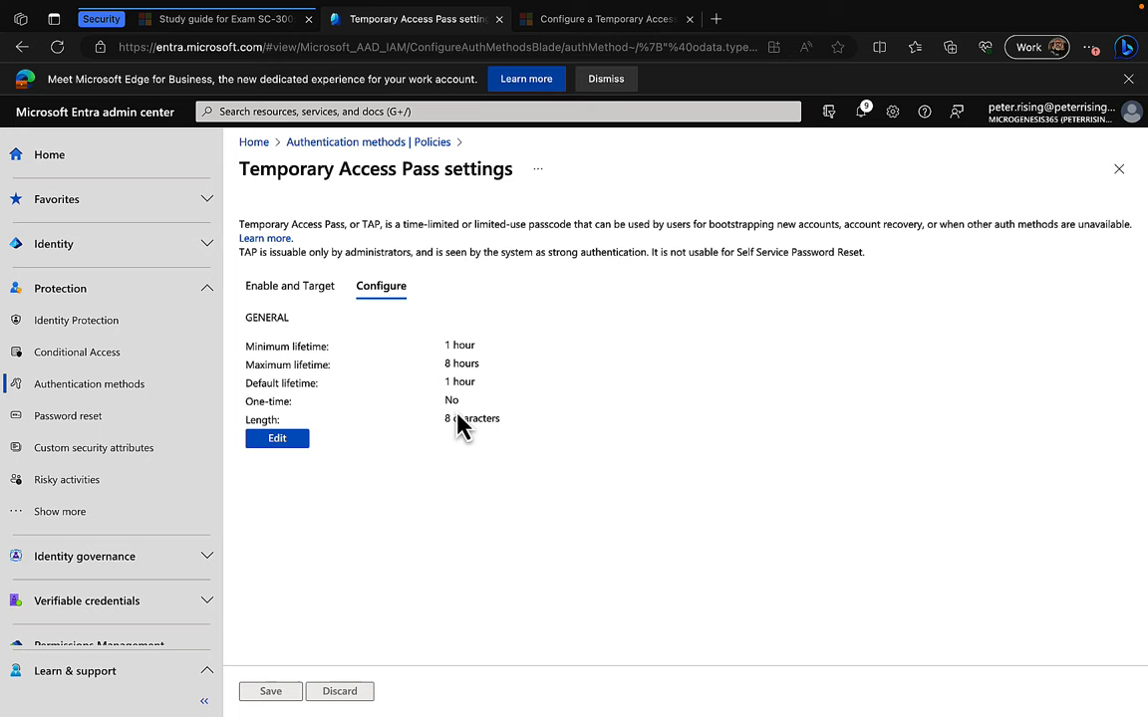
Step: Set Require one-time use to Yes, update and save the Temporary Access Pass policy
left_click(277, 438)
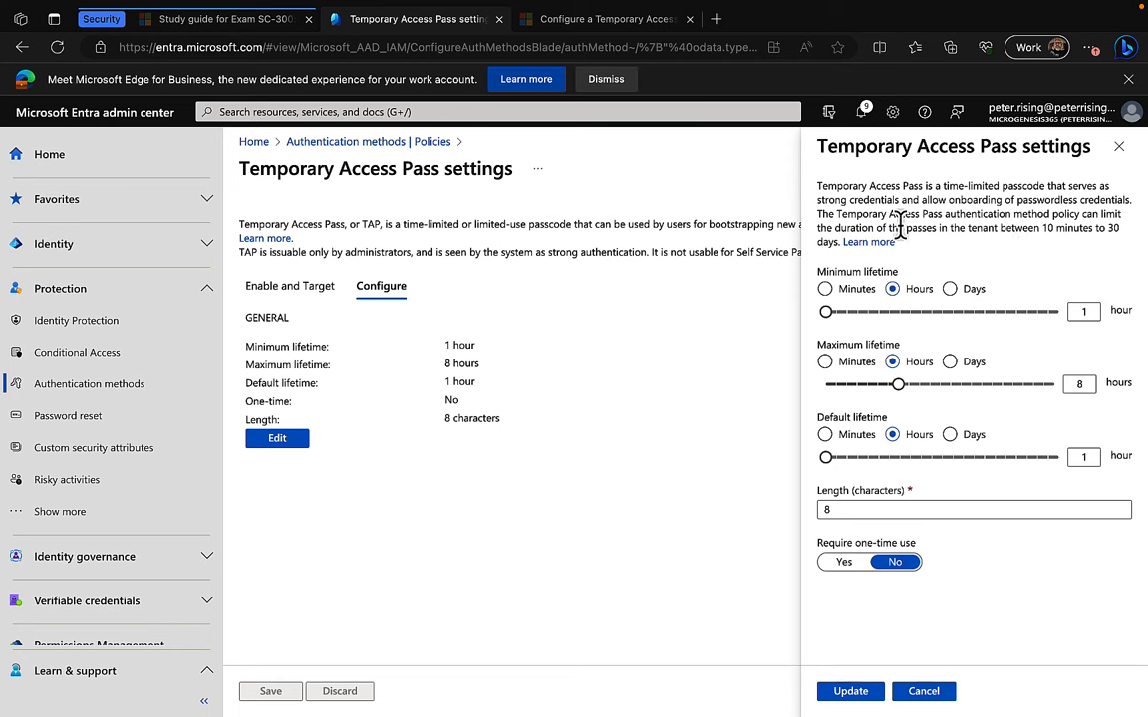
mouse_move(1084, 251)
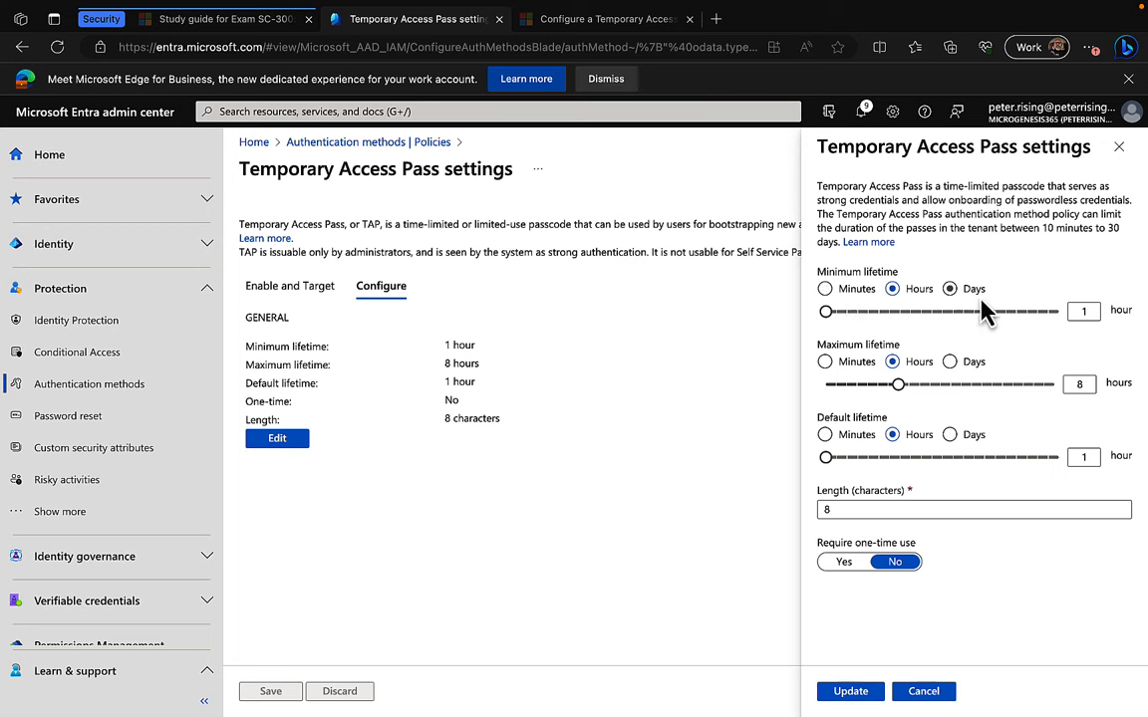
mouse_move(1080, 336)
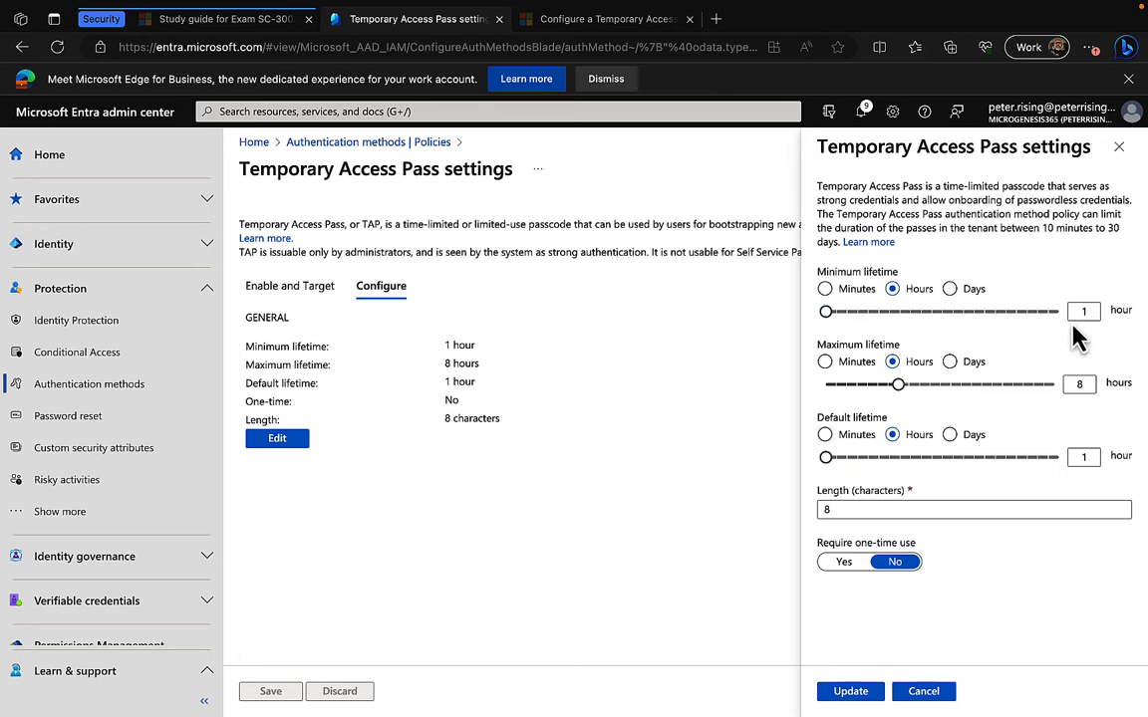
mouse_move(1026, 355)
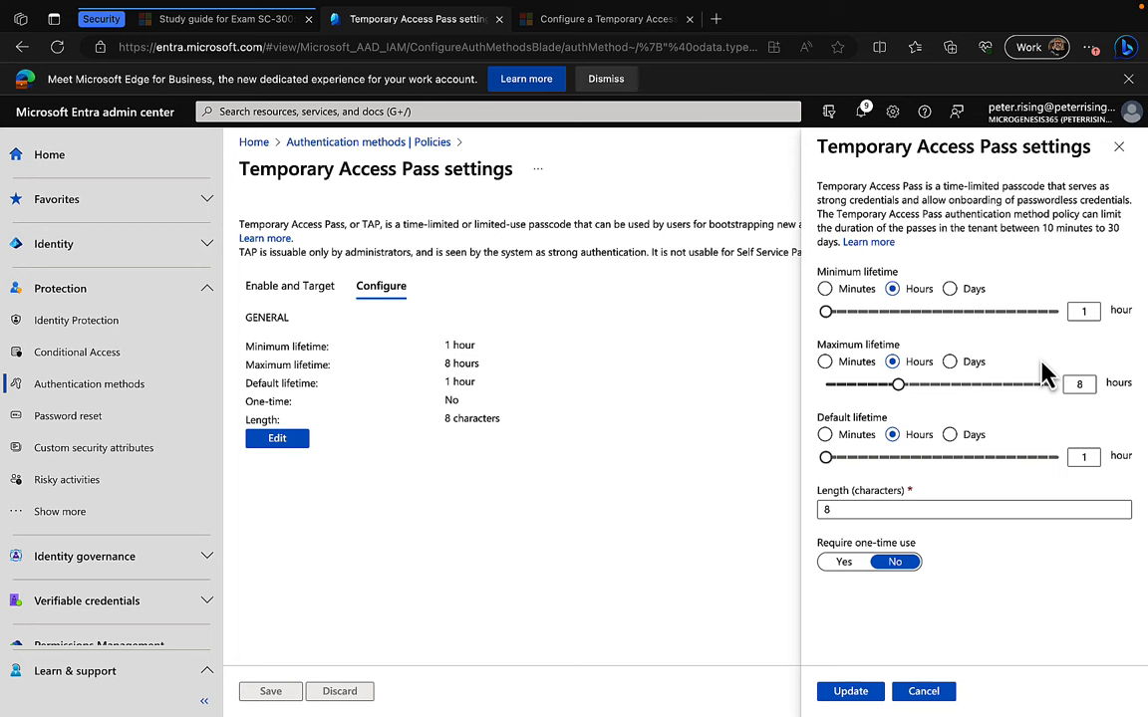
mouse_move(1019, 383)
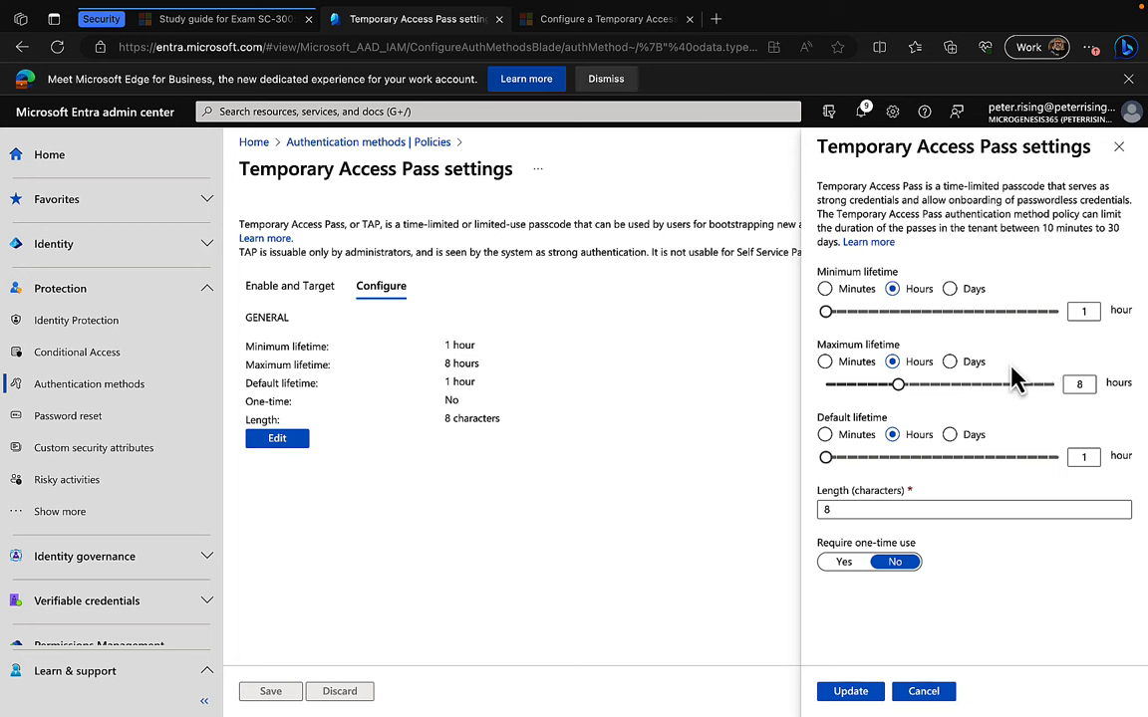
mouse_move(1008, 386)
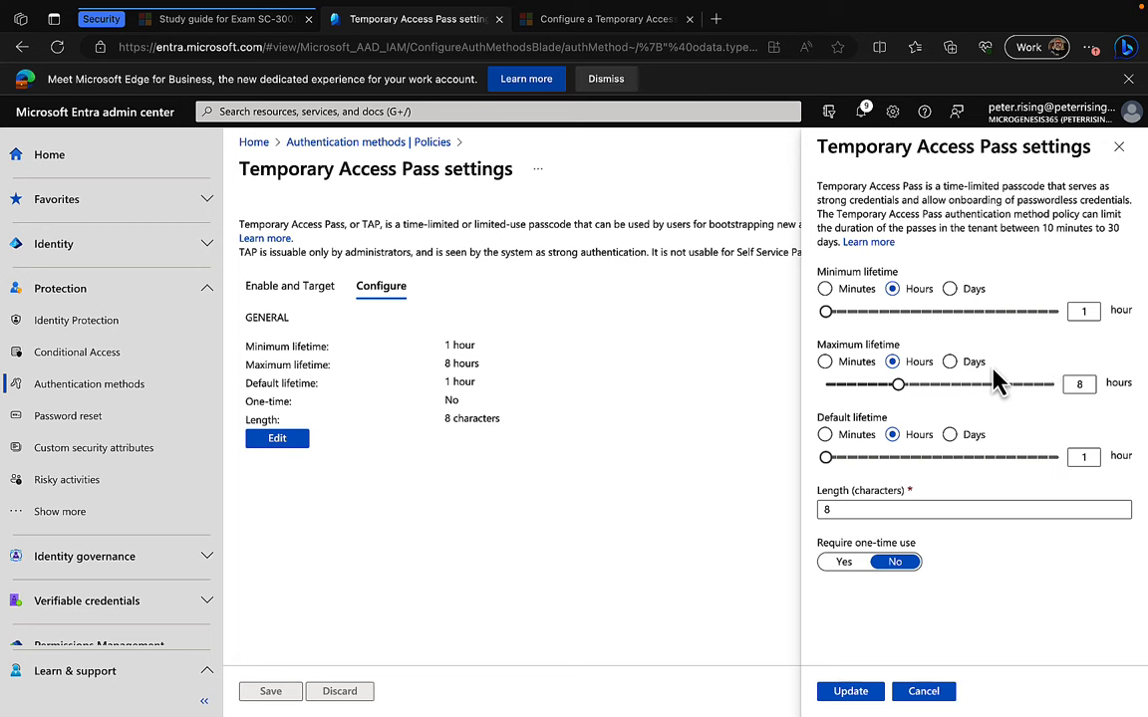
mouse_move(1014, 355)
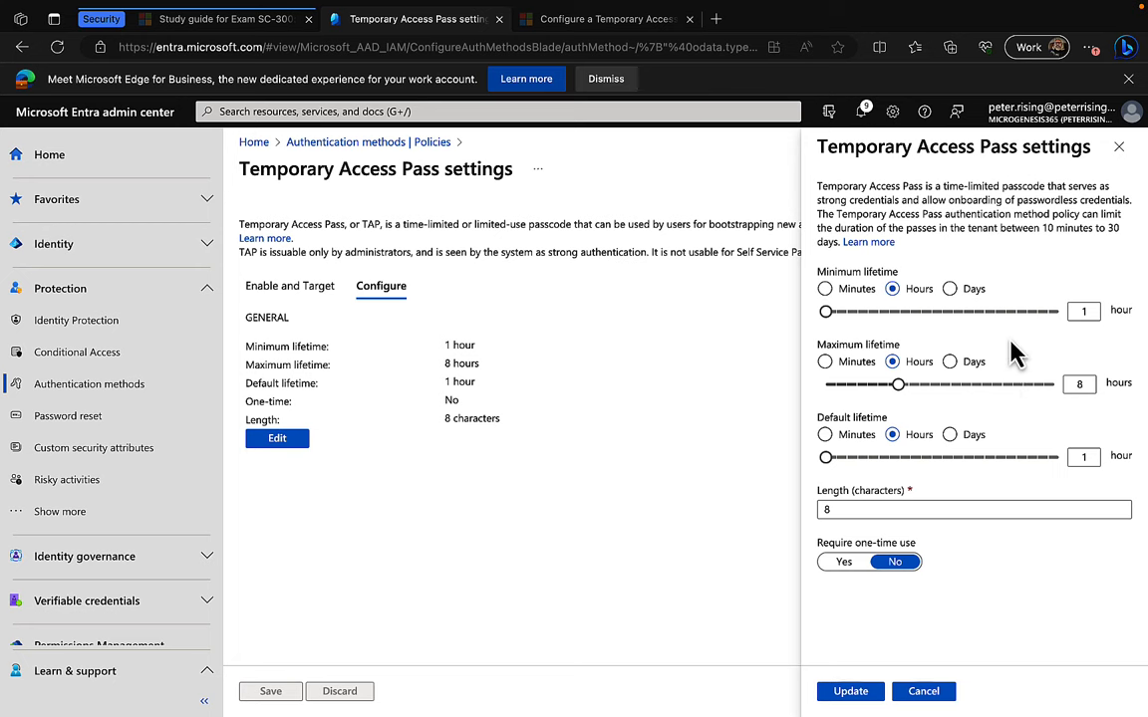
mouse_move(954, 418)
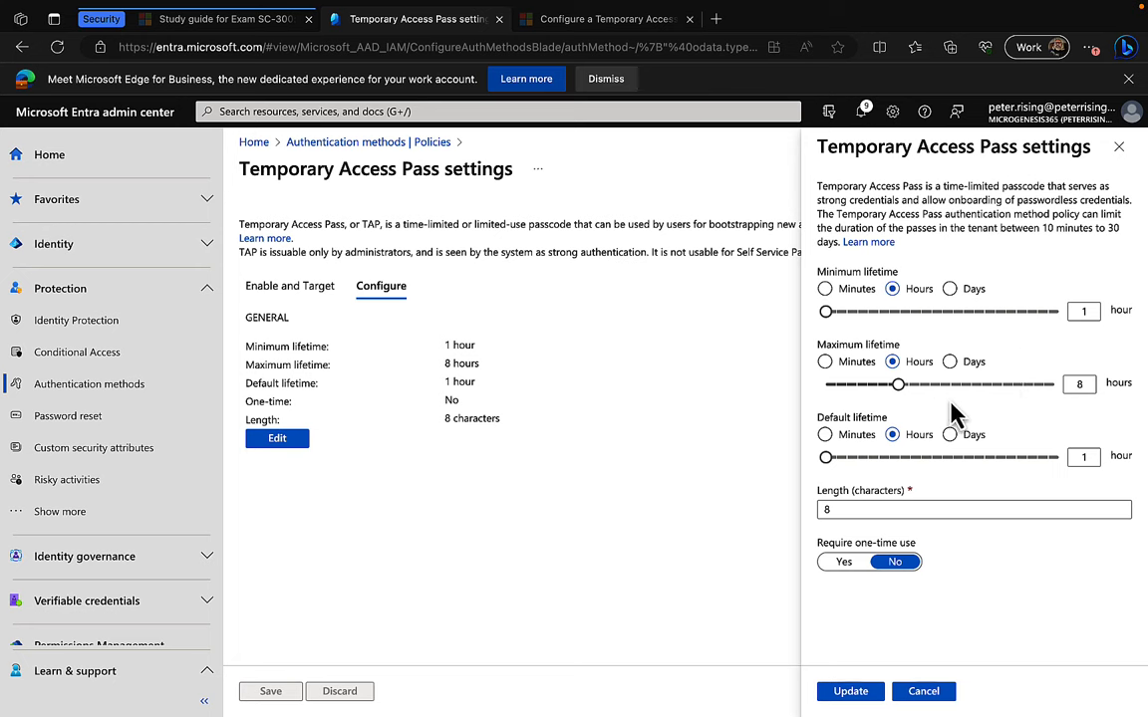
mouse_move(1036, 498)
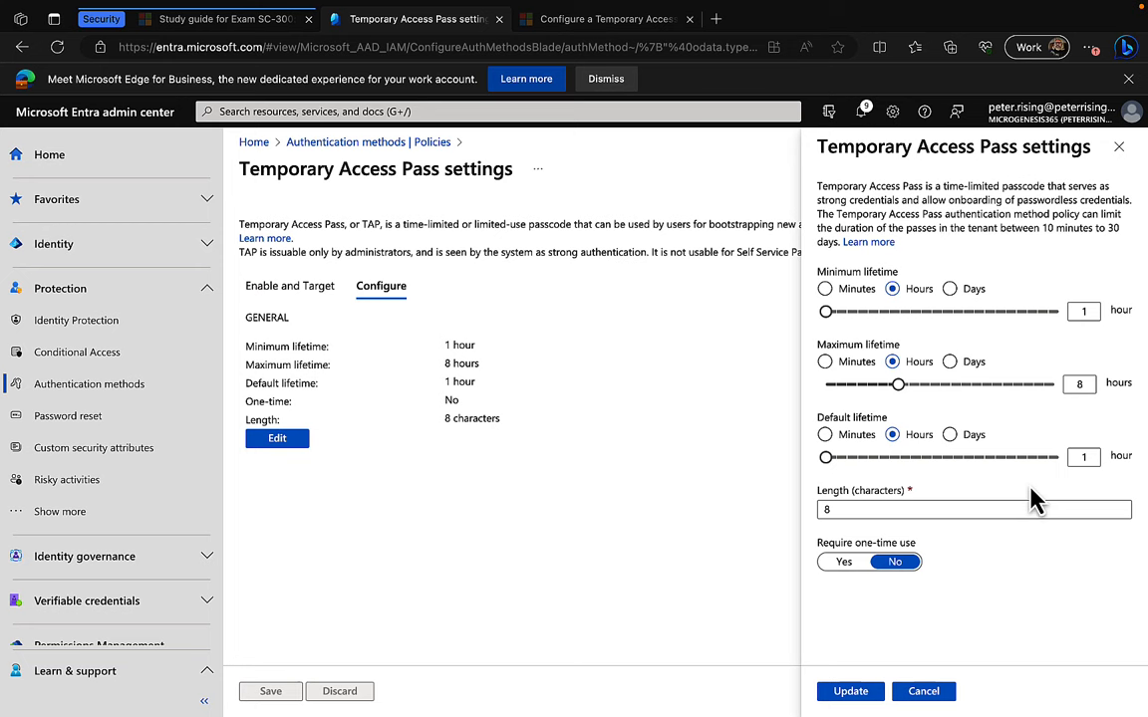
mouse_move(989, 486)
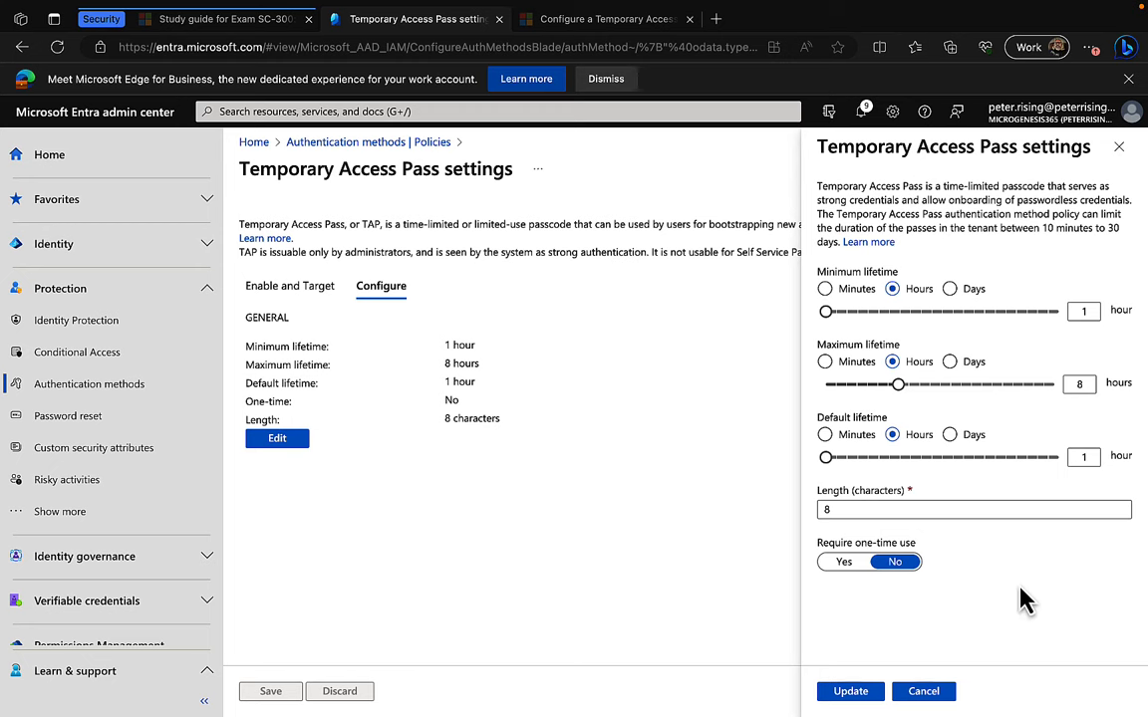
mouse_move(912, 605)
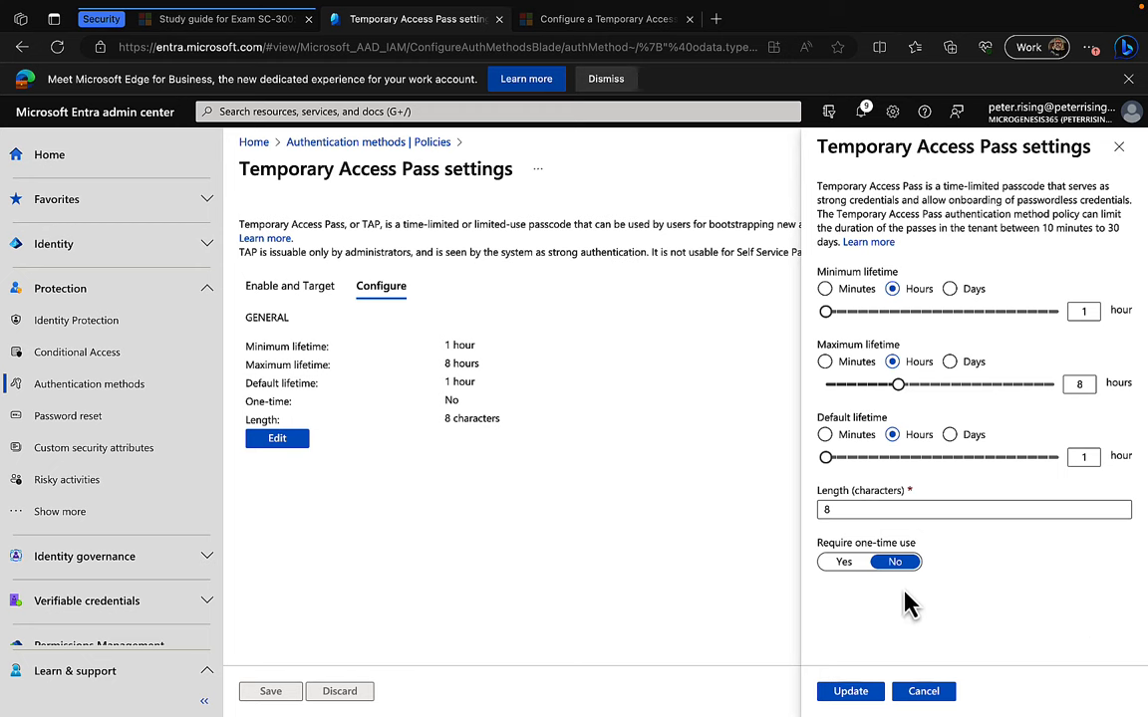
mouse_move(845, 562)
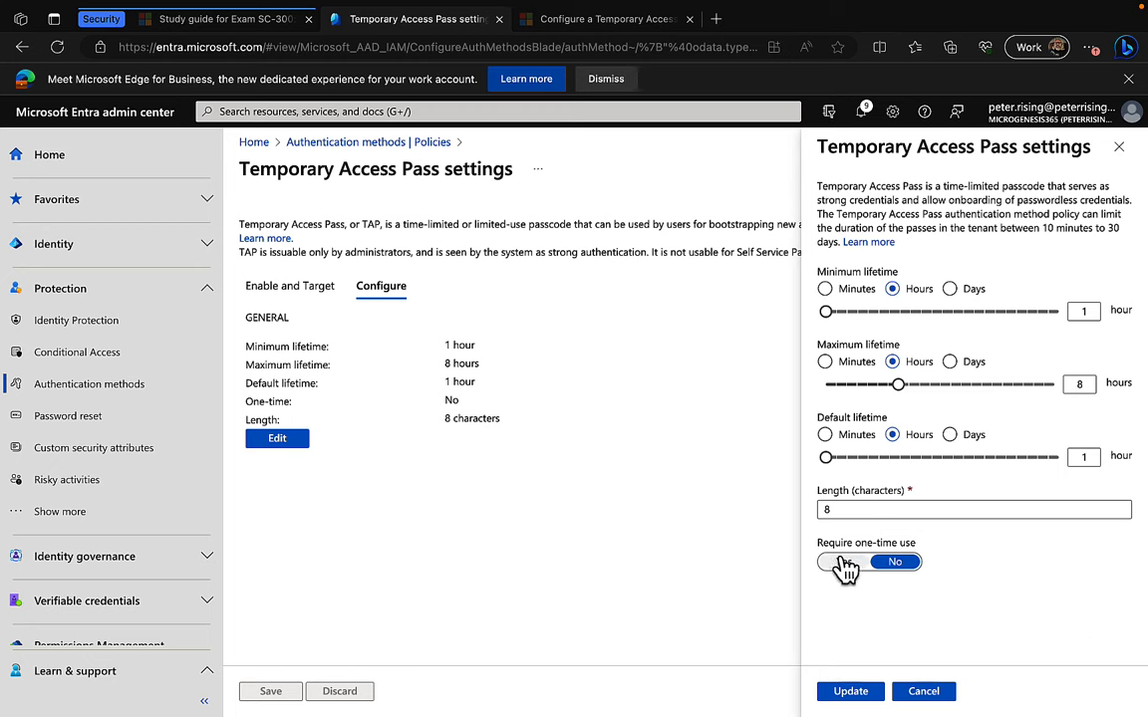
left_click(845, 562)
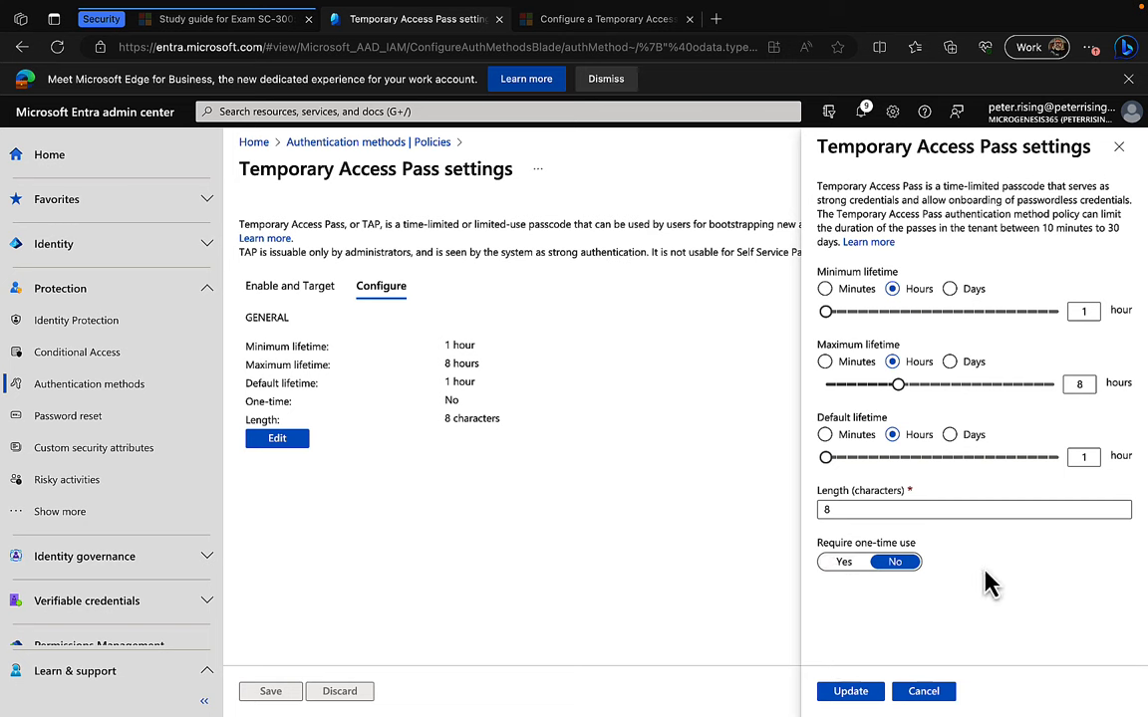
mouse_move(1026, 582)
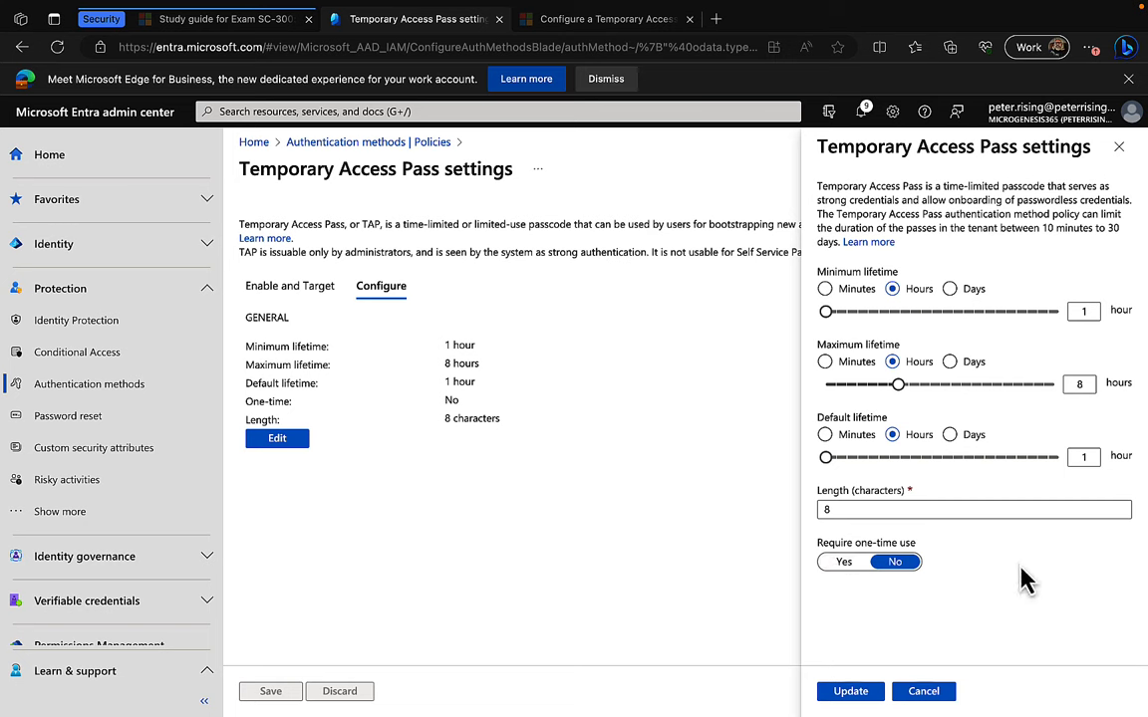
left_click(844, 562)
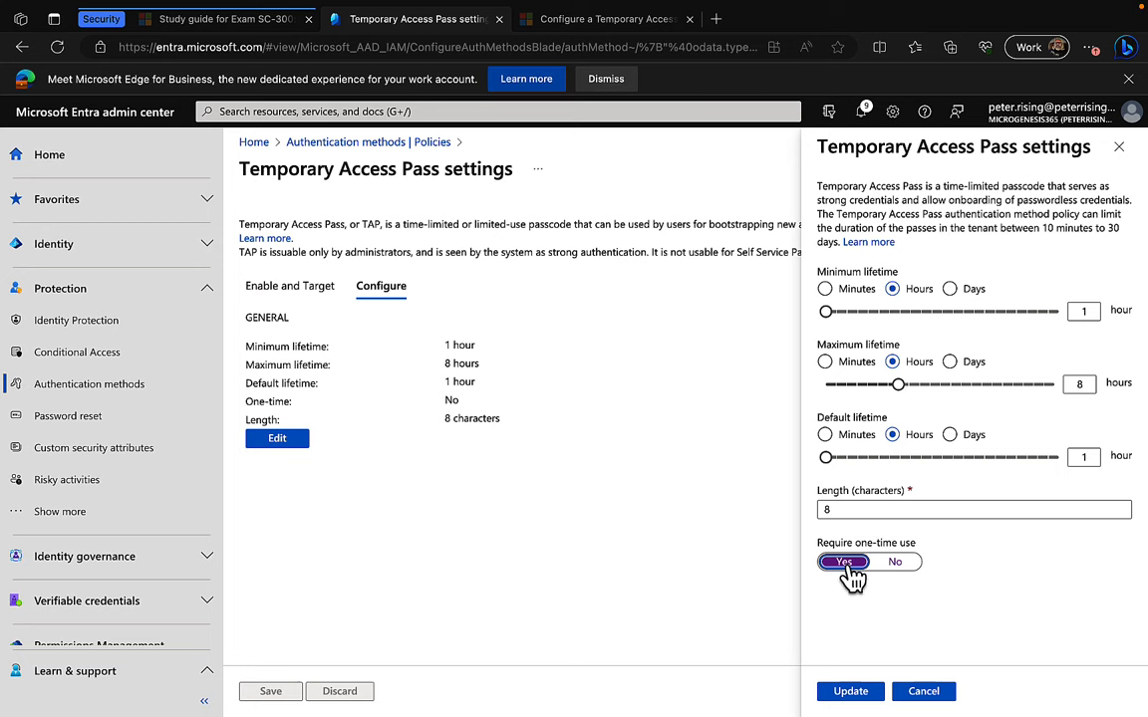
mouse_move(936, 628)
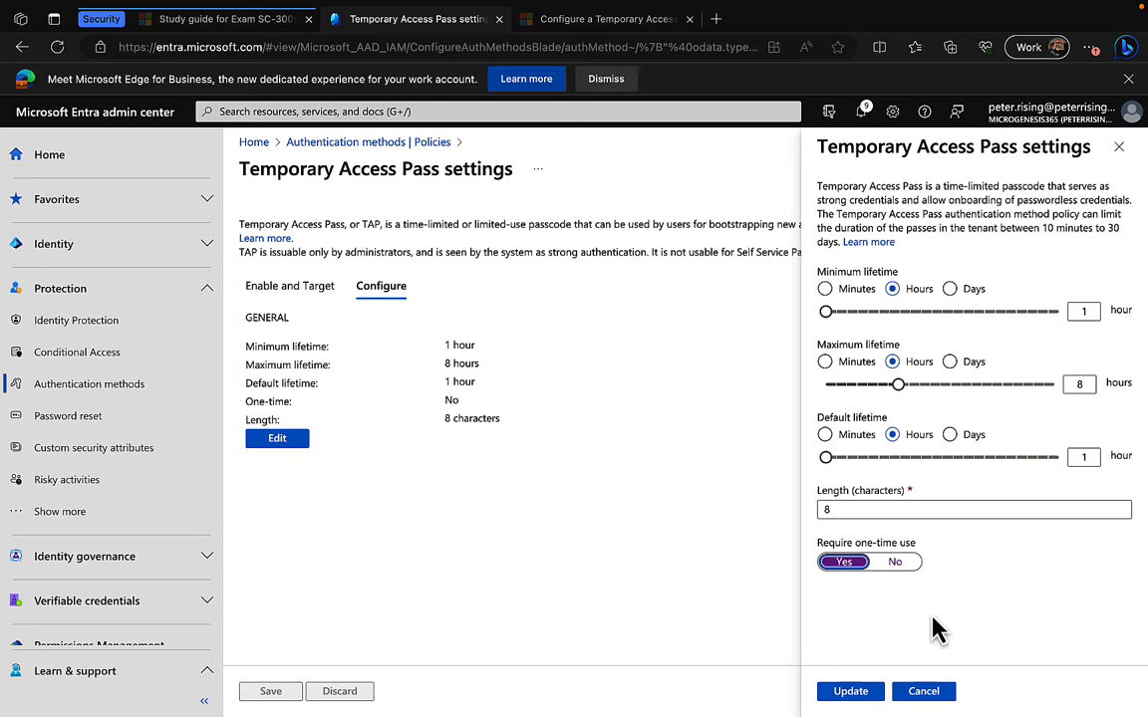
mouse_move(849, 691)
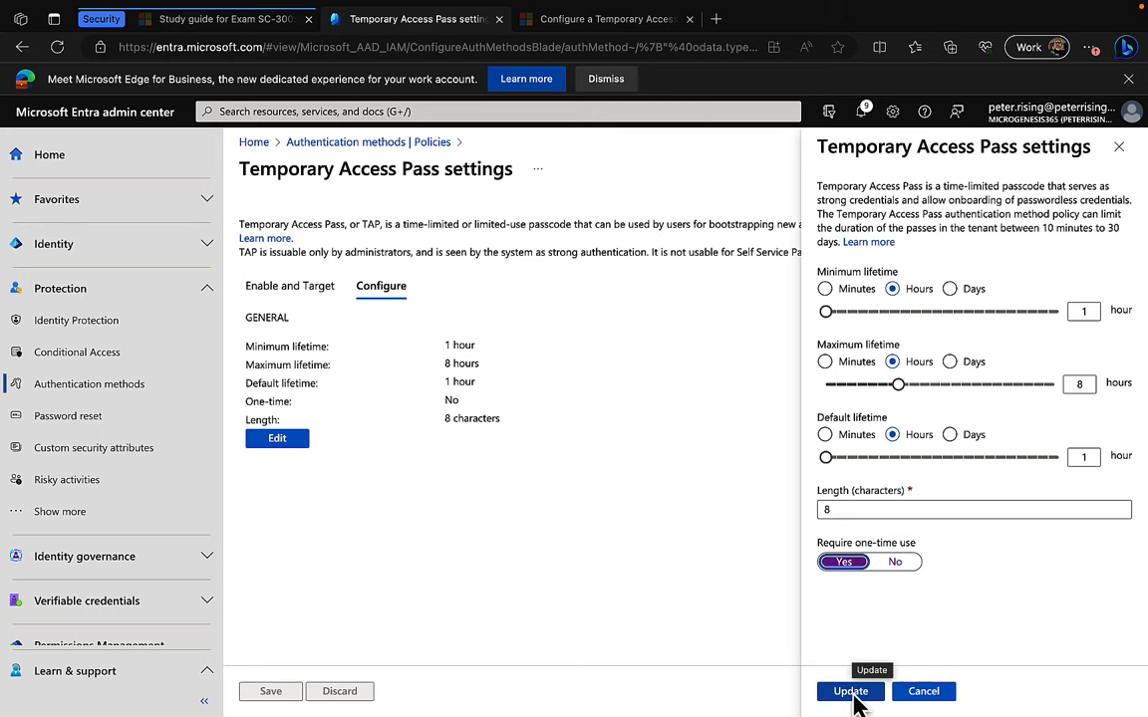
left_click(848, 692)
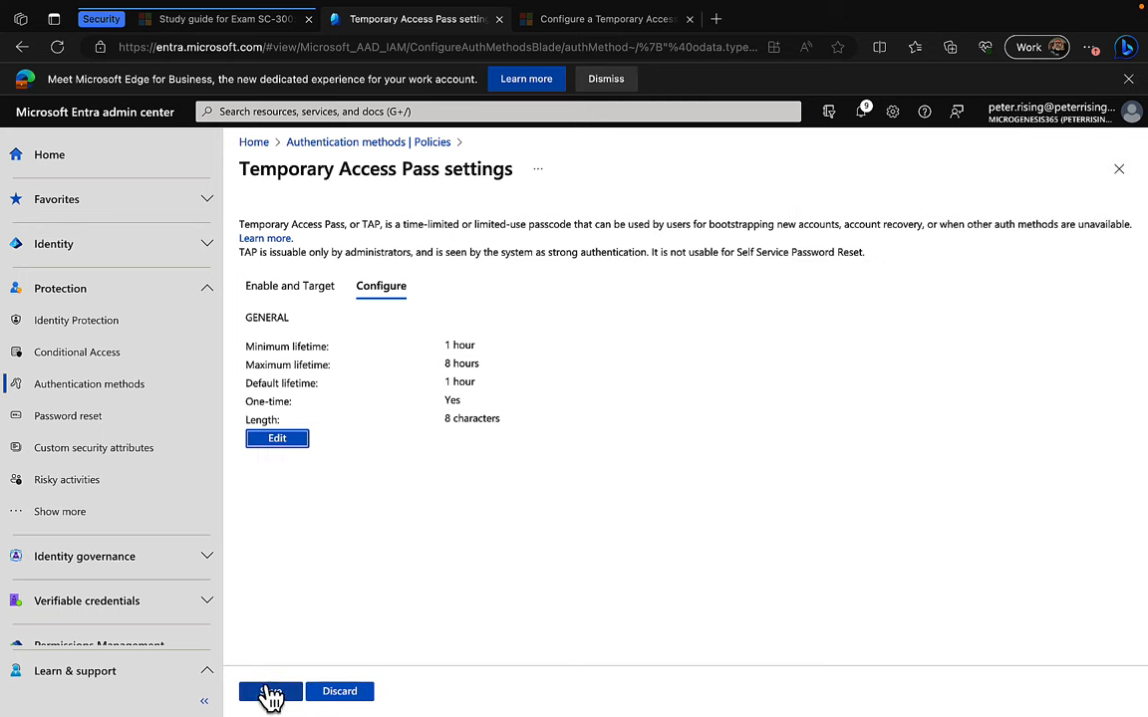
left_click(271, 691)
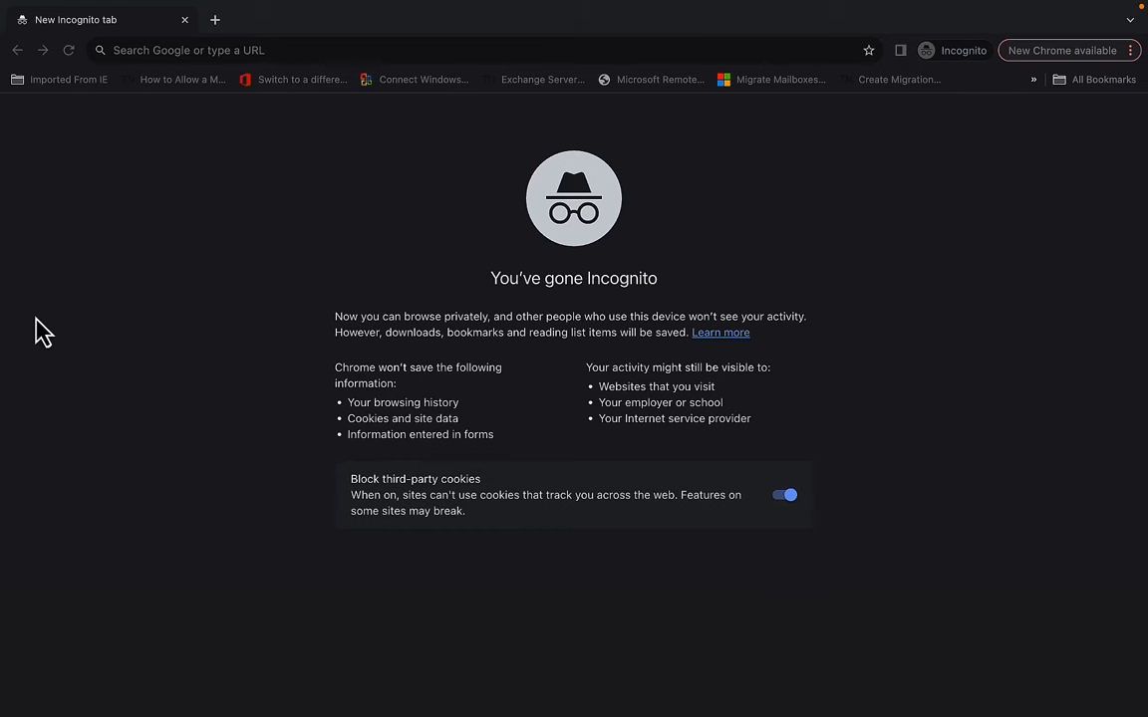
mouse_move(103, 167)
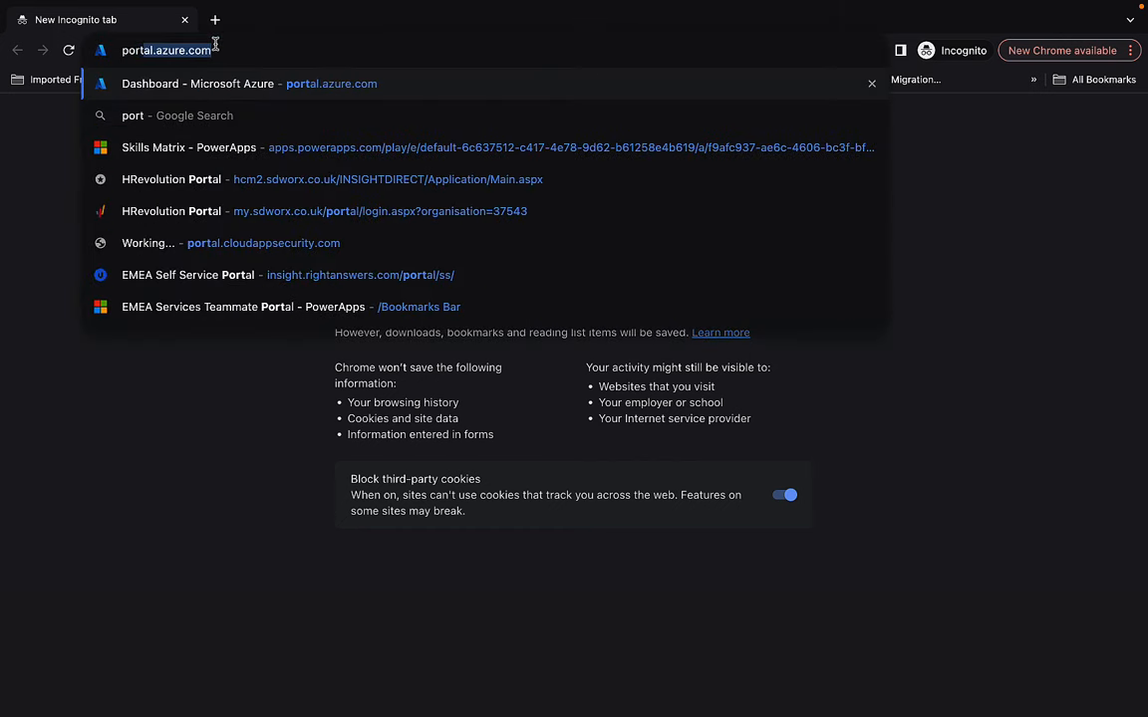
Step: Go to the Azure portal address in the incognito window to reach Microsoft sign-in
type("portal.off")
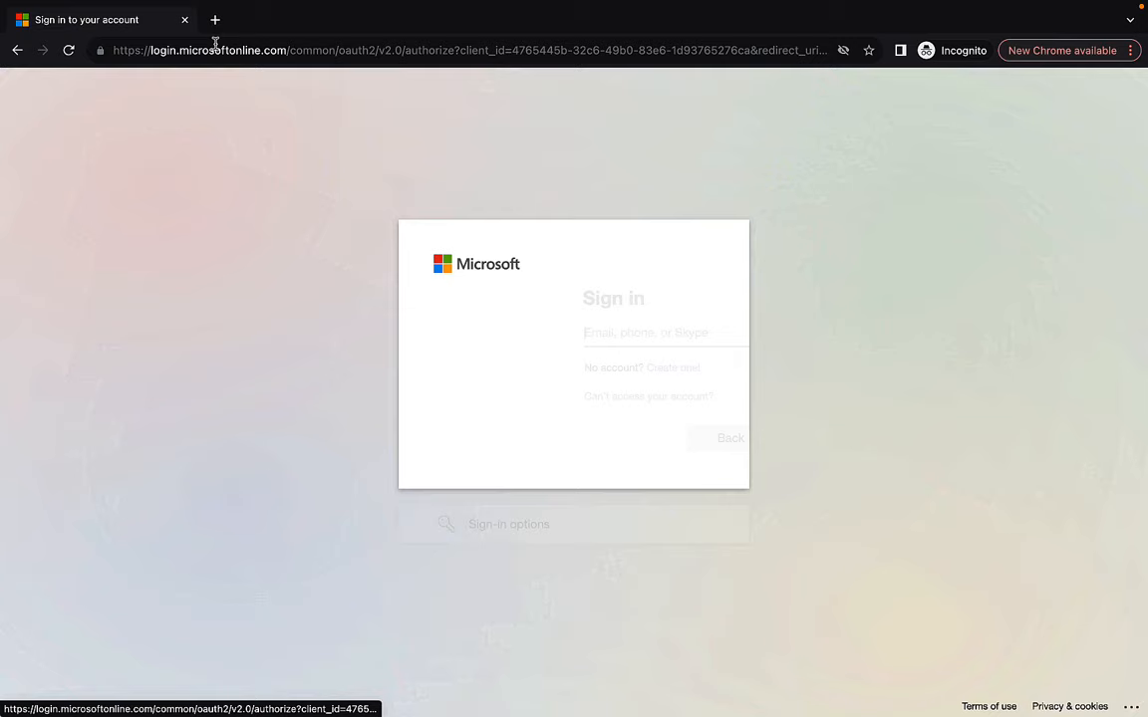
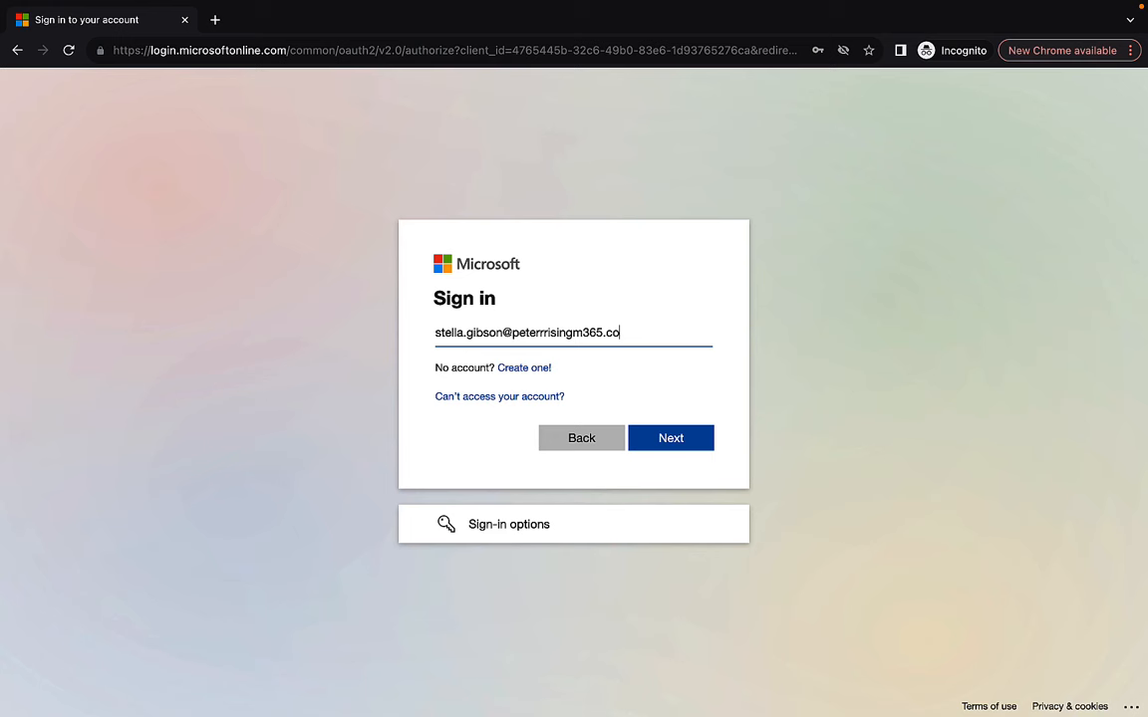
left_click(669, 439)
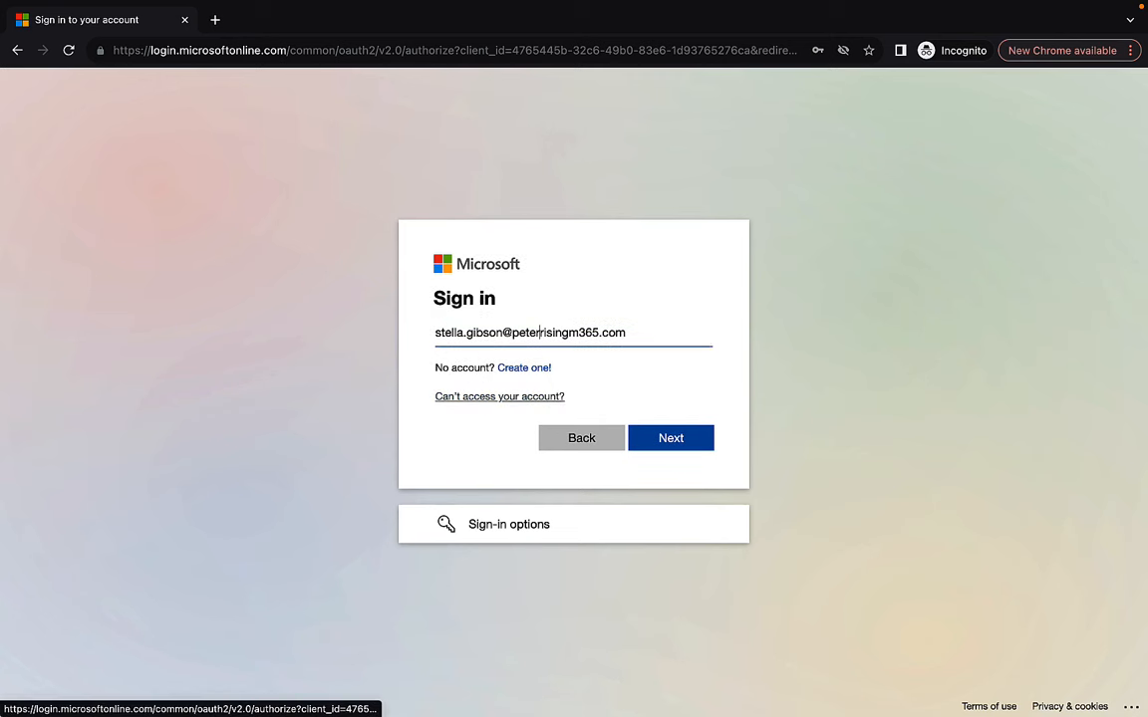
left_click(670, 438)
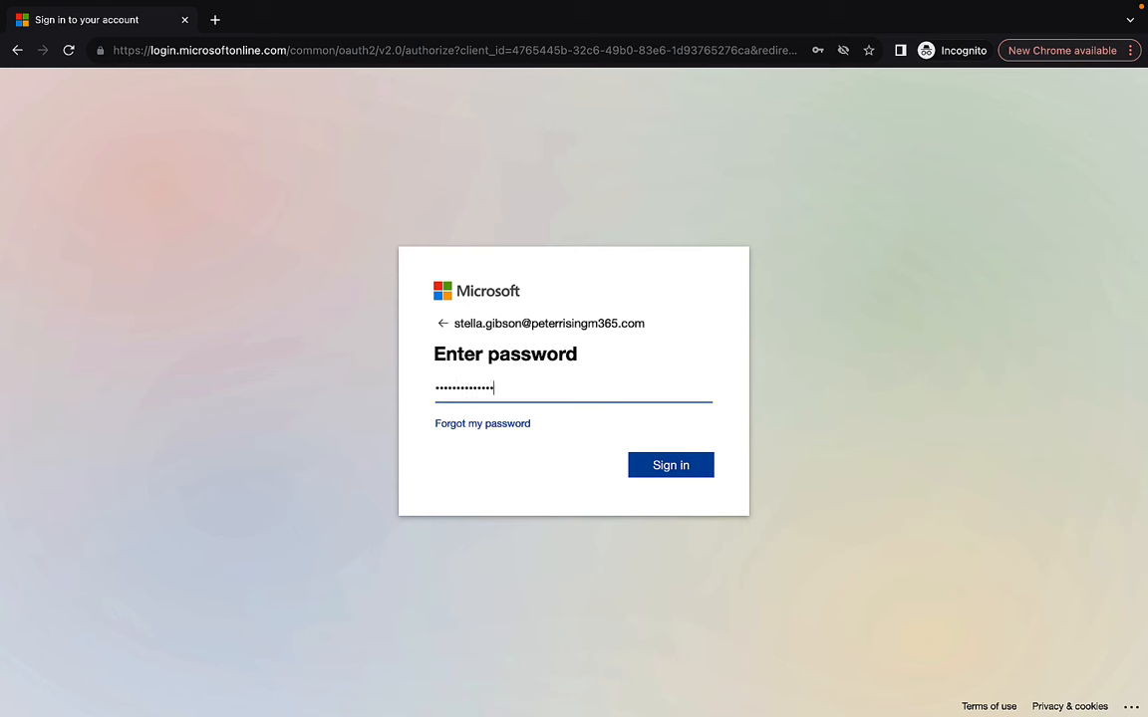
Step: Submit the password, reaching the Authenticator approval request showing number 67
left_click(670, 466)
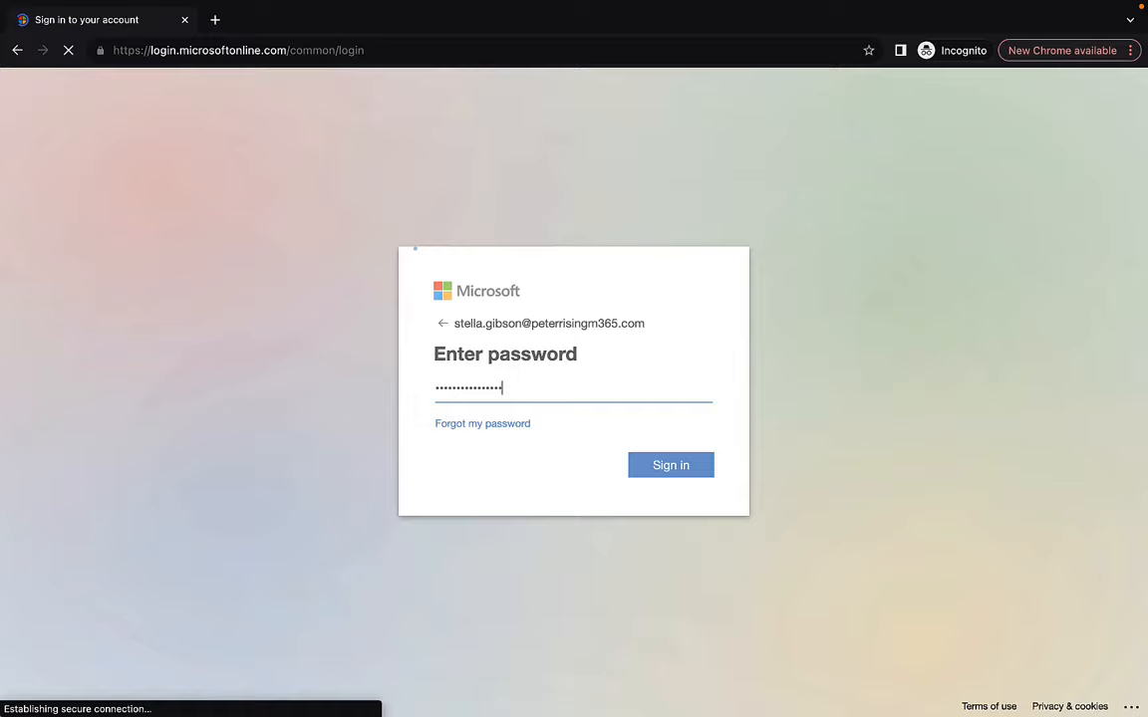
left_click(670, 466)
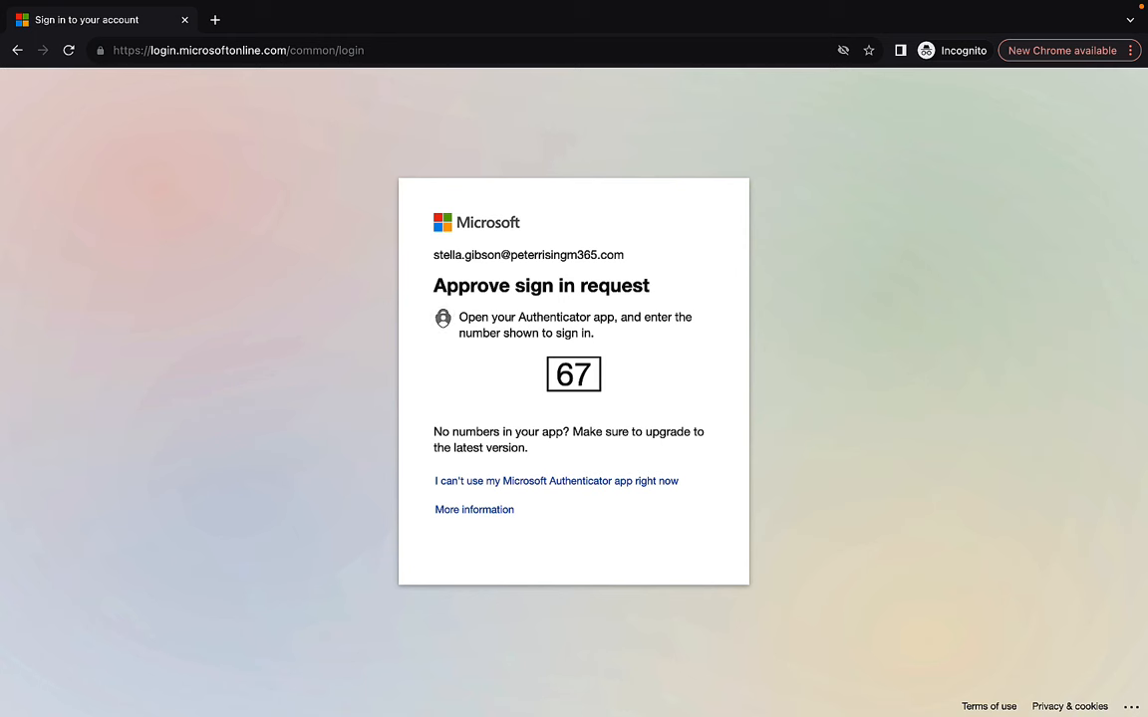
mouse_move(725, 546)
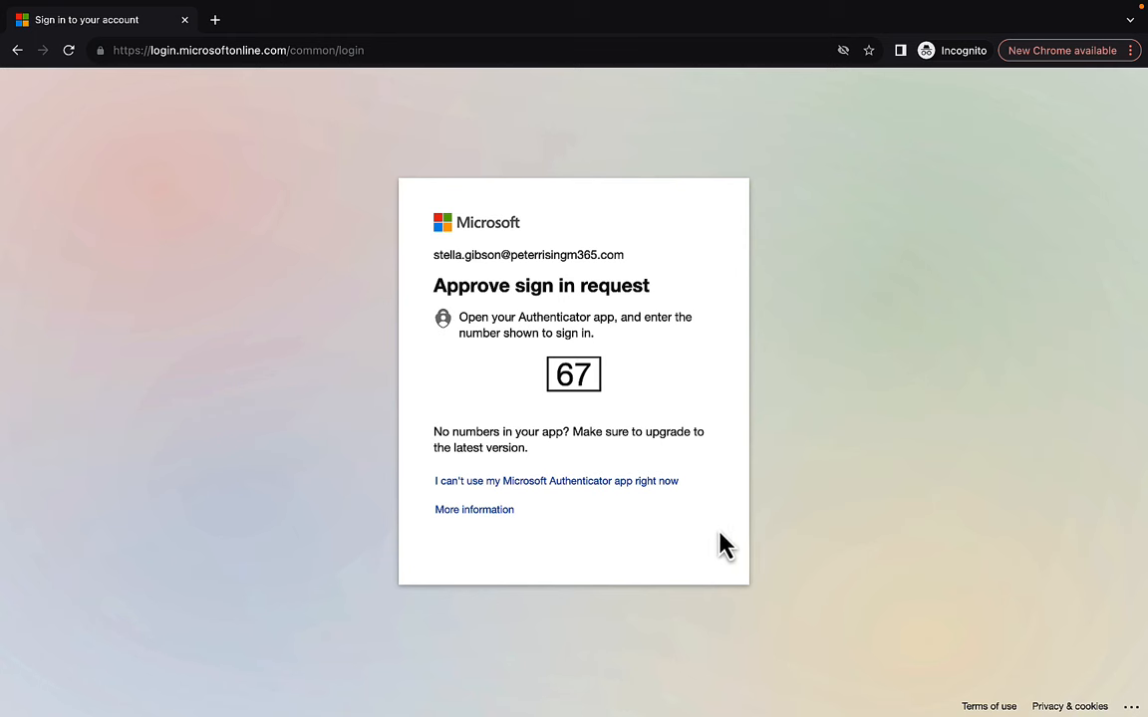
mouse_move(733, 570)
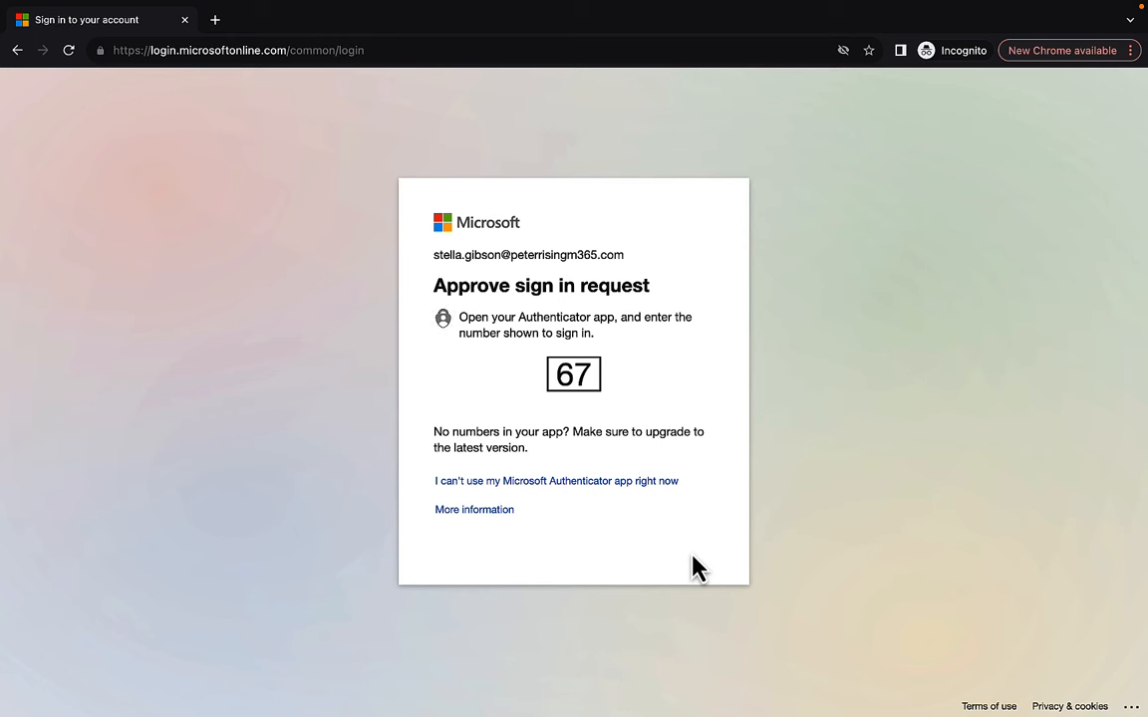
mouse_move(271, 397)
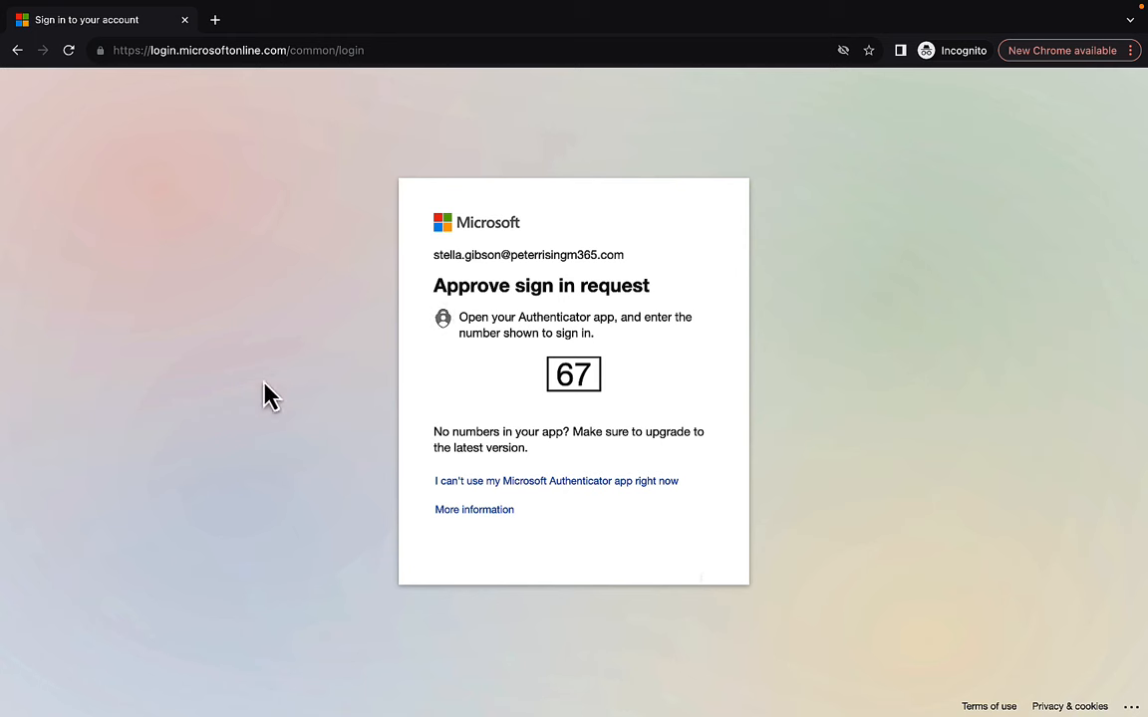
mouse_move(247, 271)
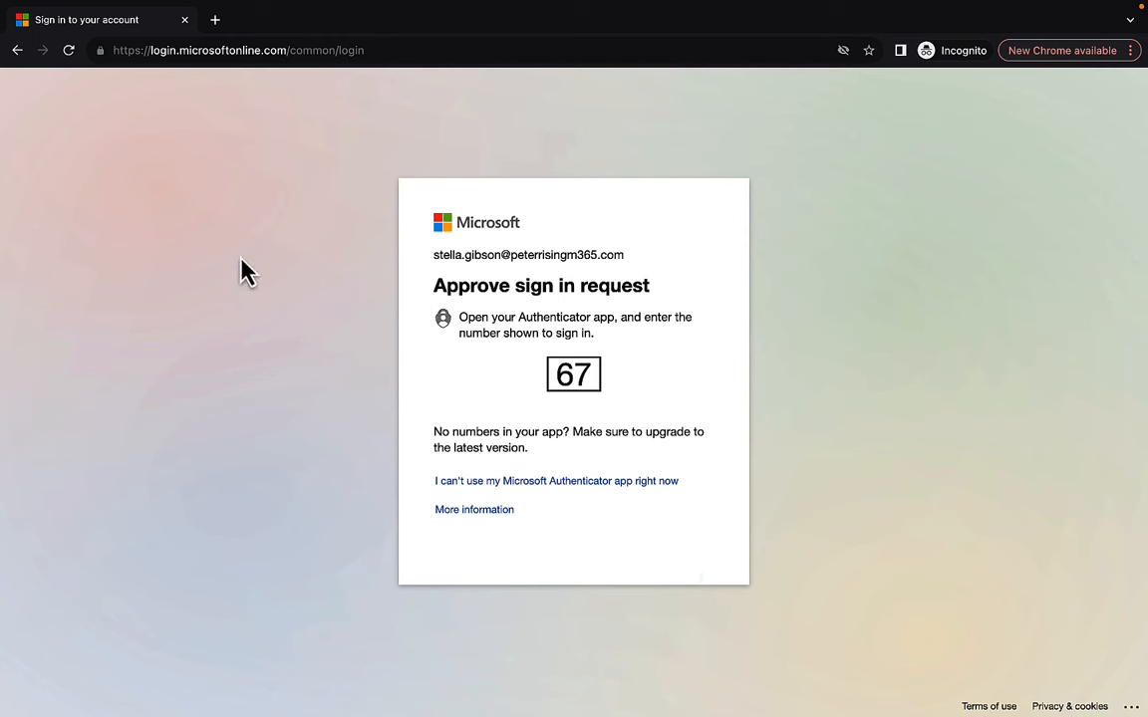
mouse_move(247, 243)
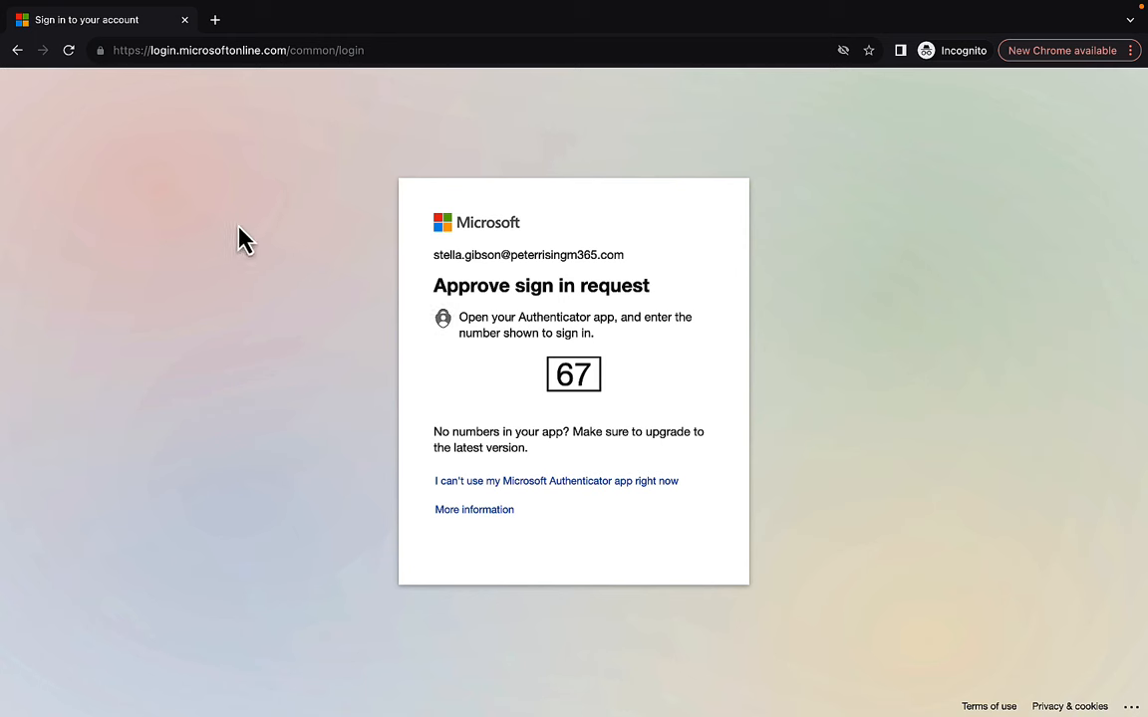
mouse_move(218, 161)
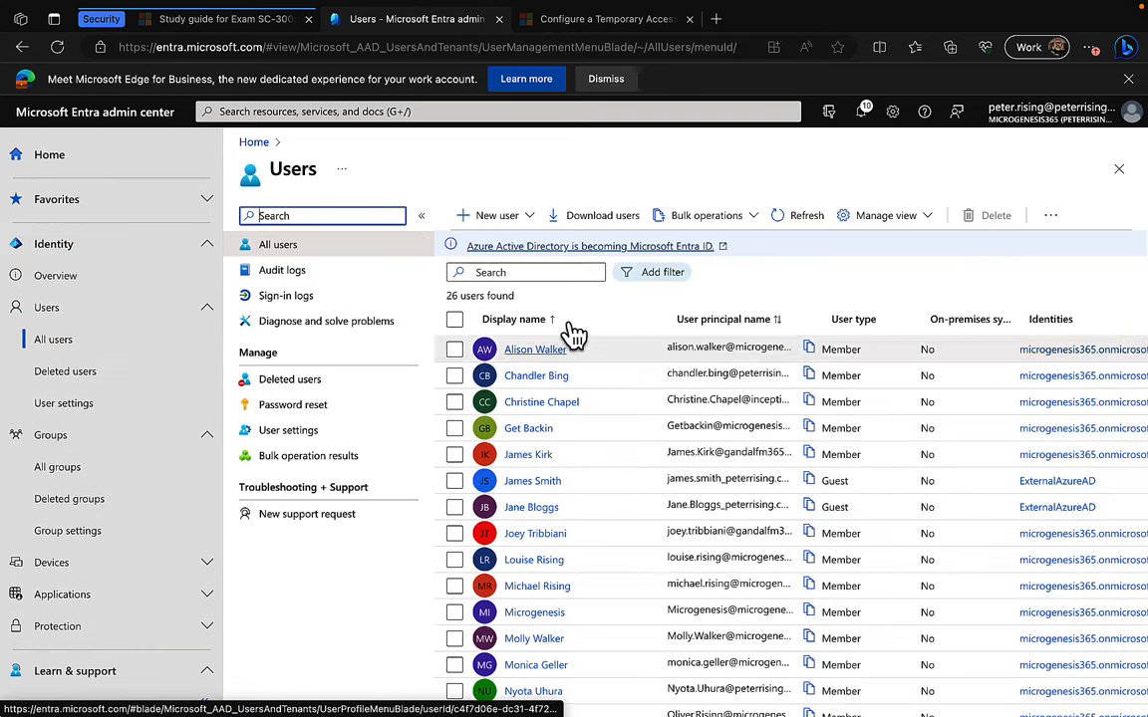
left_click(526, 271)
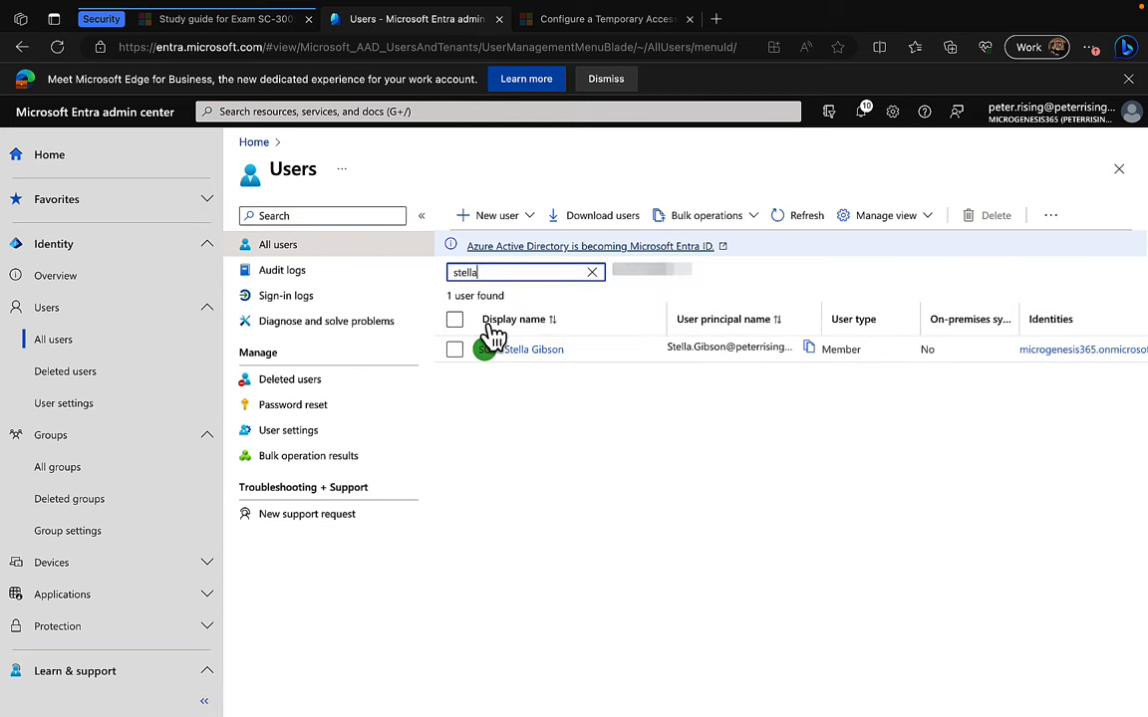
left_click(532, 348)
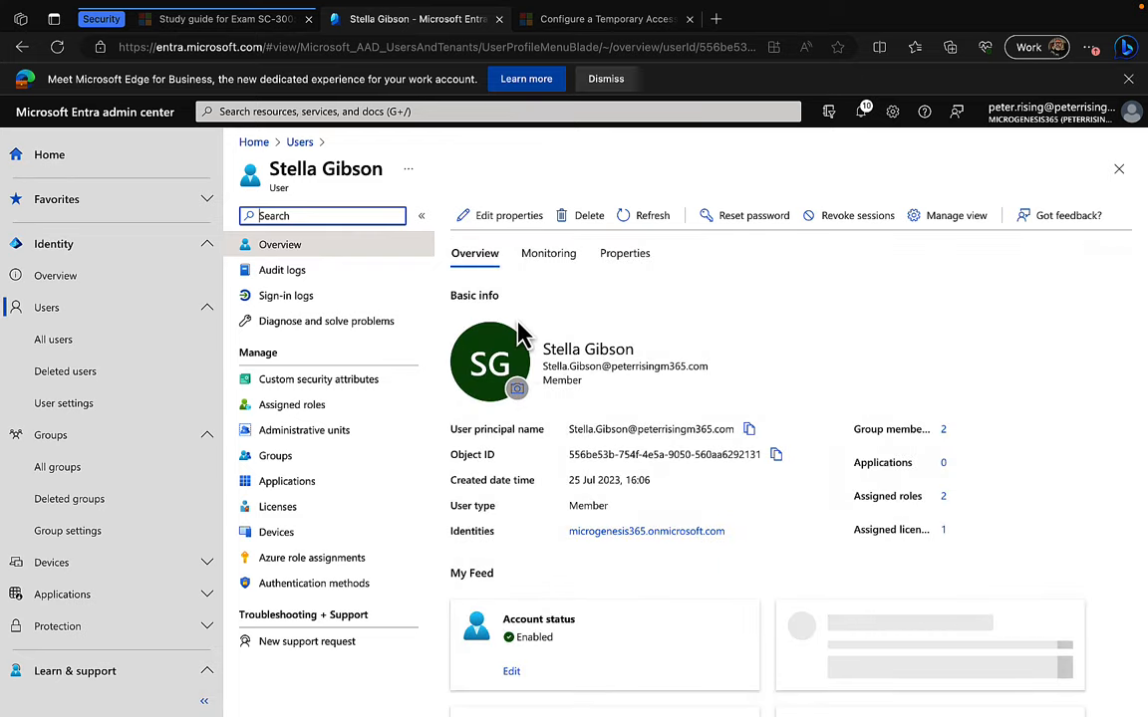
mouse_move(291, 404)
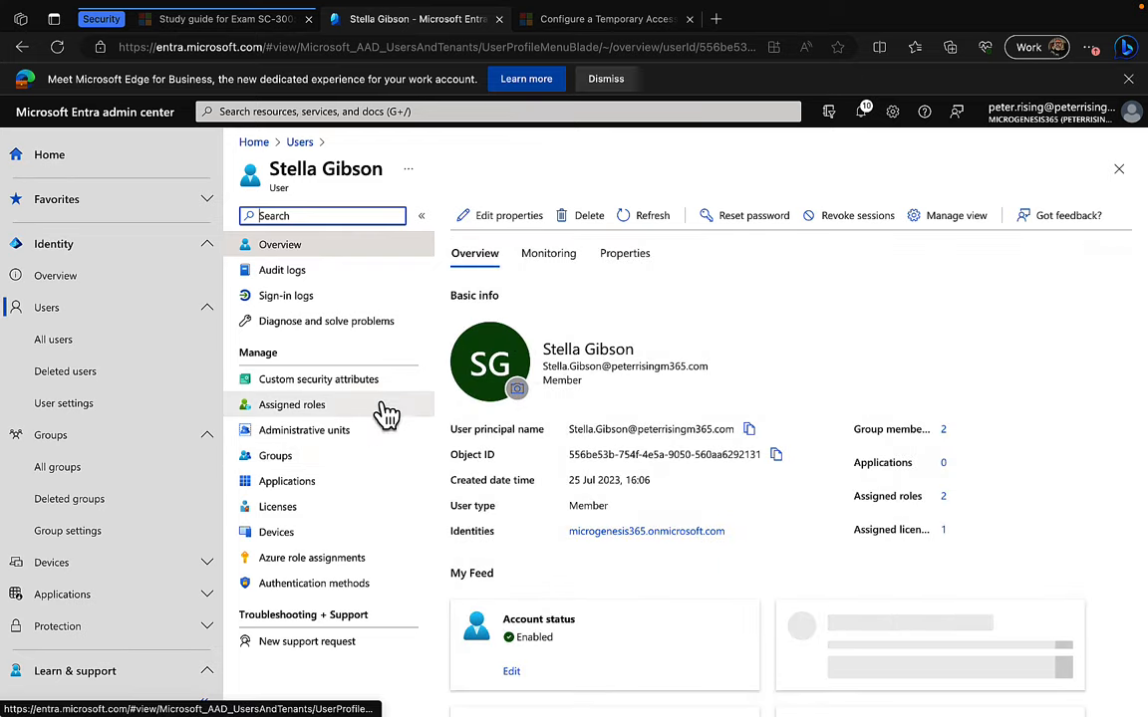
left_click(313, 581)
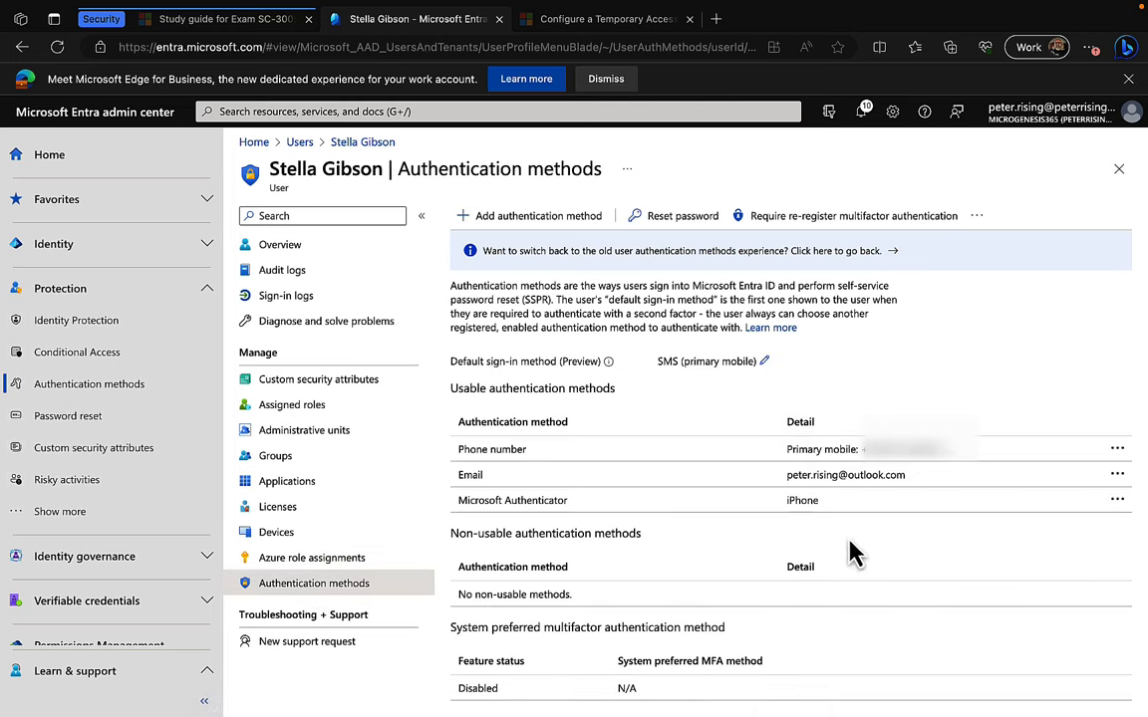
mouse_move(832, 530)
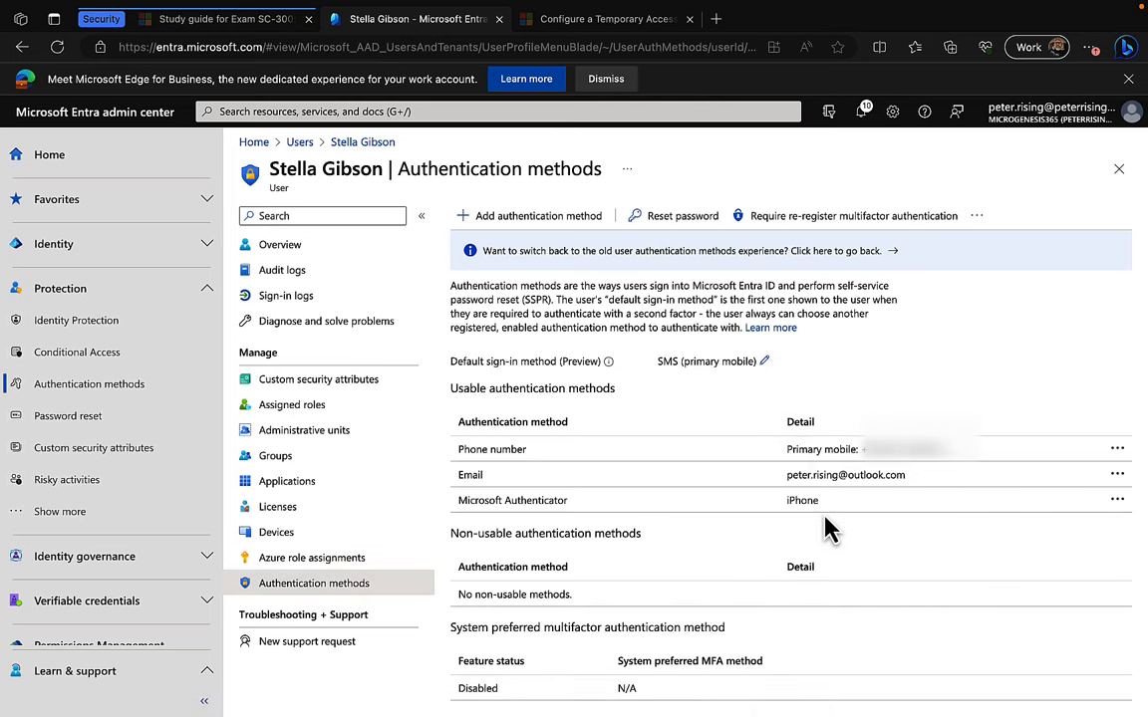
mouse_move(686, 494)
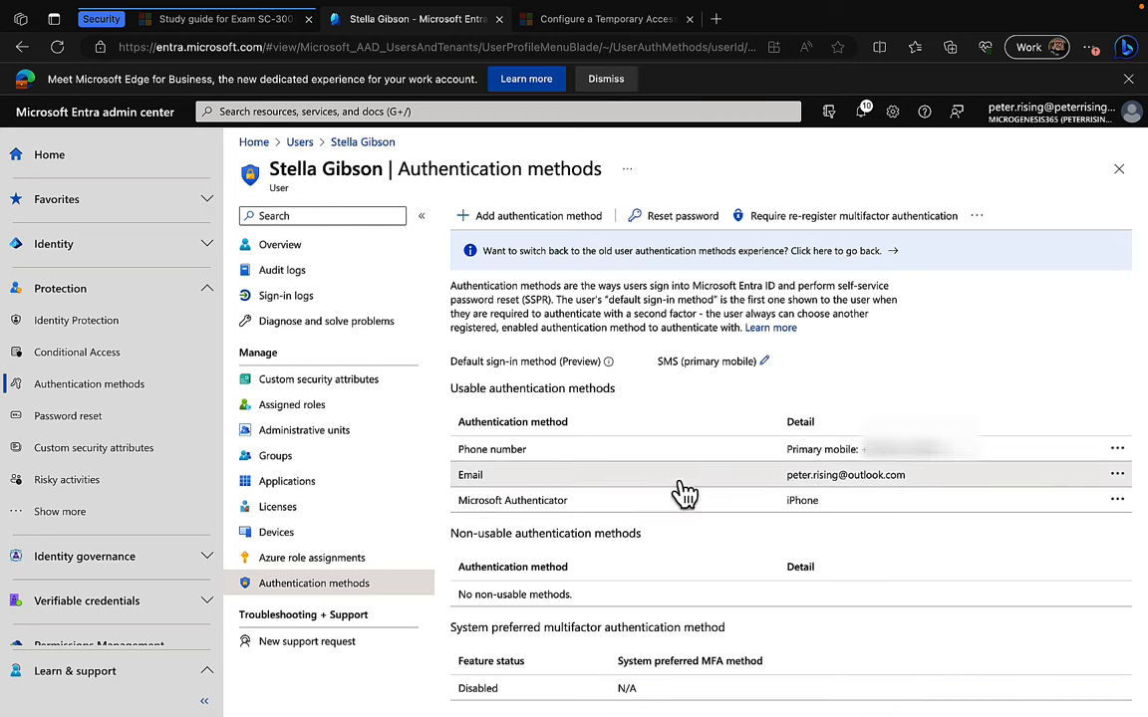
mouse_move(869, 534)
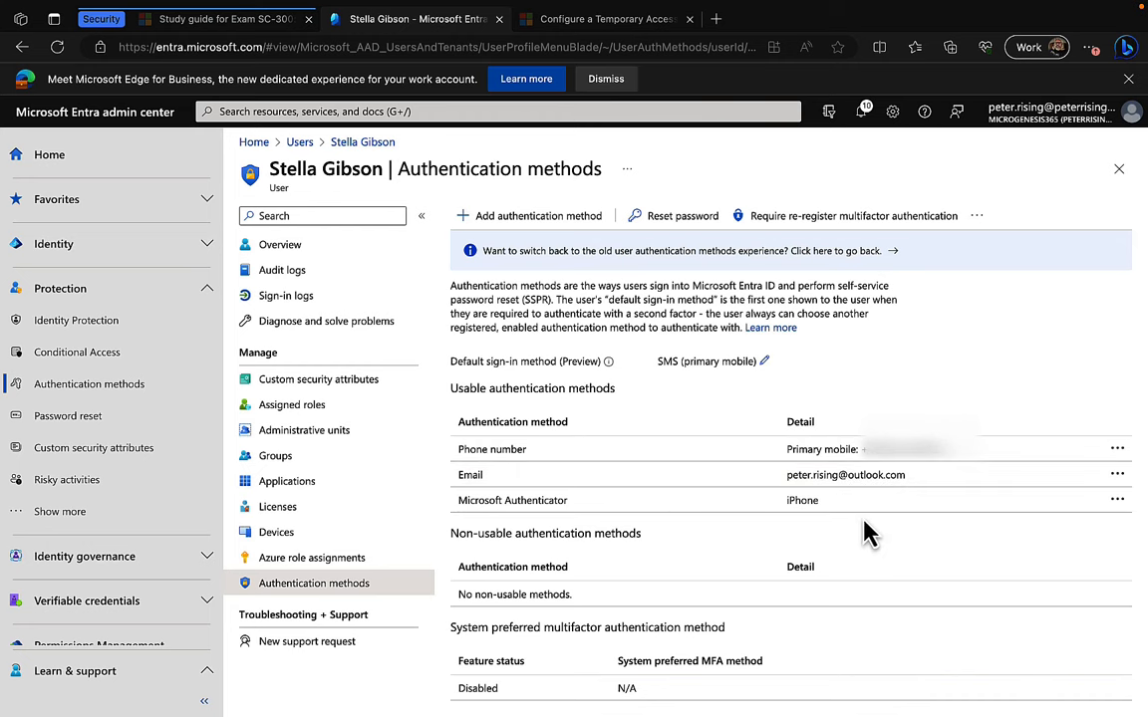
mouse_move(881, 518)
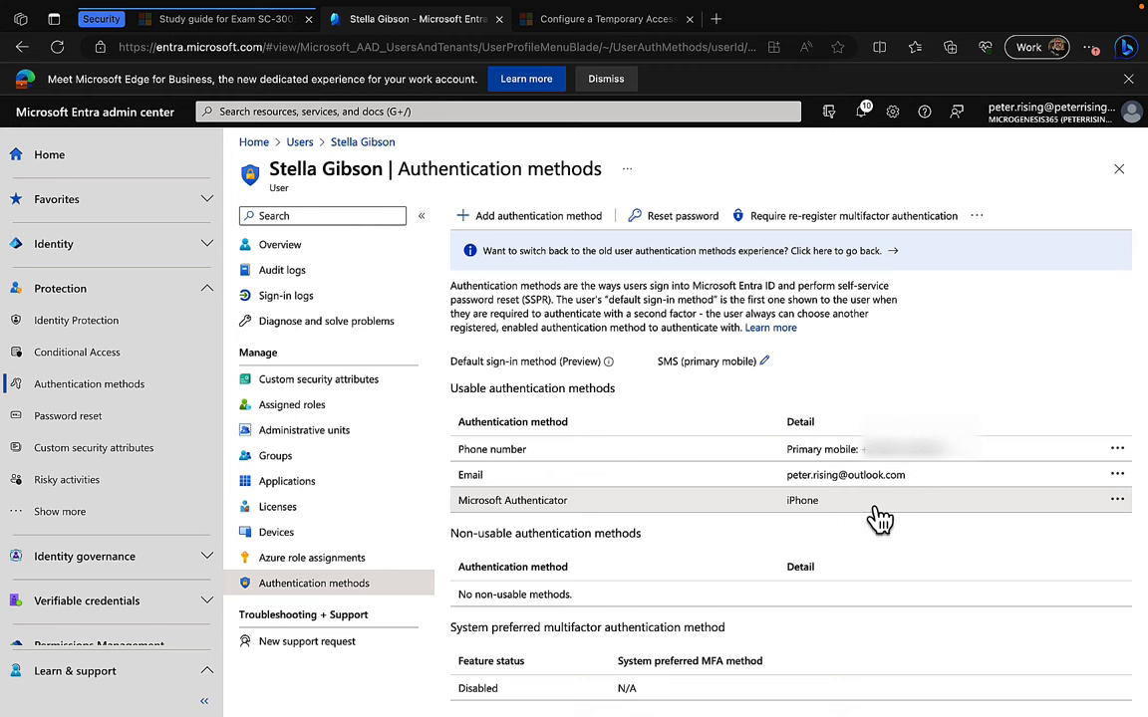
mouse_move(946, 379)
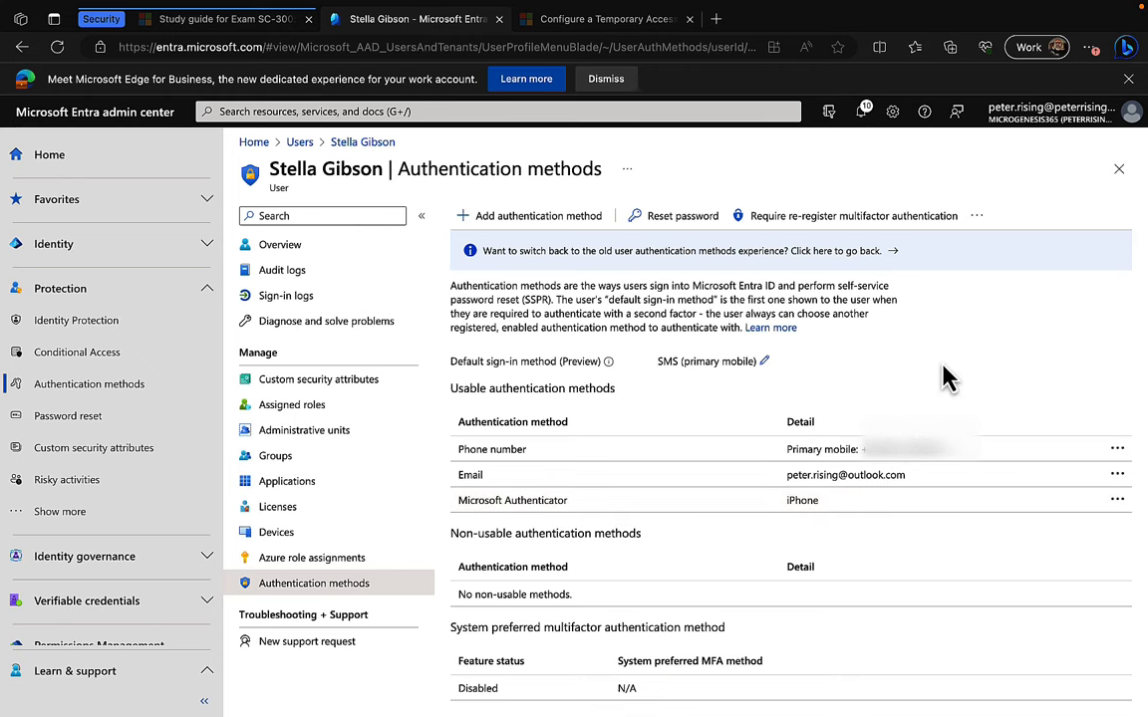
Step: Add a one-hour Temporary Access Pass as a new authentication method for her
left_click(538, 216)
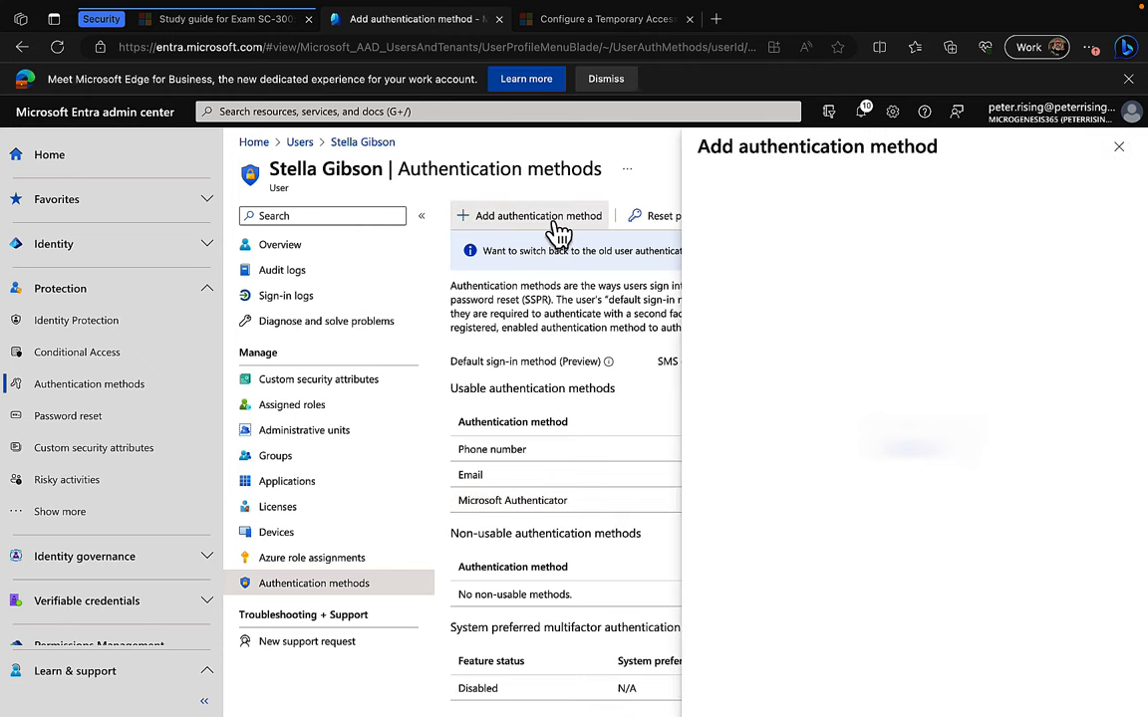
left_click(912, 219)
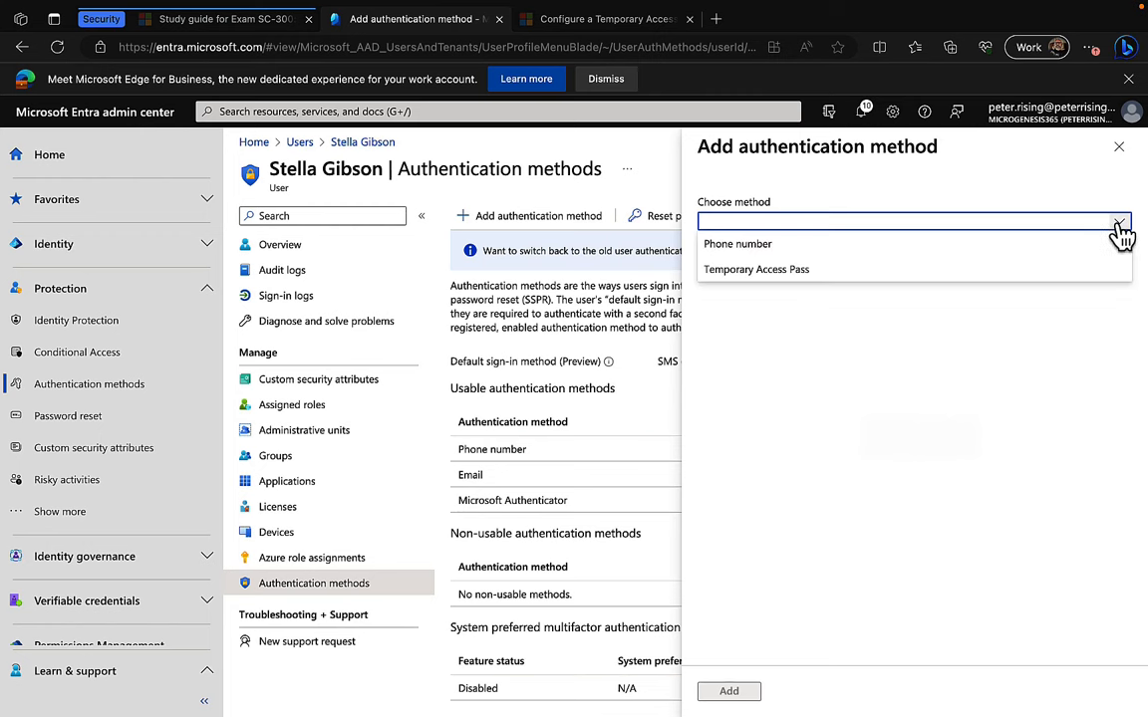
left_click(757, 269)
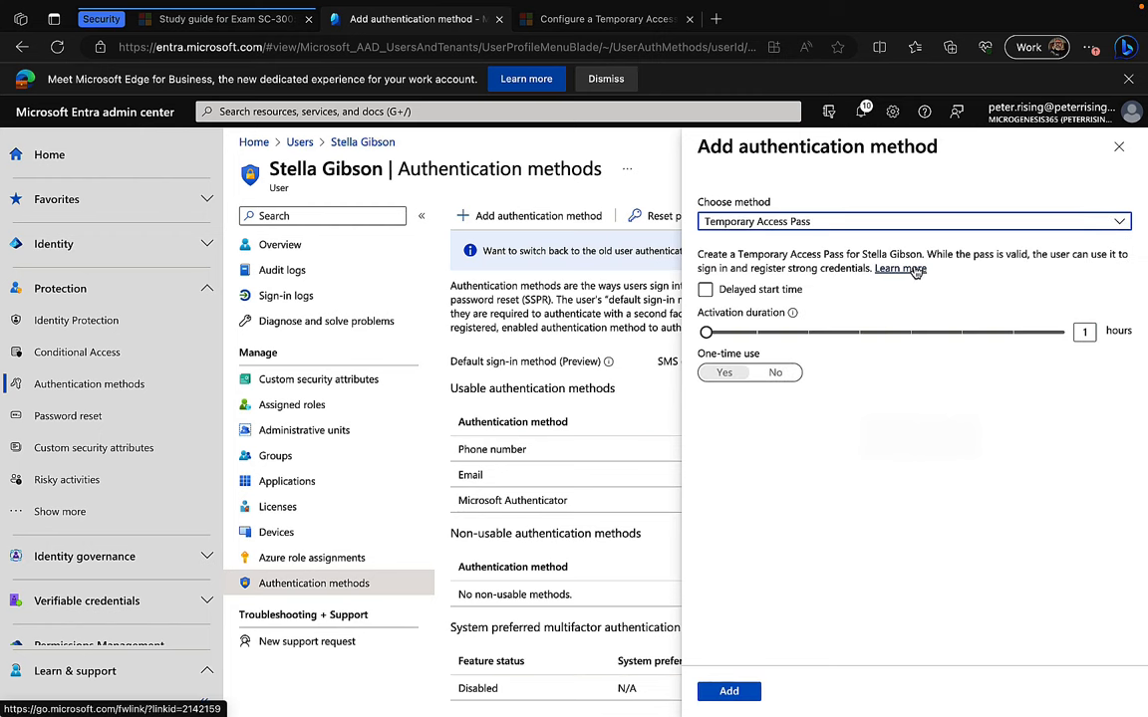
mouse_move(917, 329)
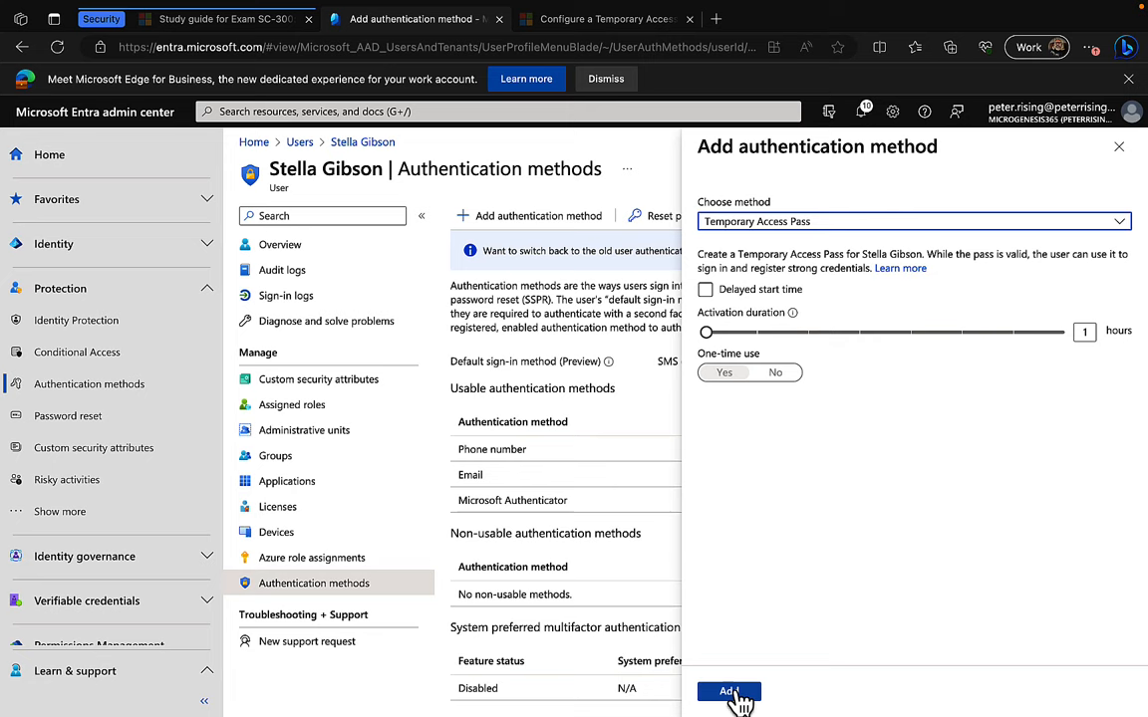
left_click(729, 691)
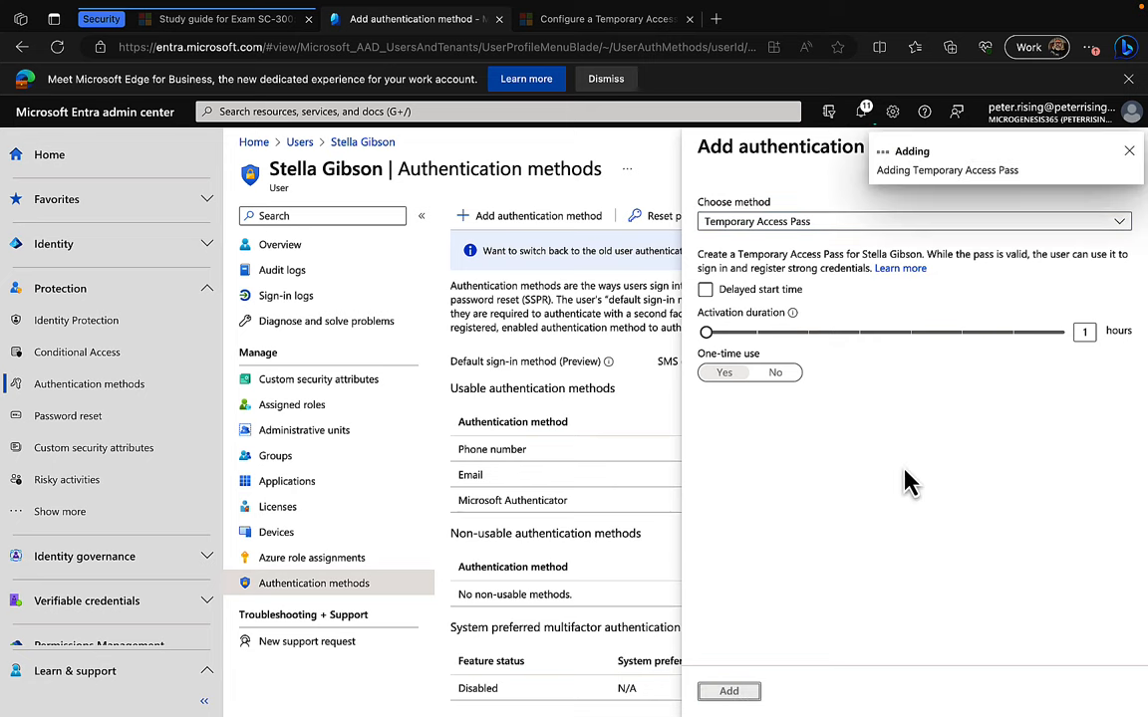
left_click(729, 689)
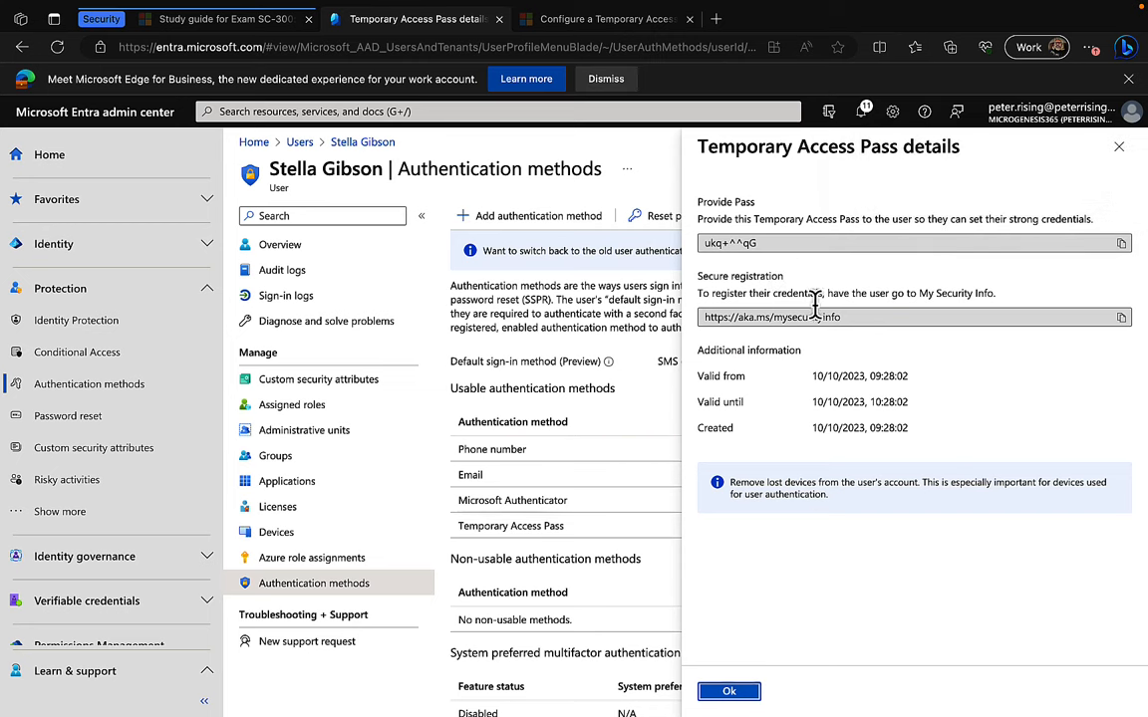
mouse_move(904, 299)
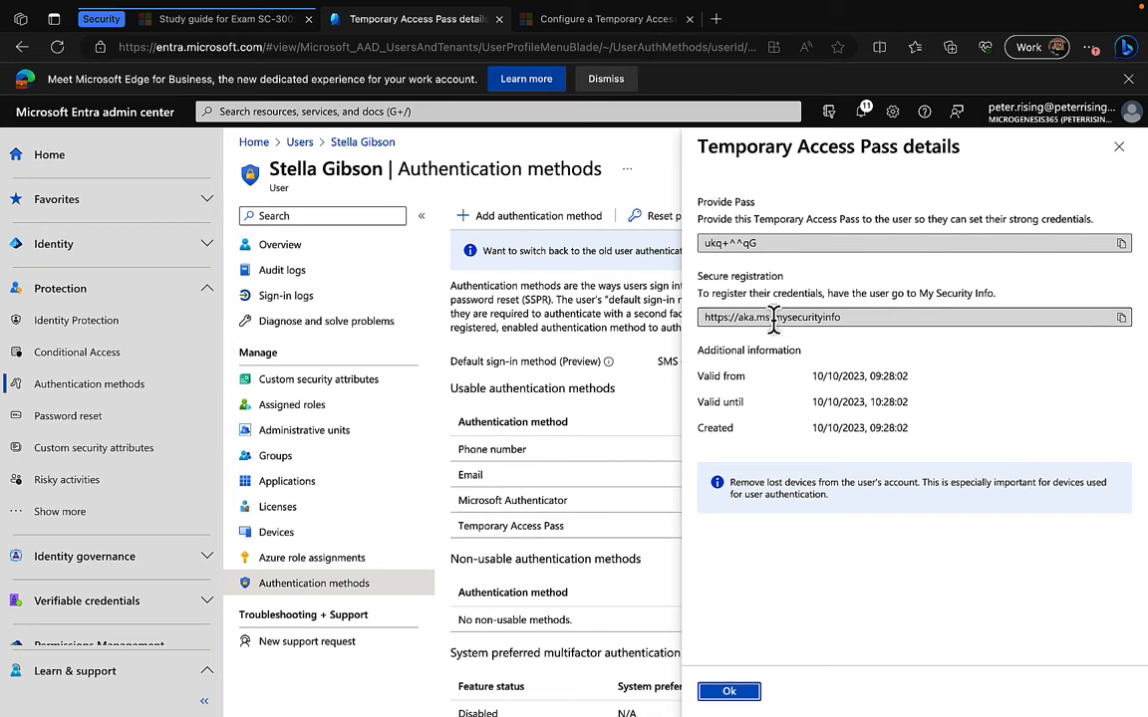
mouse_move(929, 339)
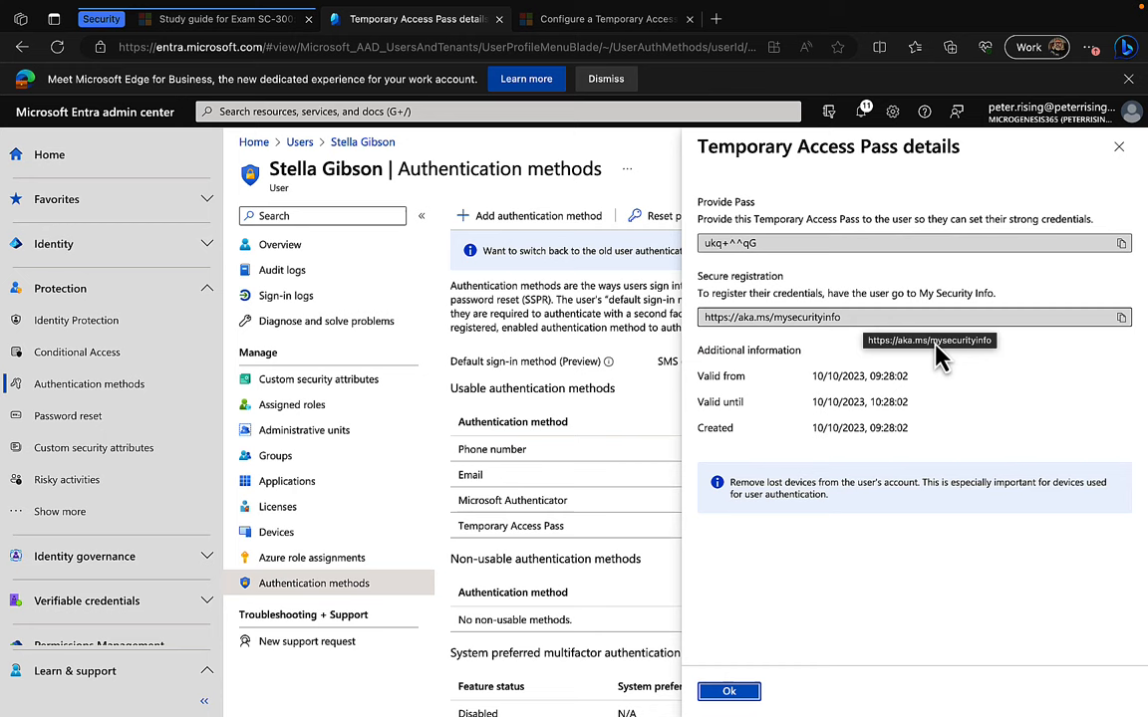
mouse_move(1016, 448)
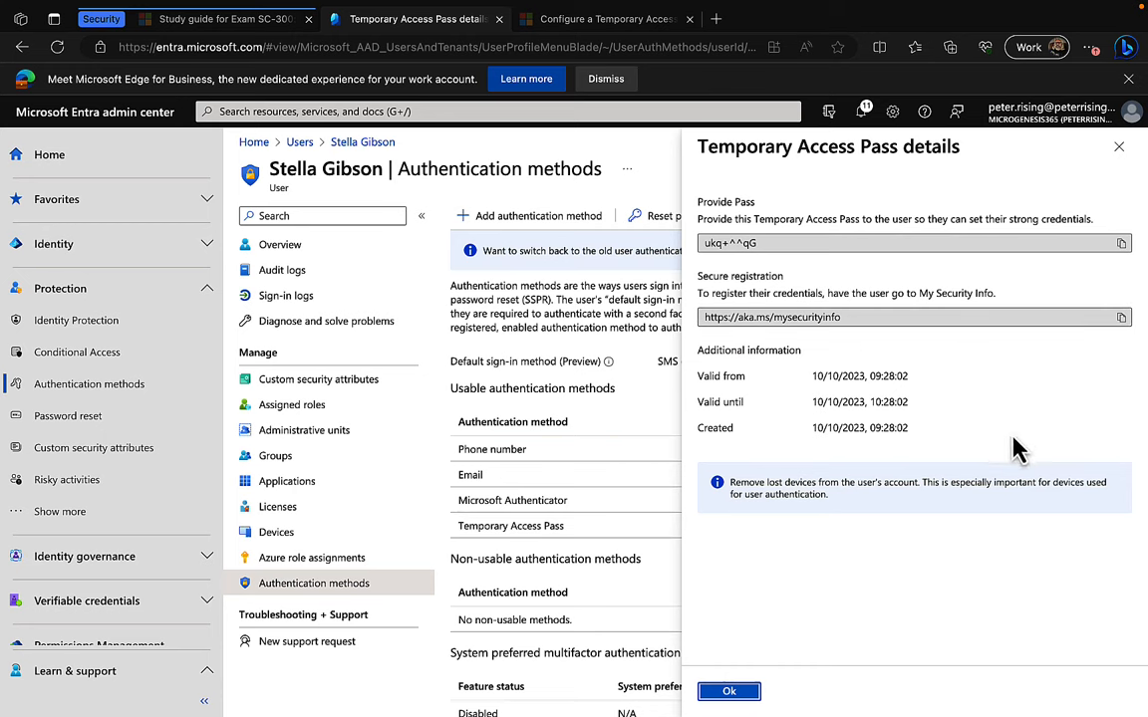
mouse_move(1016, 412)
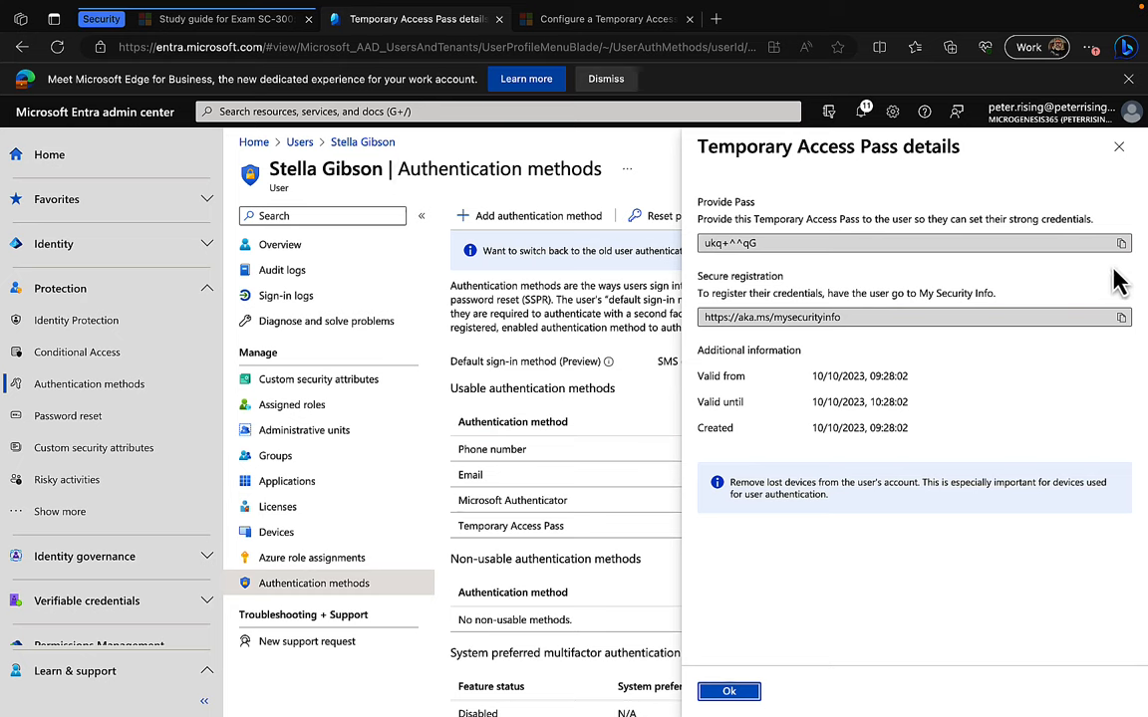
Step: Copy Stella's newly issued Temporary Access Pass value to the clipboard
left_click(1120, 243)
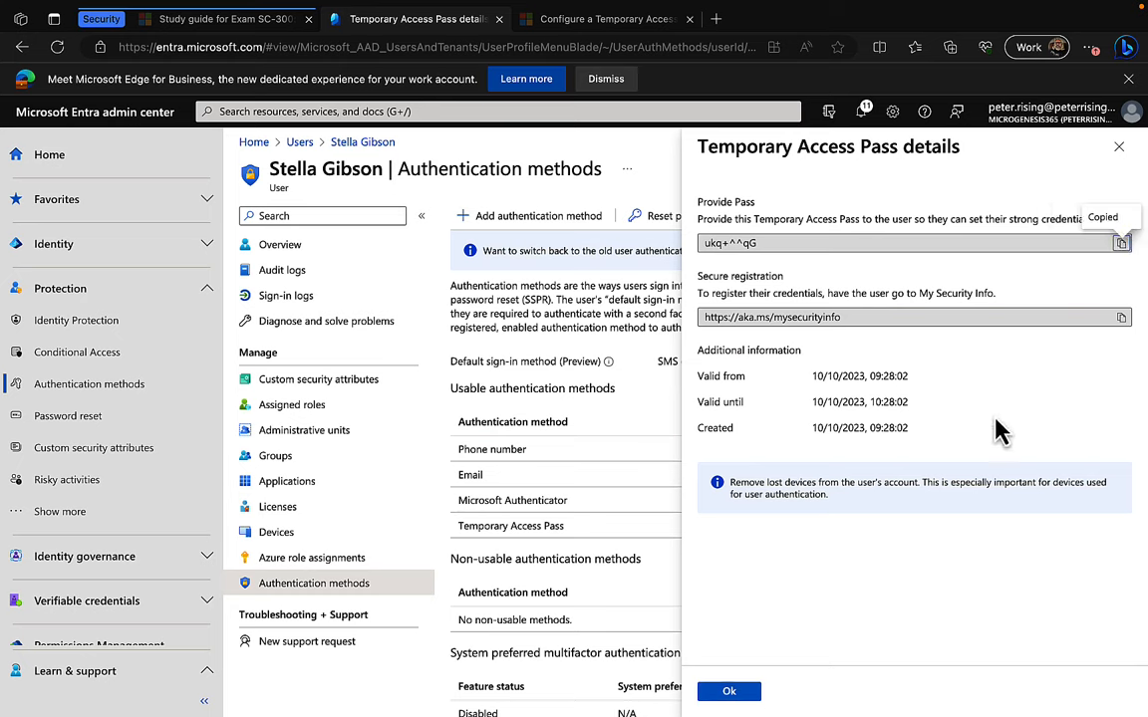
mouse_move(981, 423)
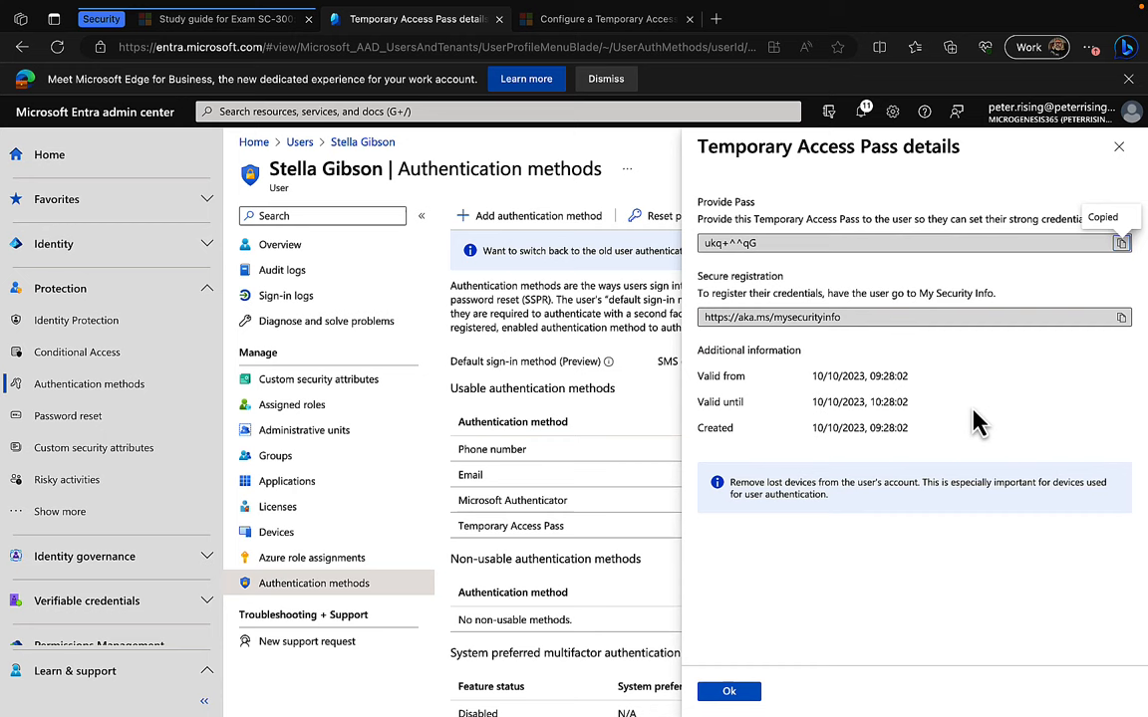
mouse_move(919, 586)
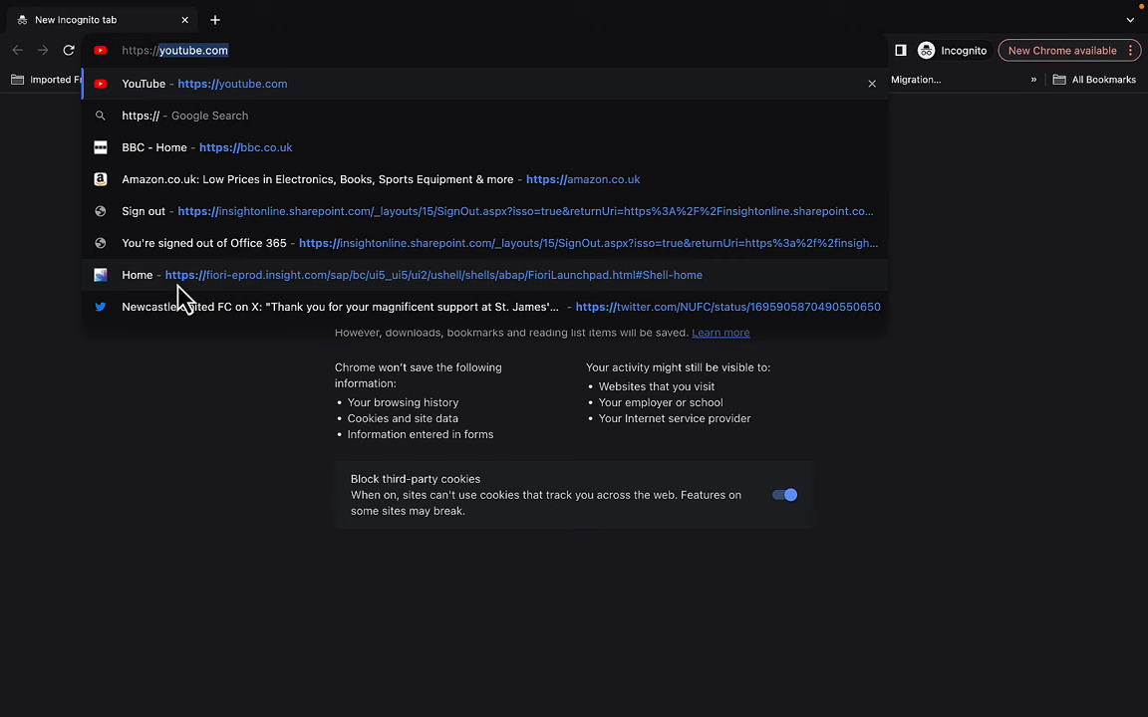
Step: Go to aka.ms/mysecurityinfo in the incognito tab, reaching Microsoft sign-in
type("aka.")
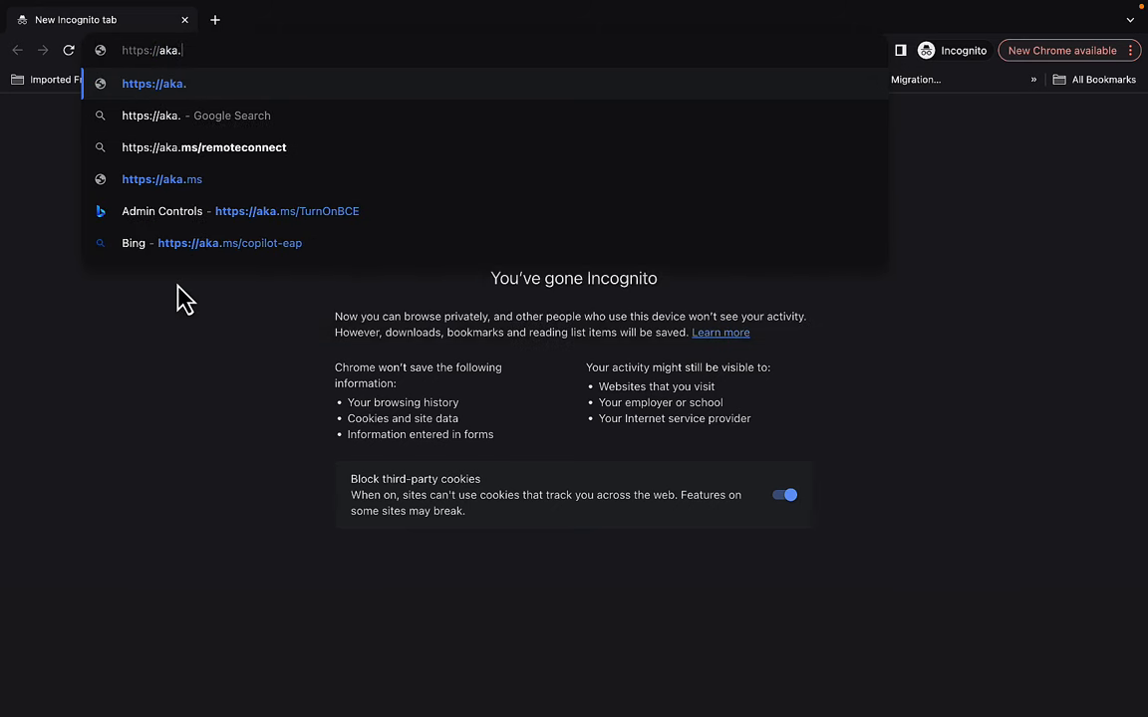
type("ms/")
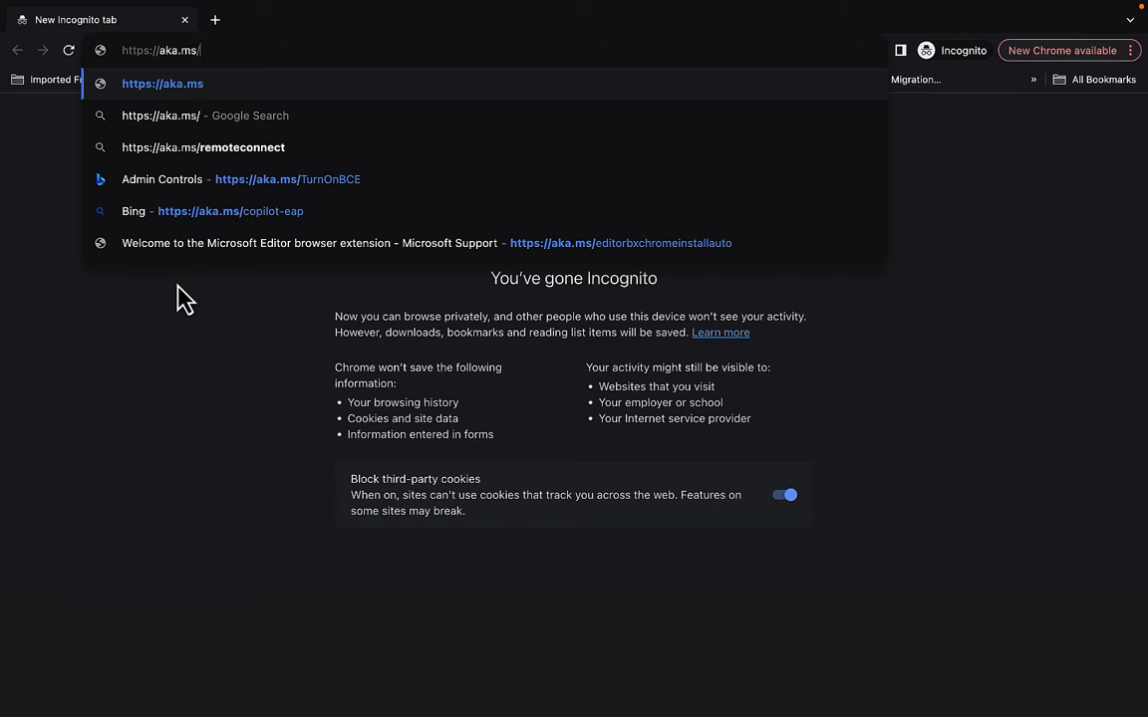
type("mysec")
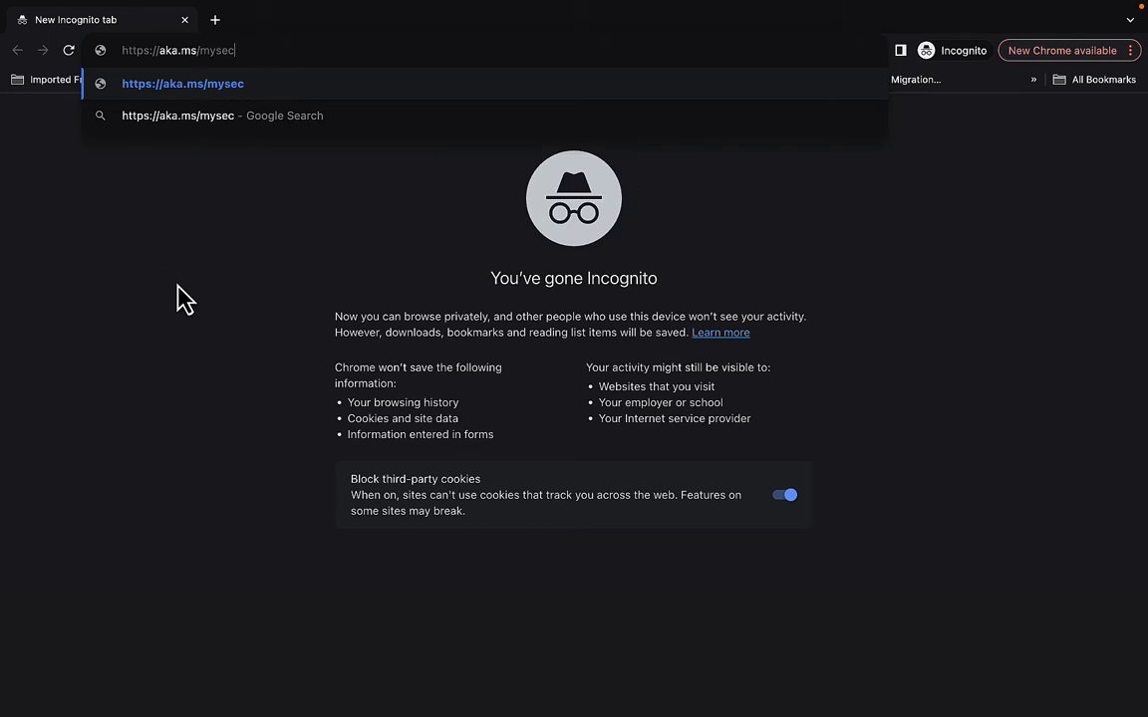
type("urityin")
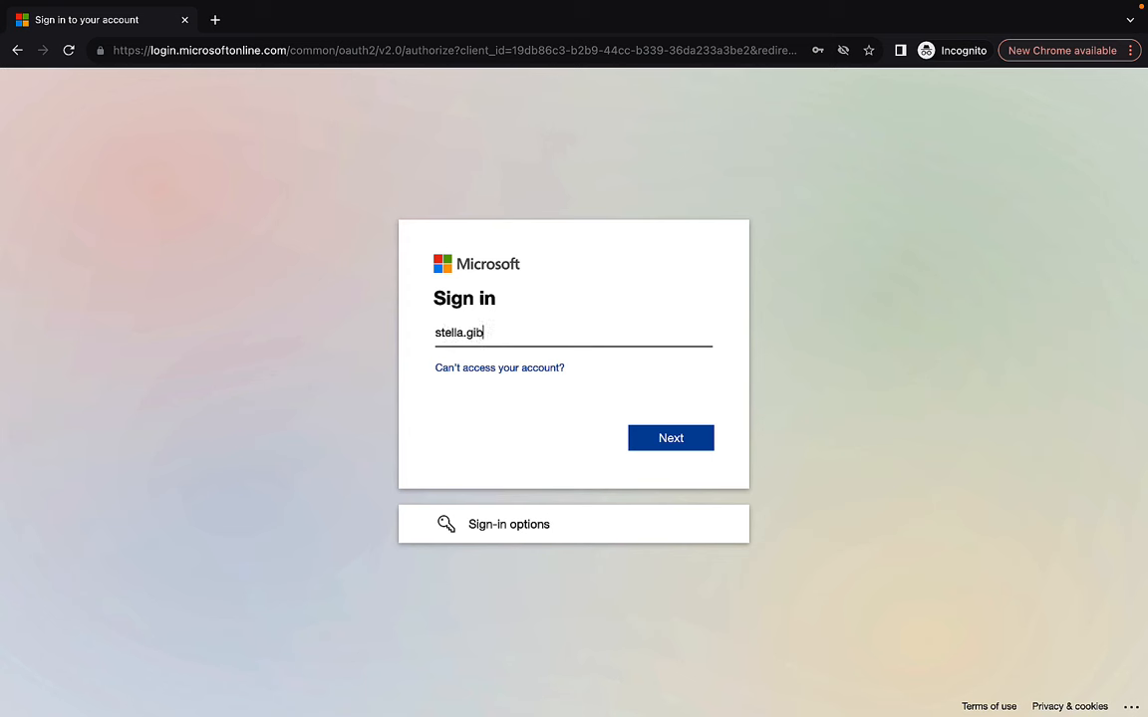
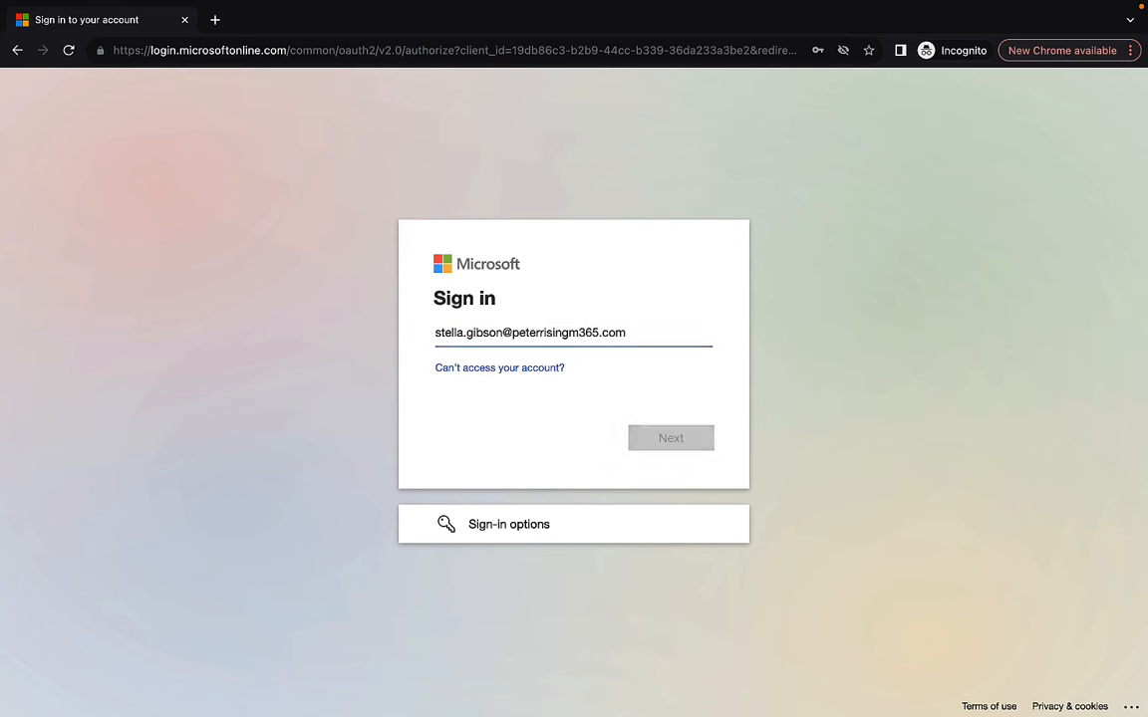
left_click(669, 438)
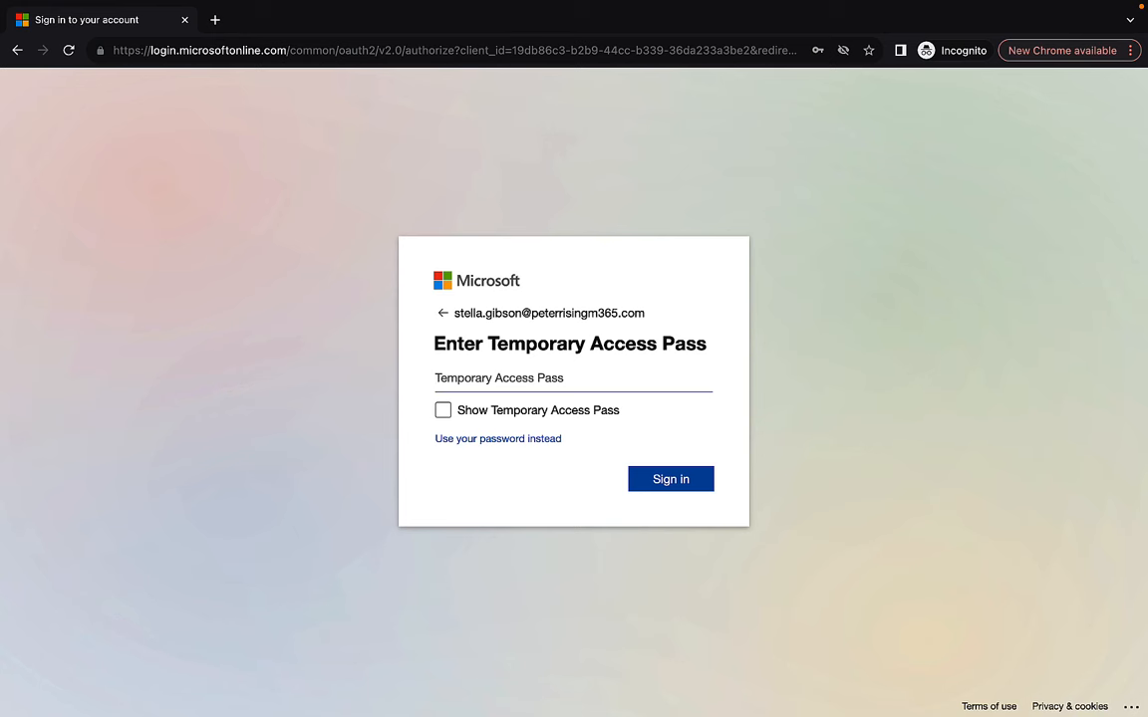
Step: Paste the copied Temporary Access Pass into the pass field and briefly reveal it to verify
left_click(573, 378)
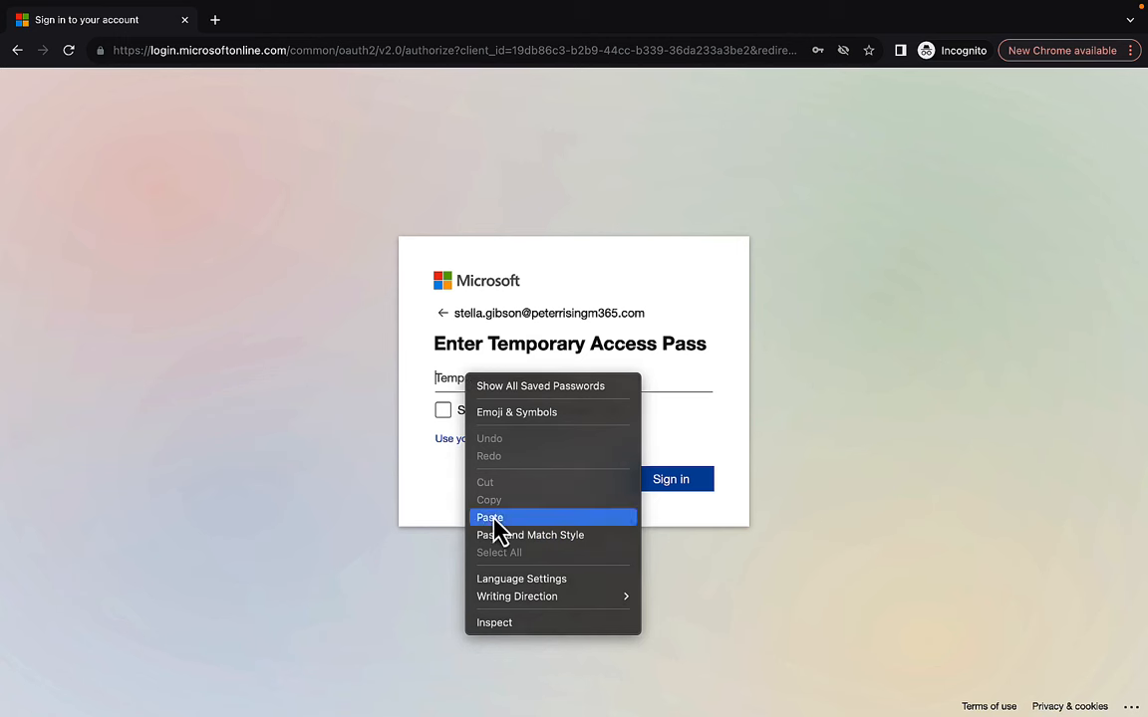
left_click(490, 518)
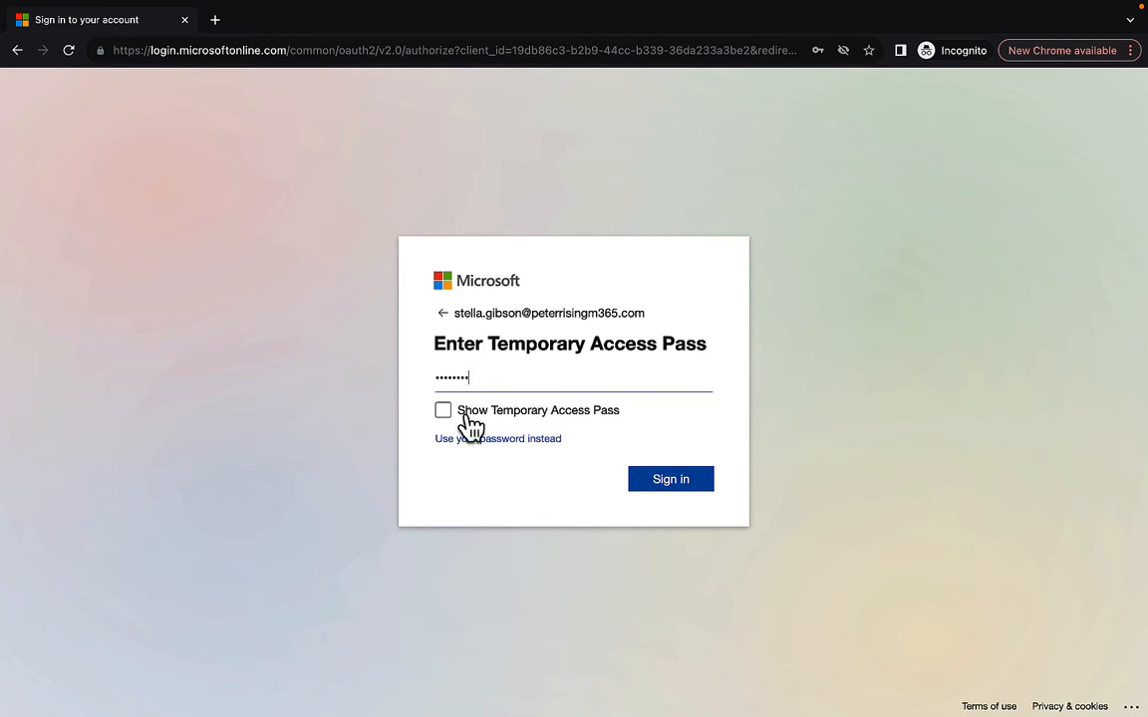
left_click(442, 411)
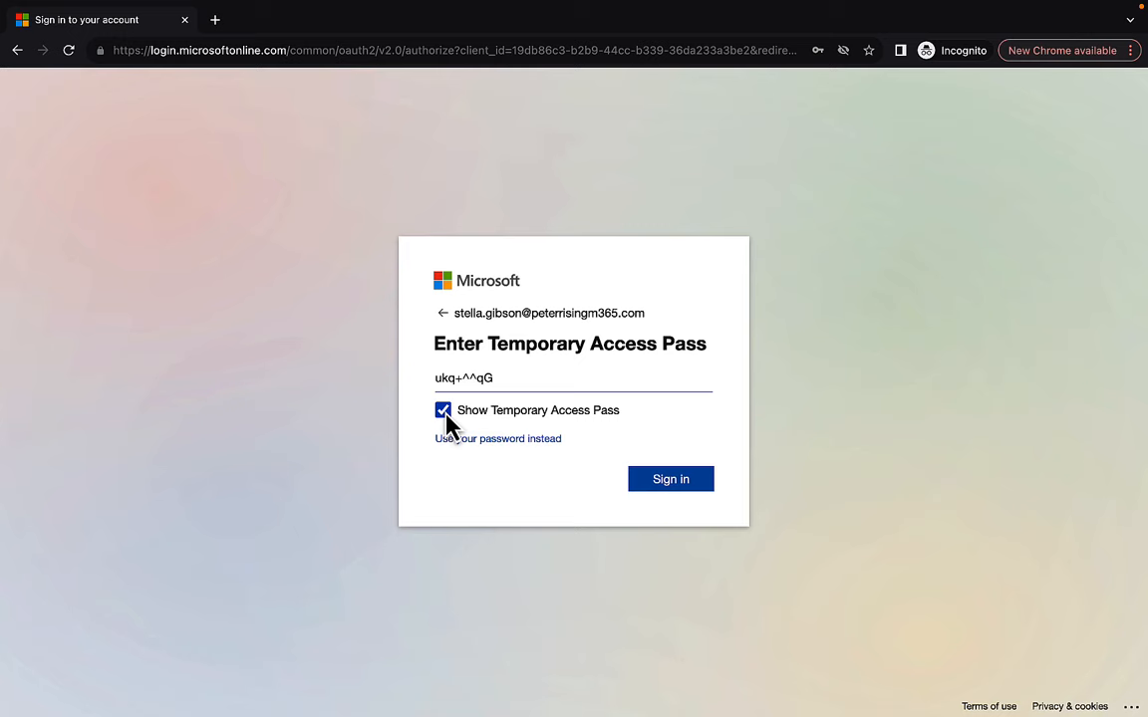
left_click(443, 410)
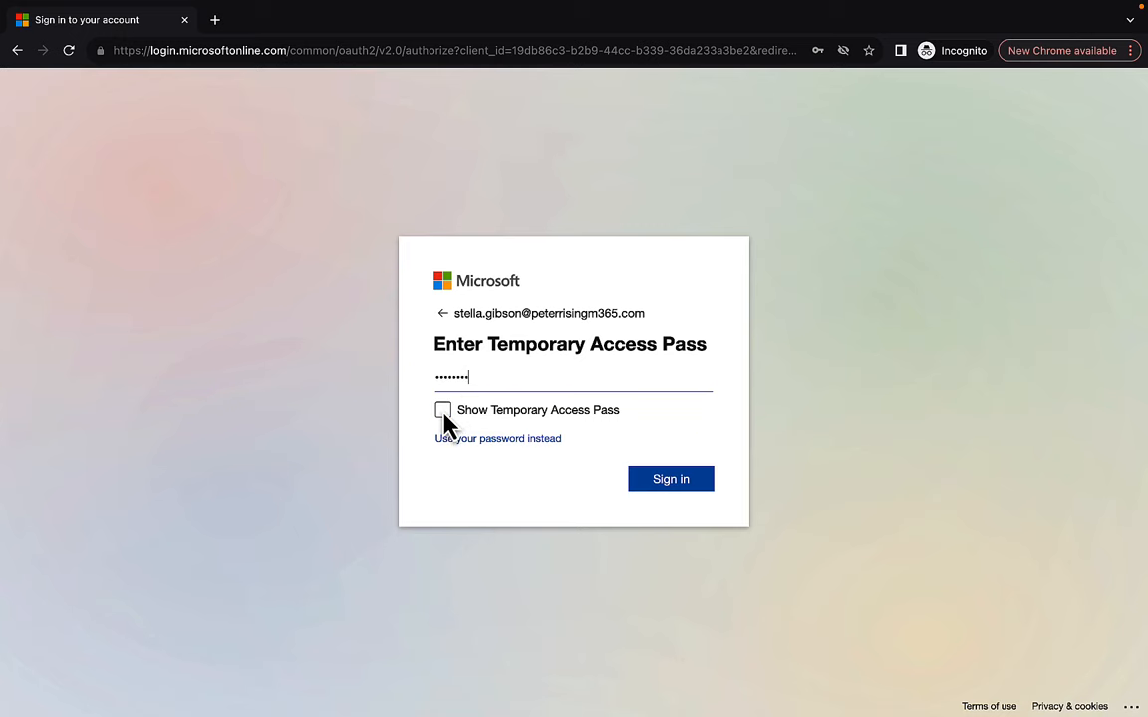
Step: Sign in with the Temporary Access Pass and confirm Yes to stay signed in
left_click(669, 478)
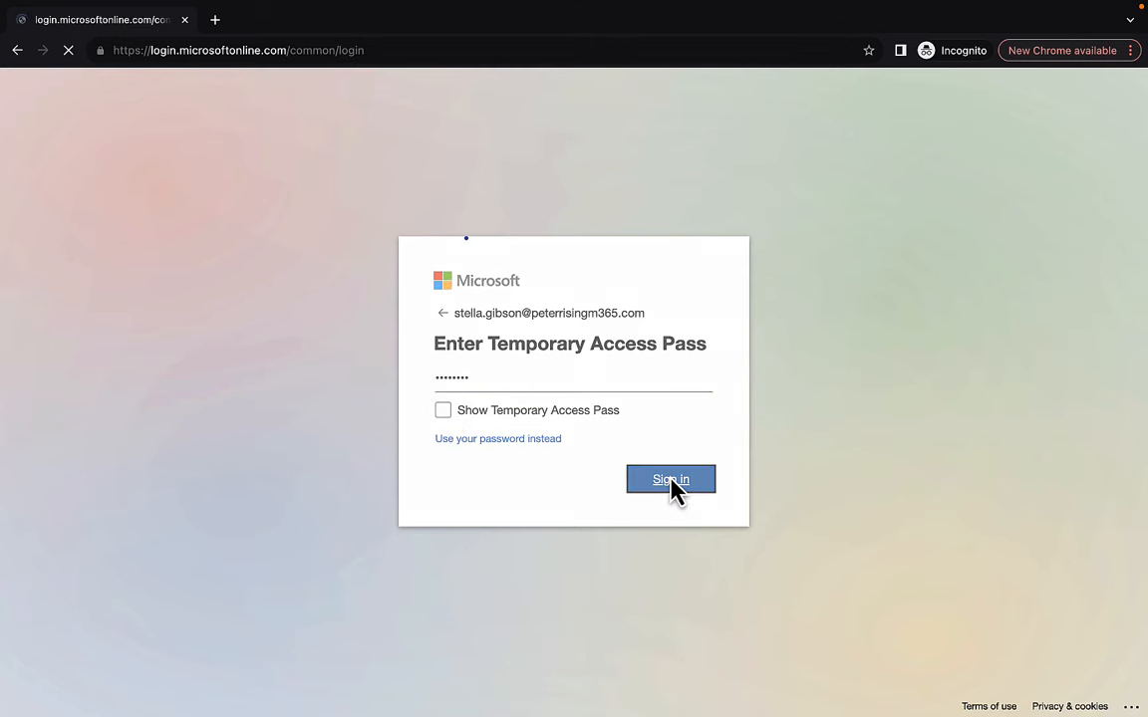
left_click(670, 479)
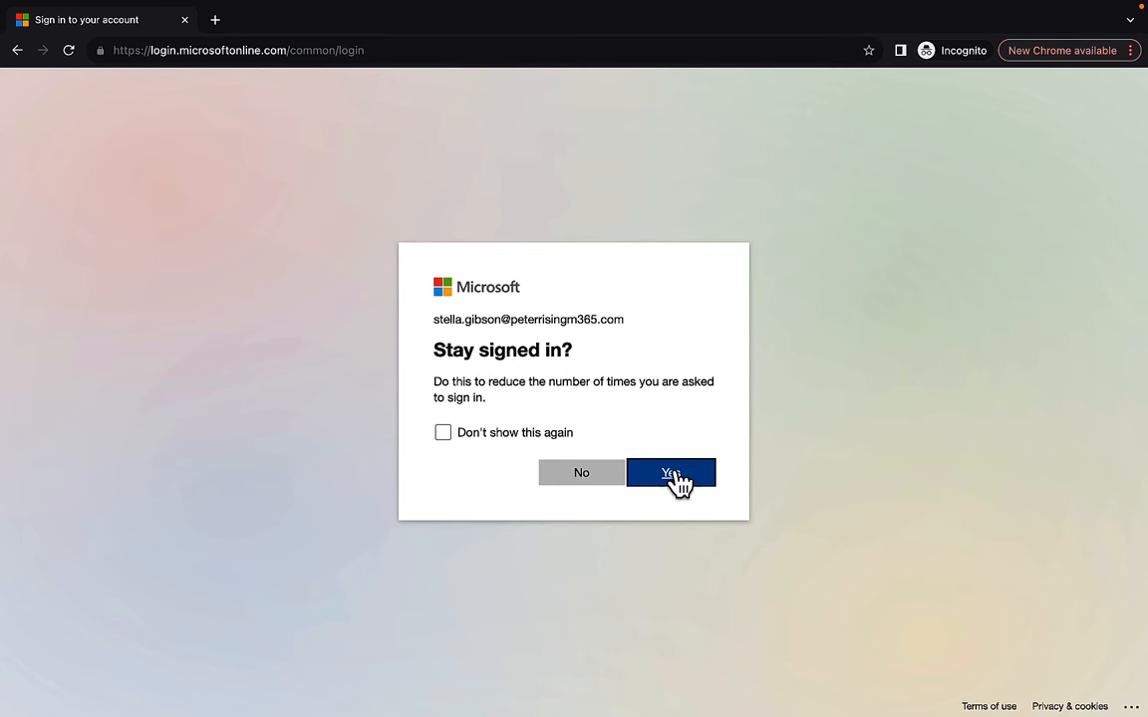
left_click(670, 472)
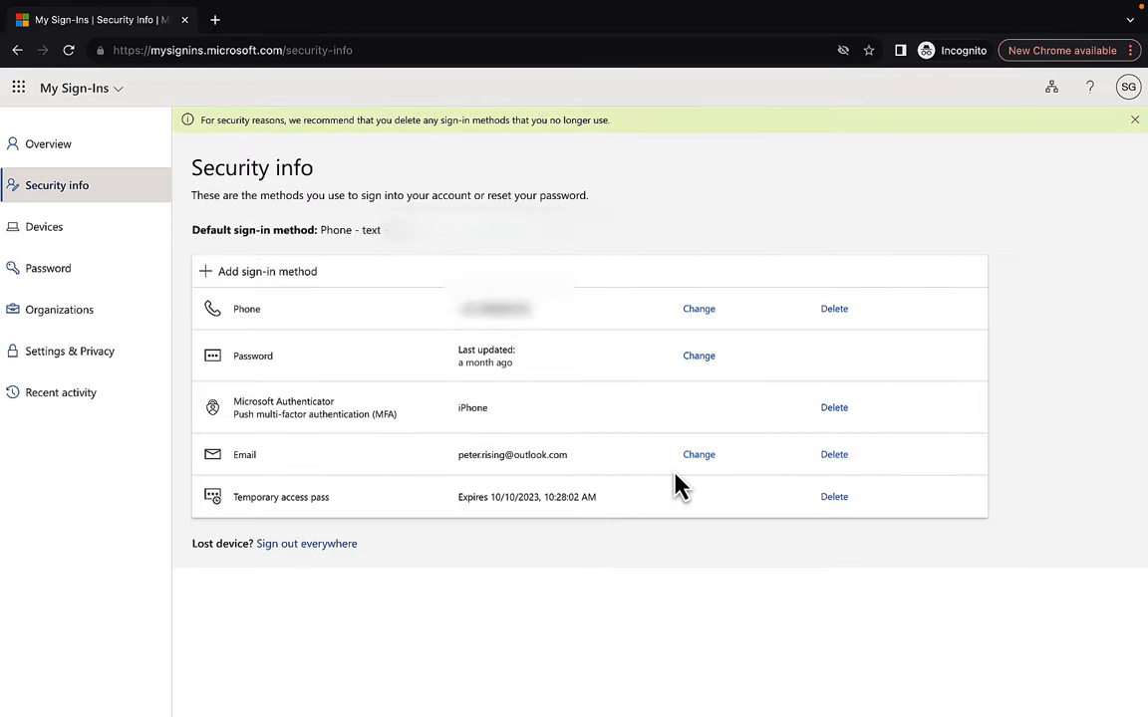
mouse_move(362, 436)
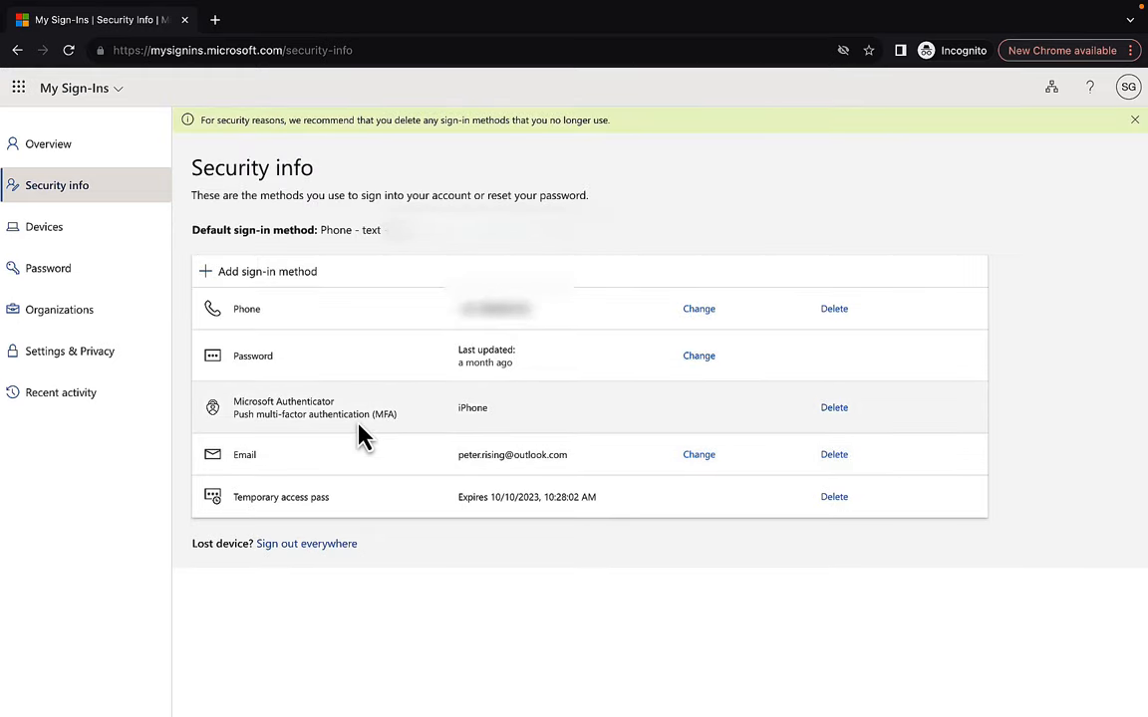
mouse_move(777, 335)
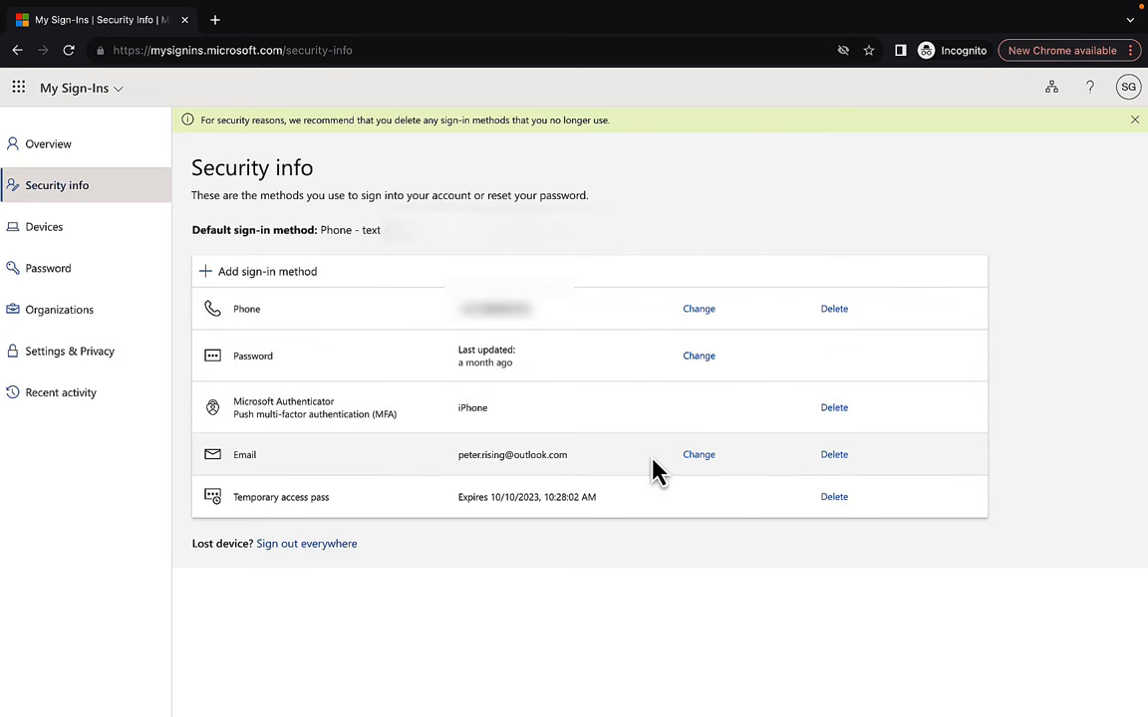
mouse_move(706, 257)
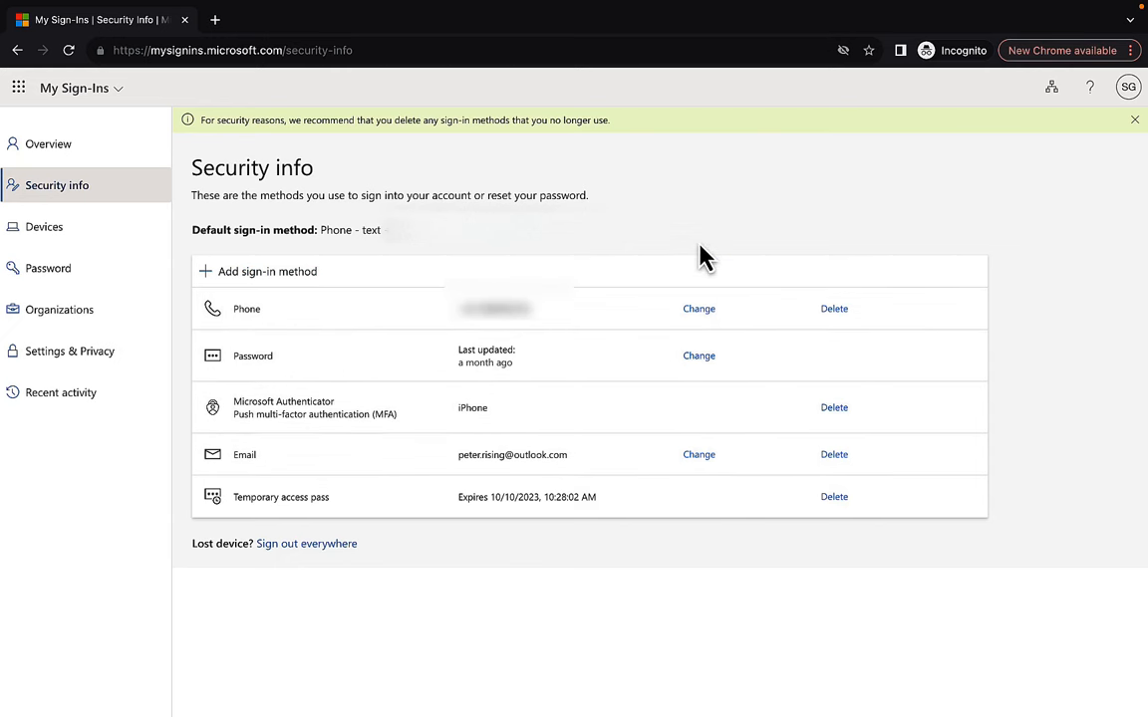
mouse_move(389, 287)
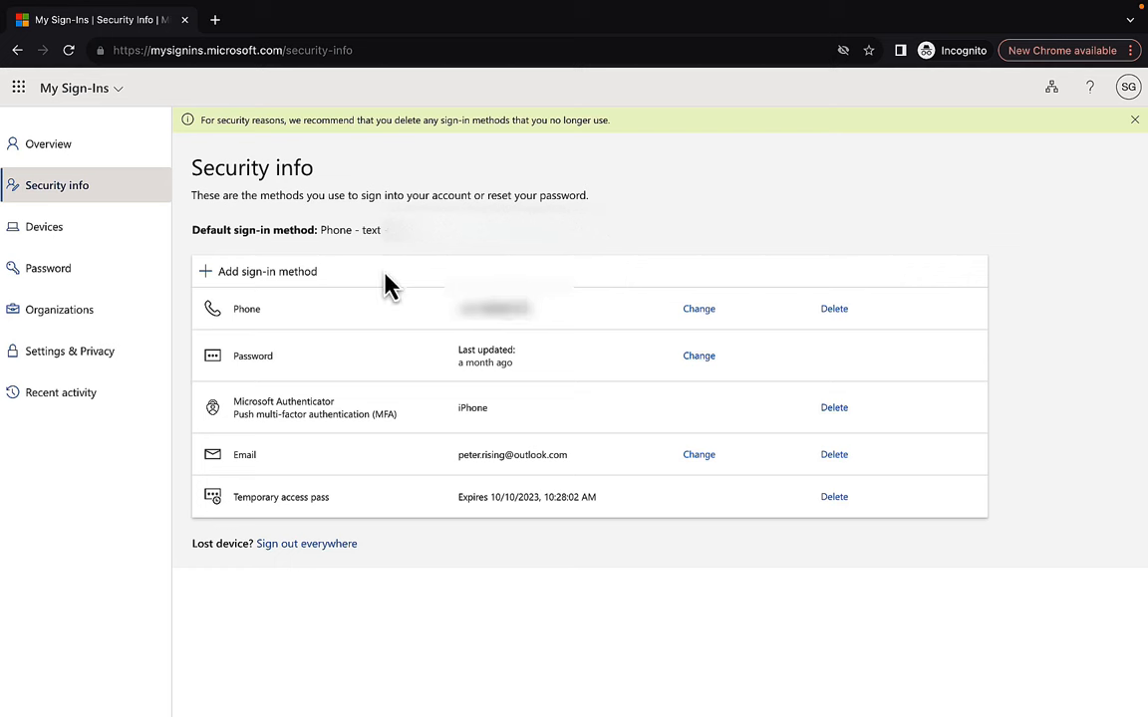
mouse_move(705, 263)
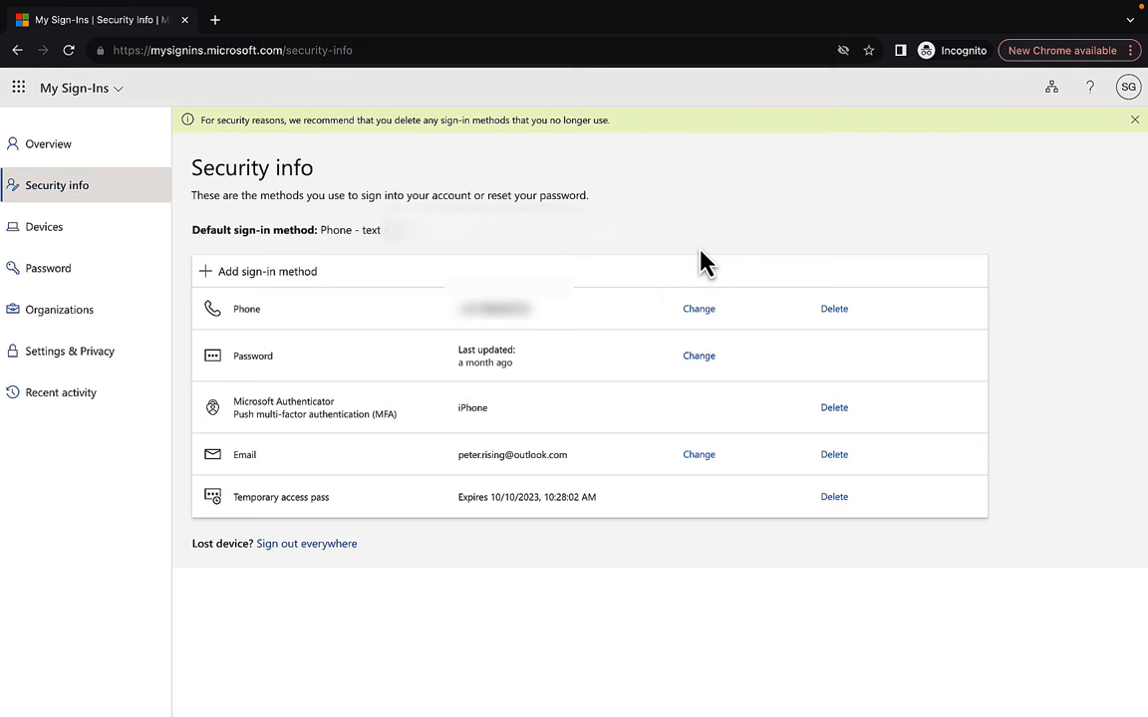
mouse_move(884, 230)
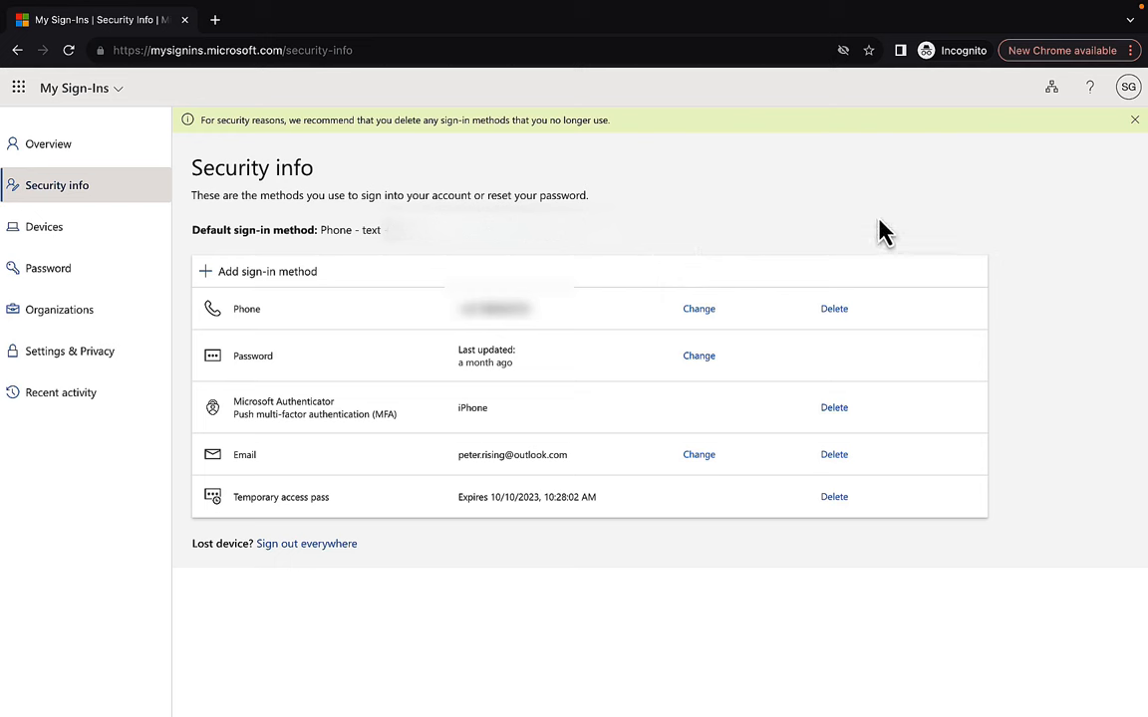